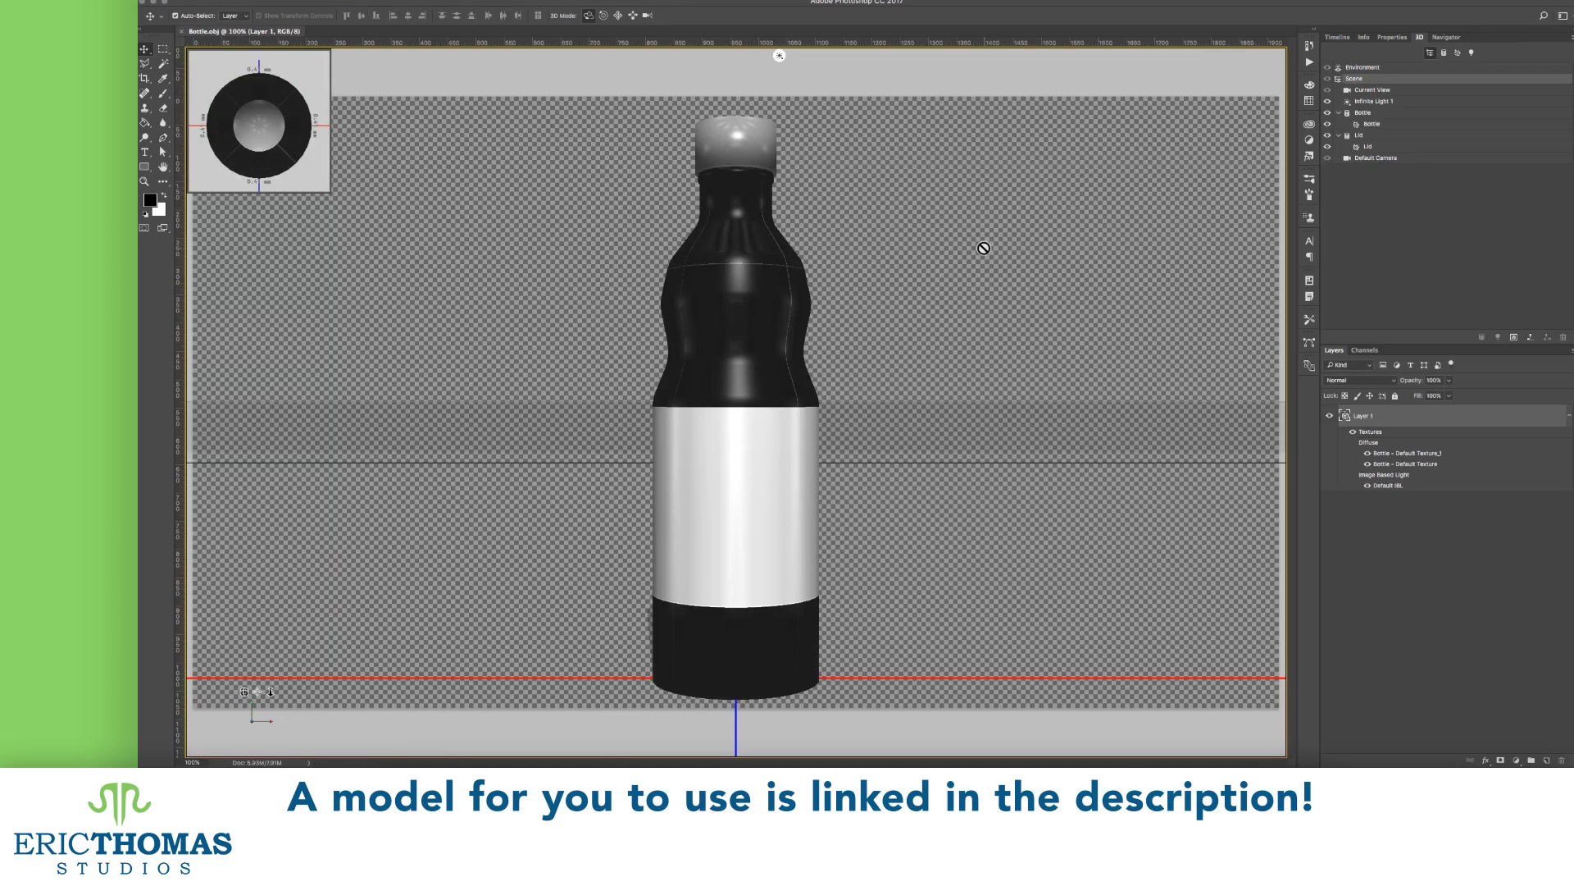
mouse_move(984, 329)
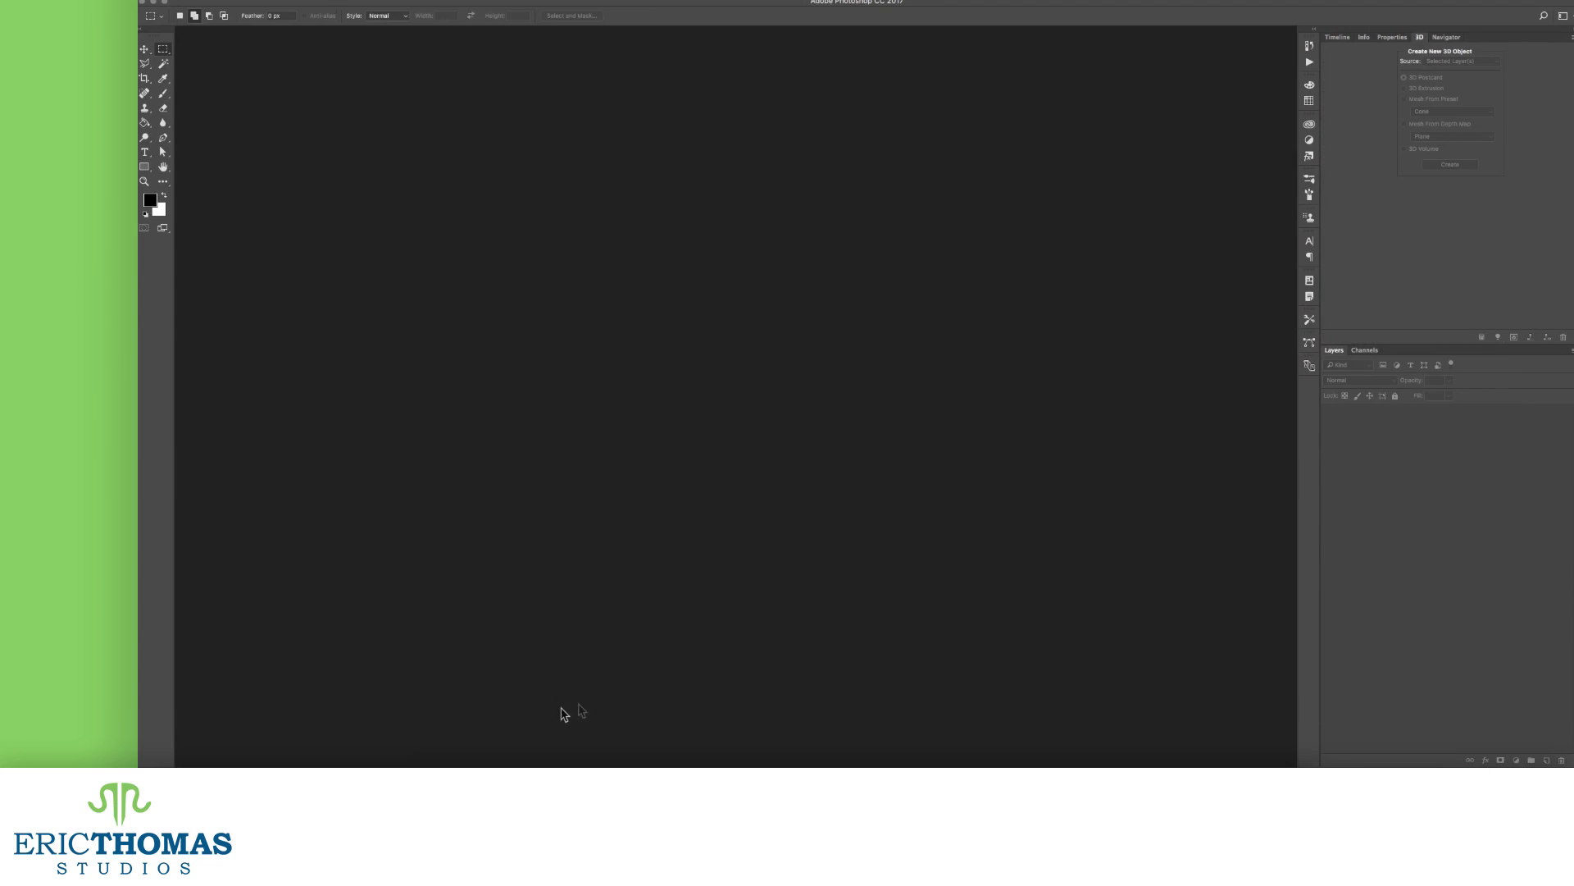
mouse_move(413, 763)
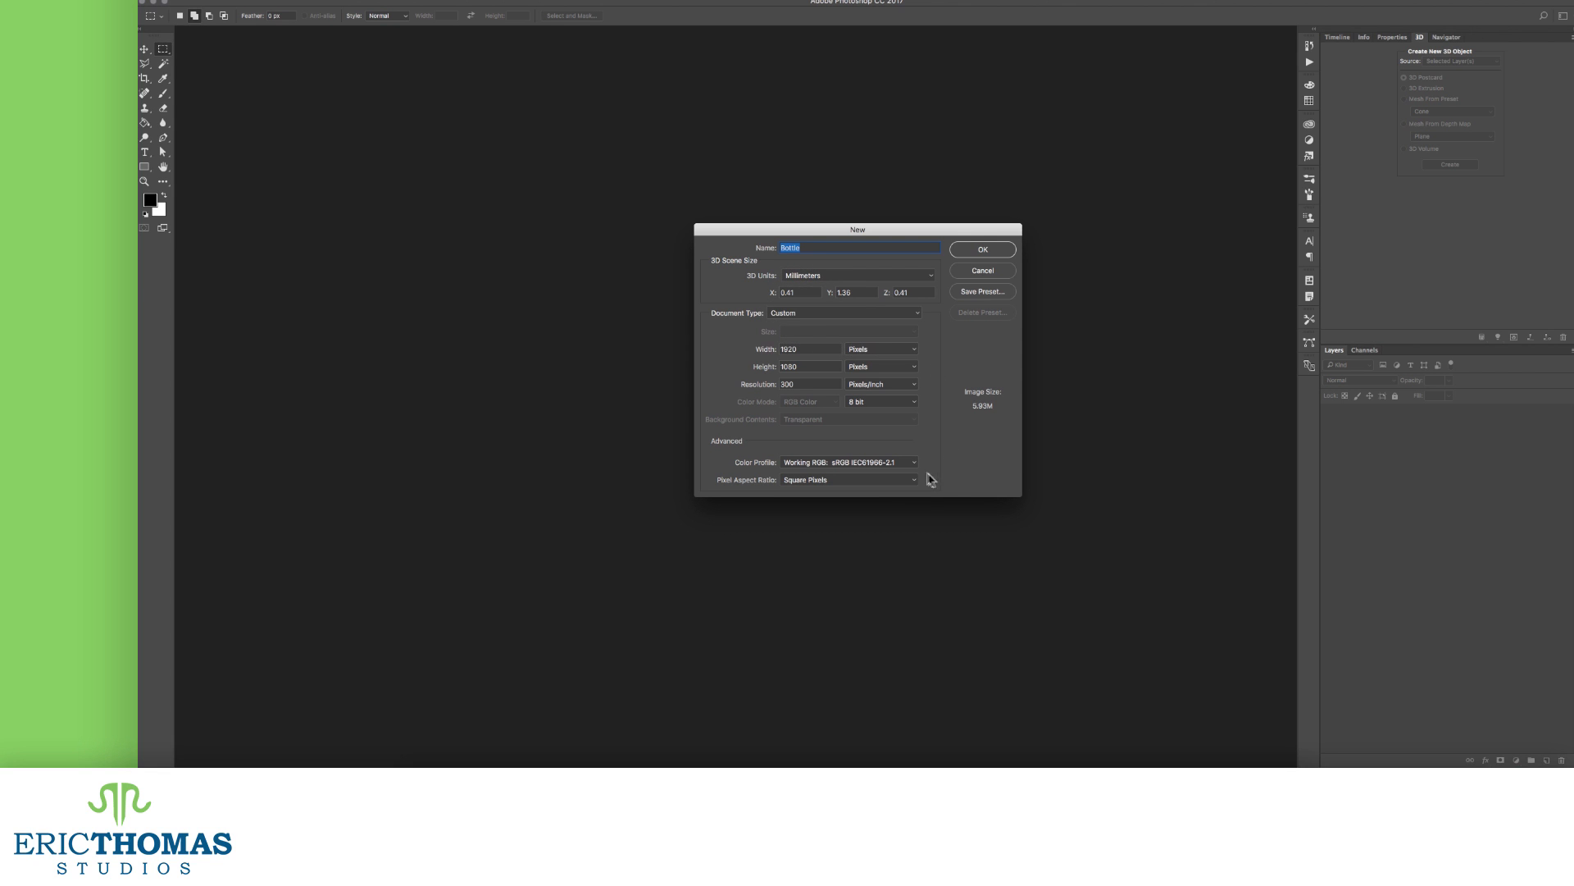
mouse_move(817, 658)
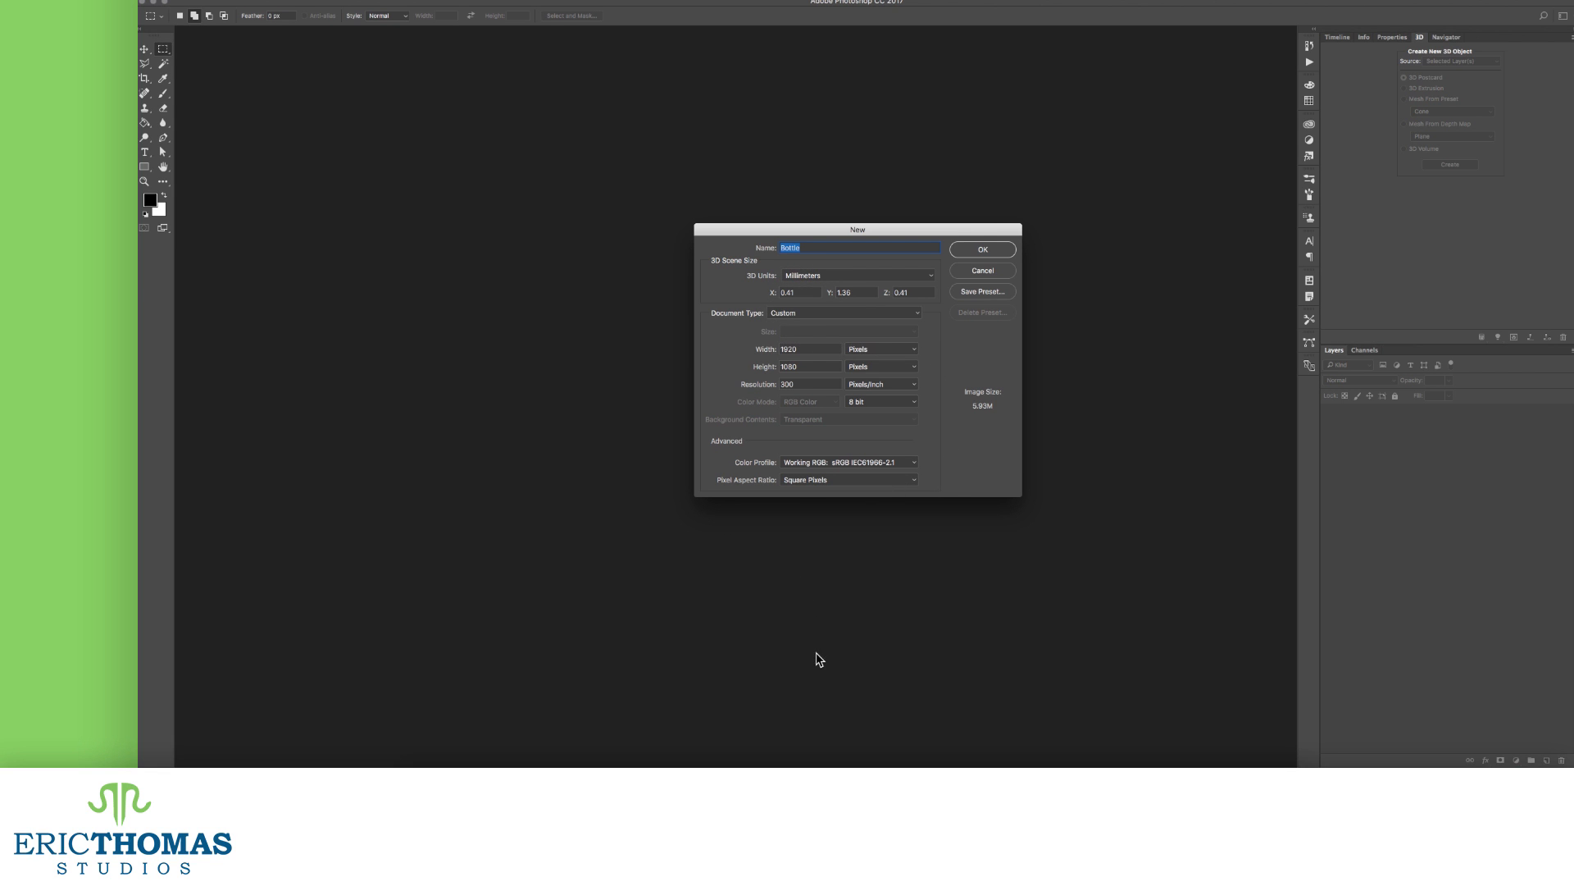
- Confirm the New 3D scene settings so Bottle.obj loads as a 3D document
click(982, 249)
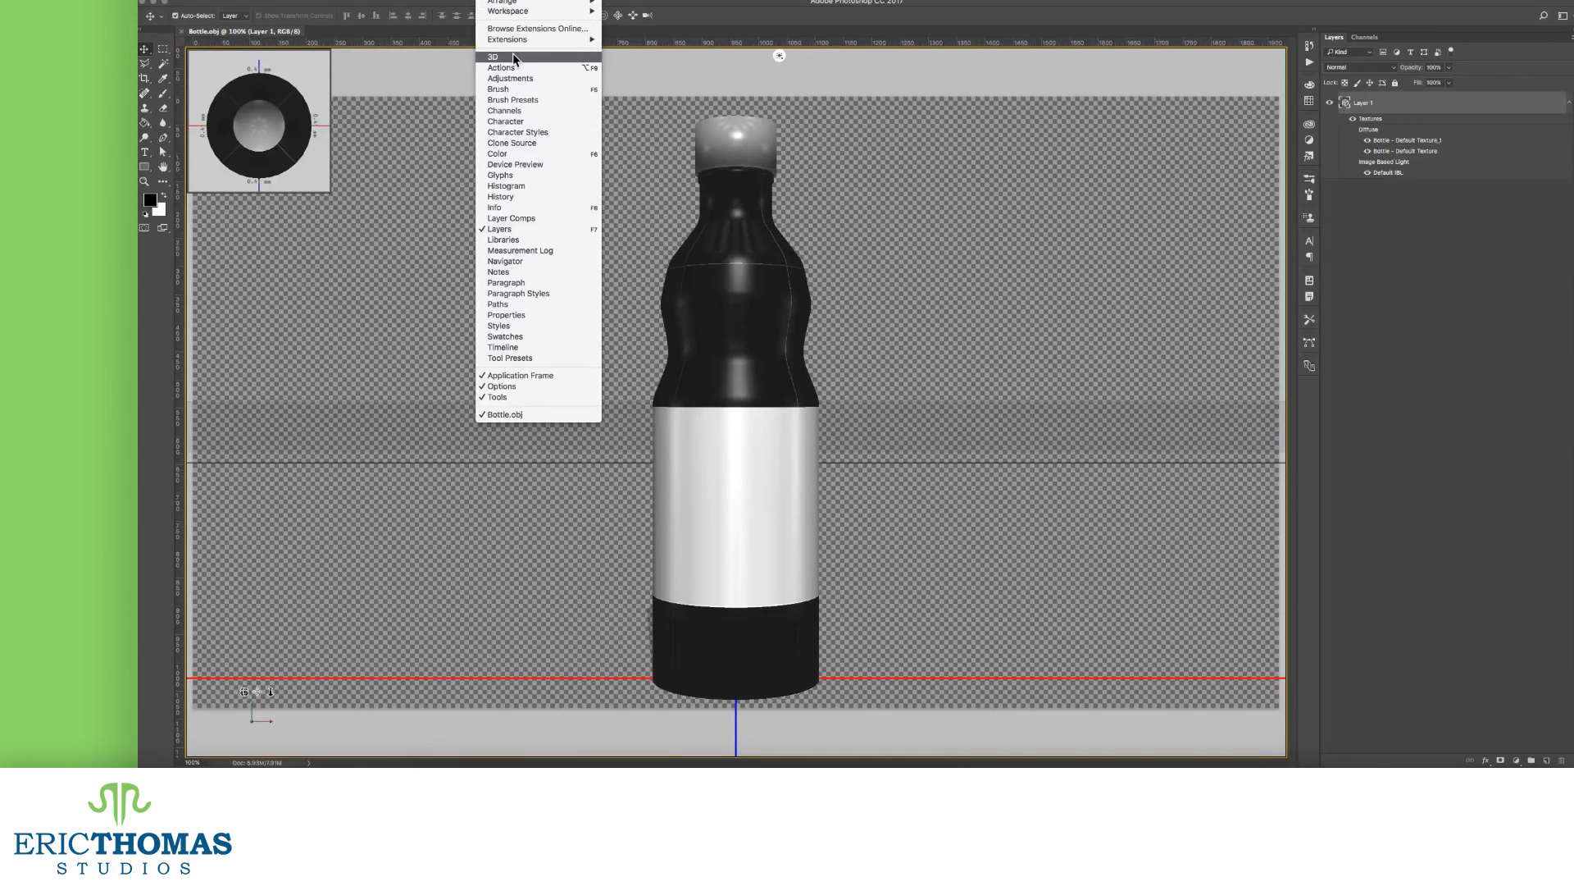
- Show the 3D panel and the Bottle material's Properties for editing
click(492, 56)
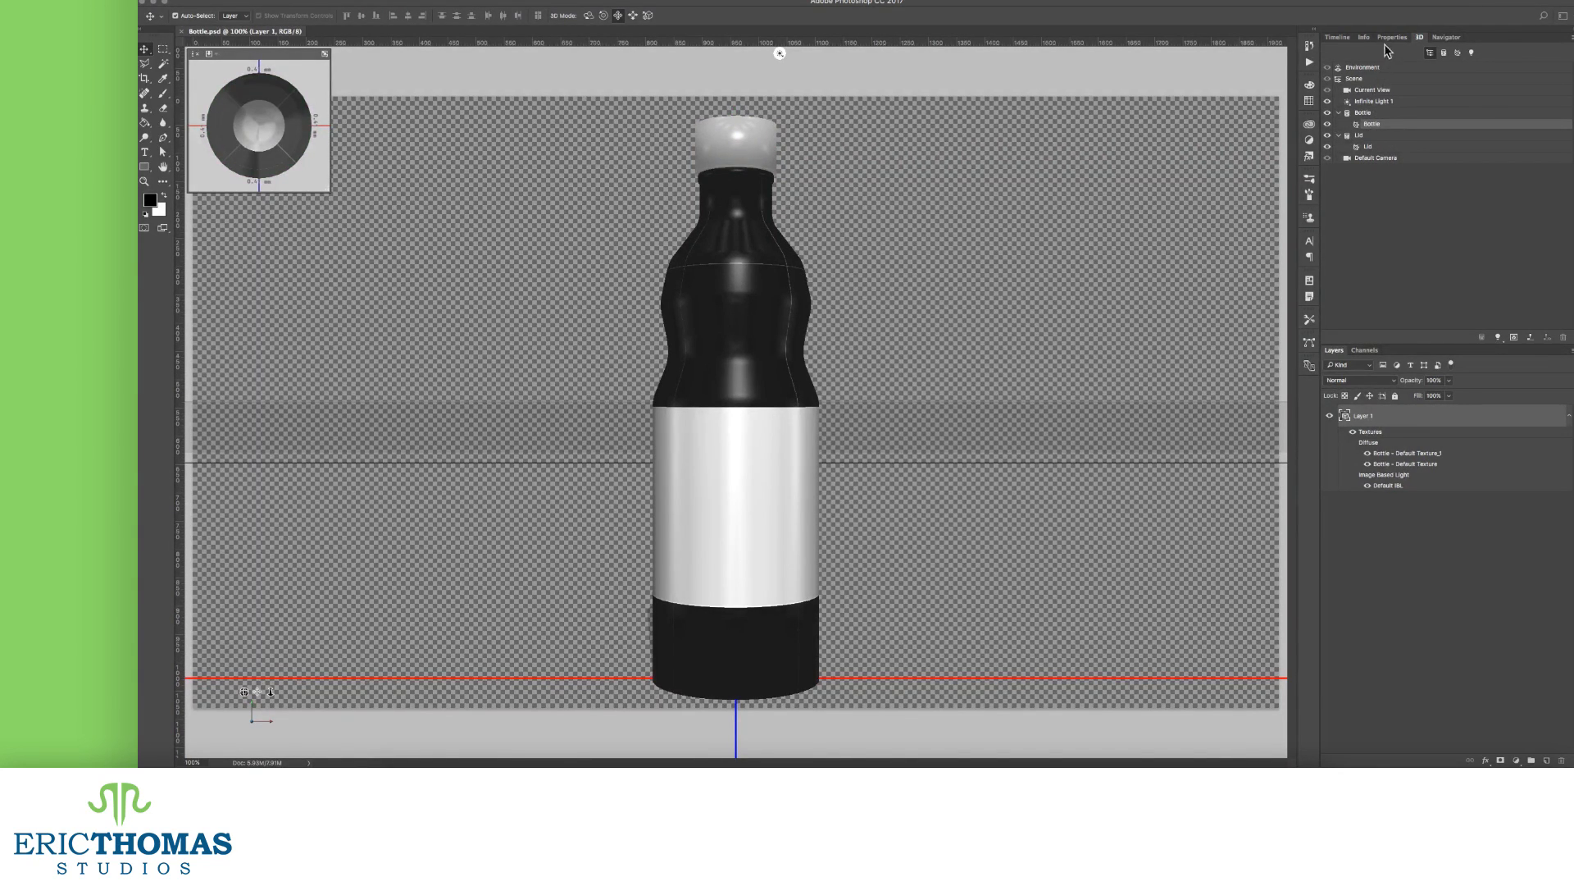
click(1392, 38)
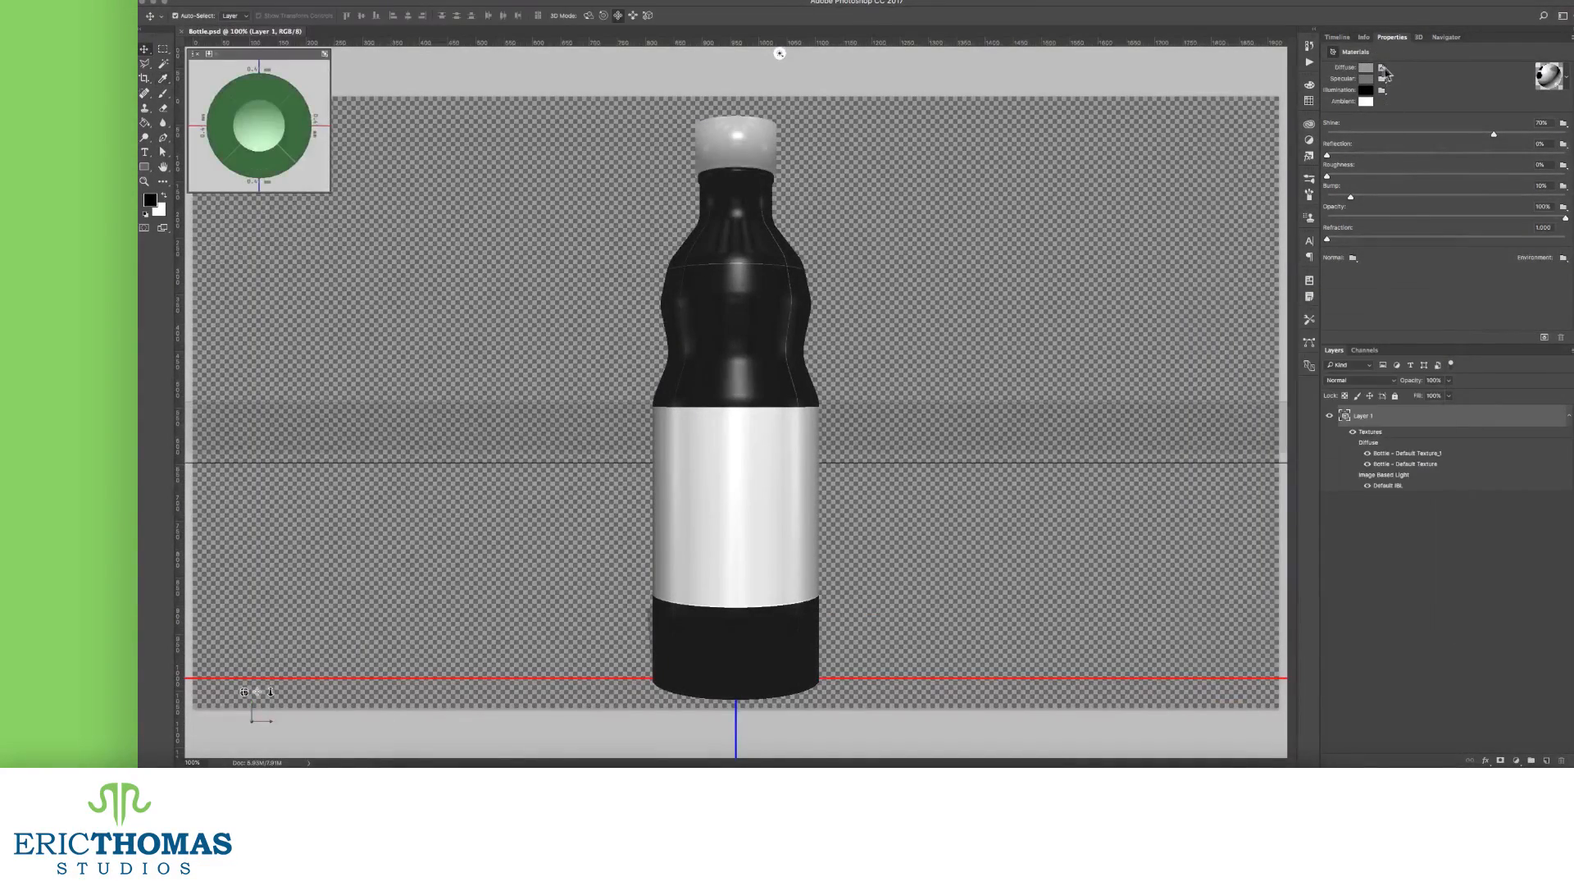
- Set the bottle material's Diffuse colour to a blue-grey
click(1366, 67)
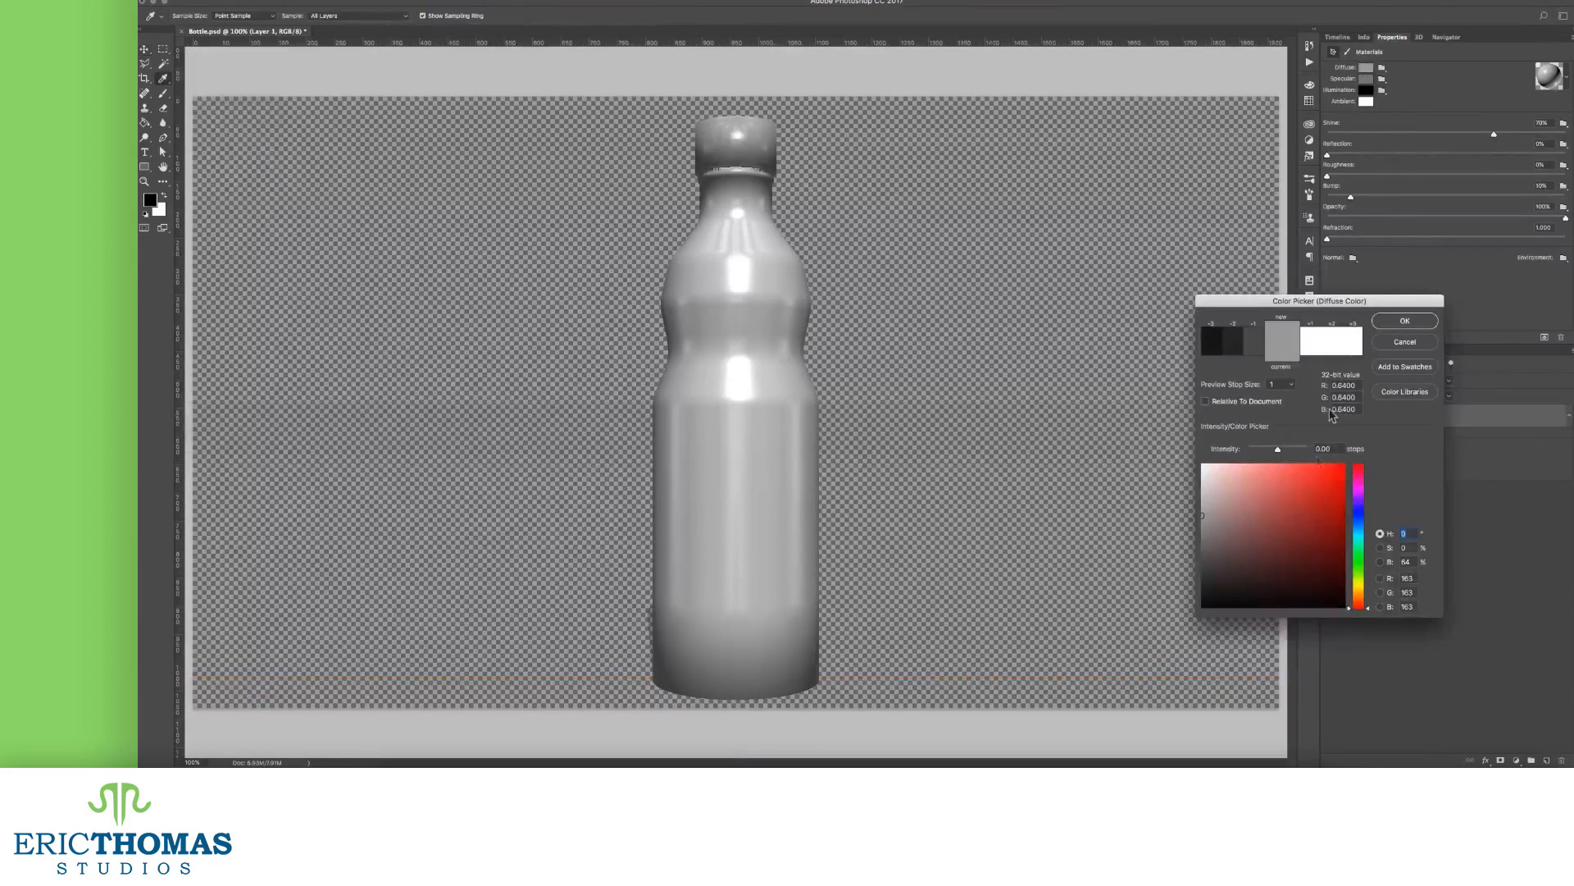
click(1260, 527)
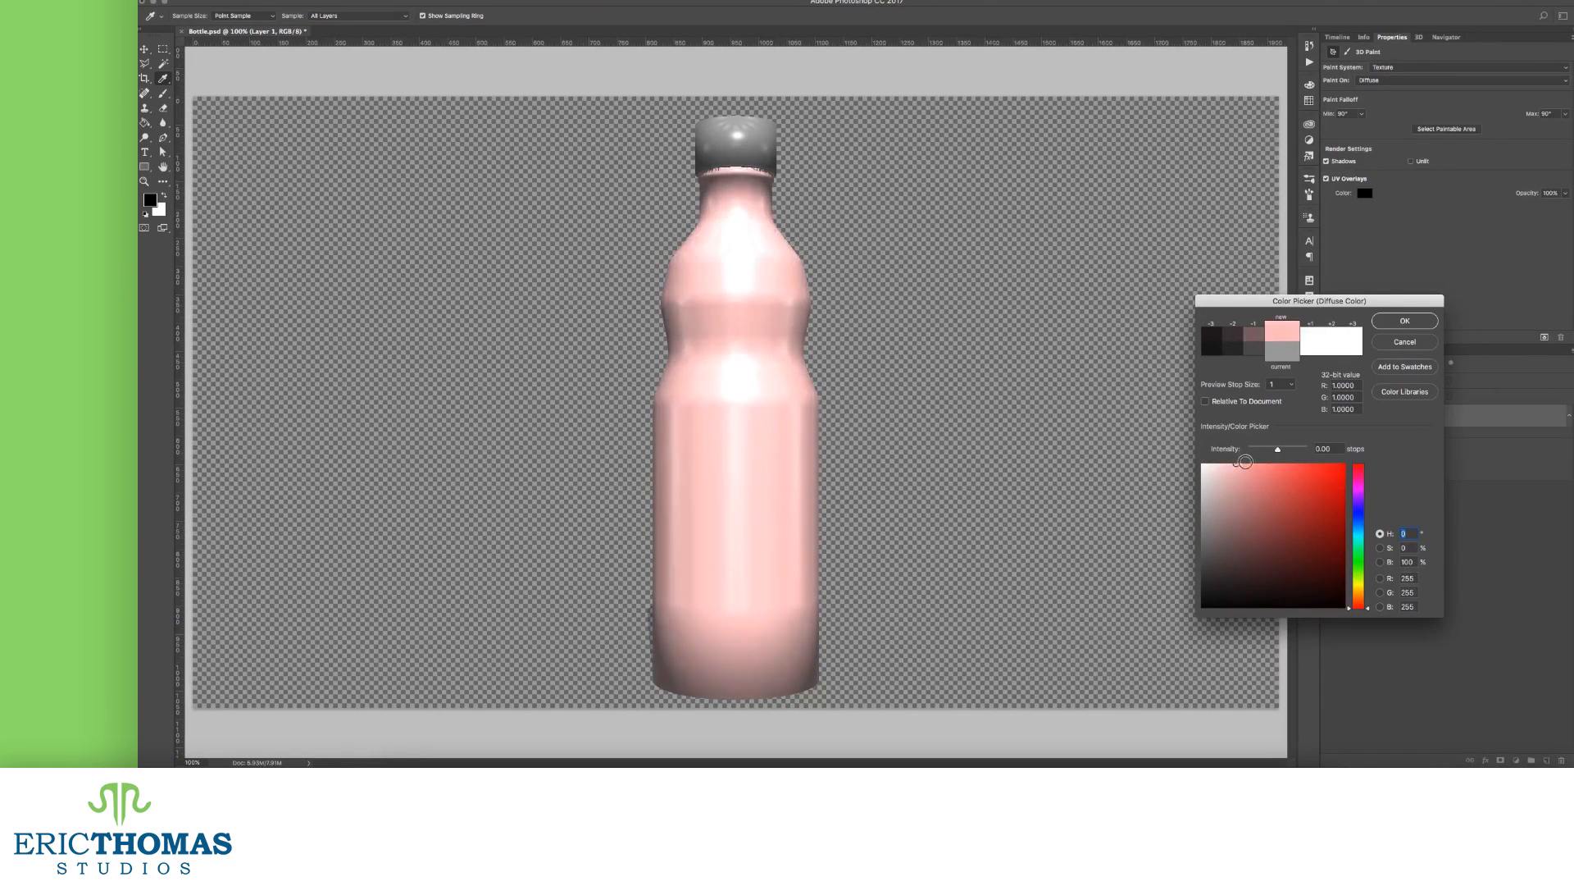
click(1236, 533)
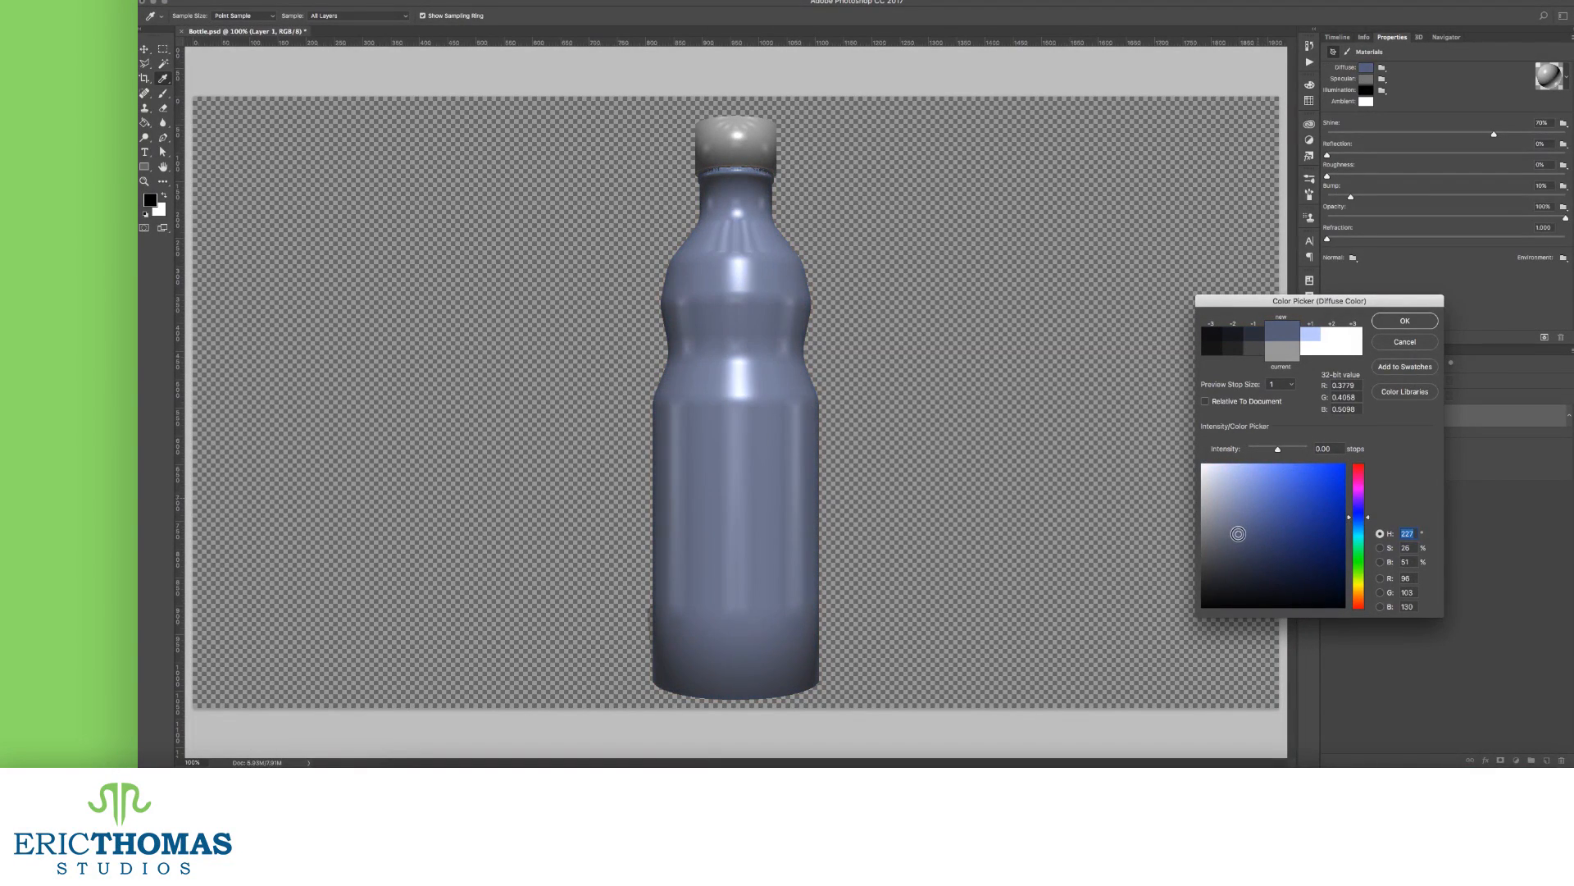
click(1404, 320)
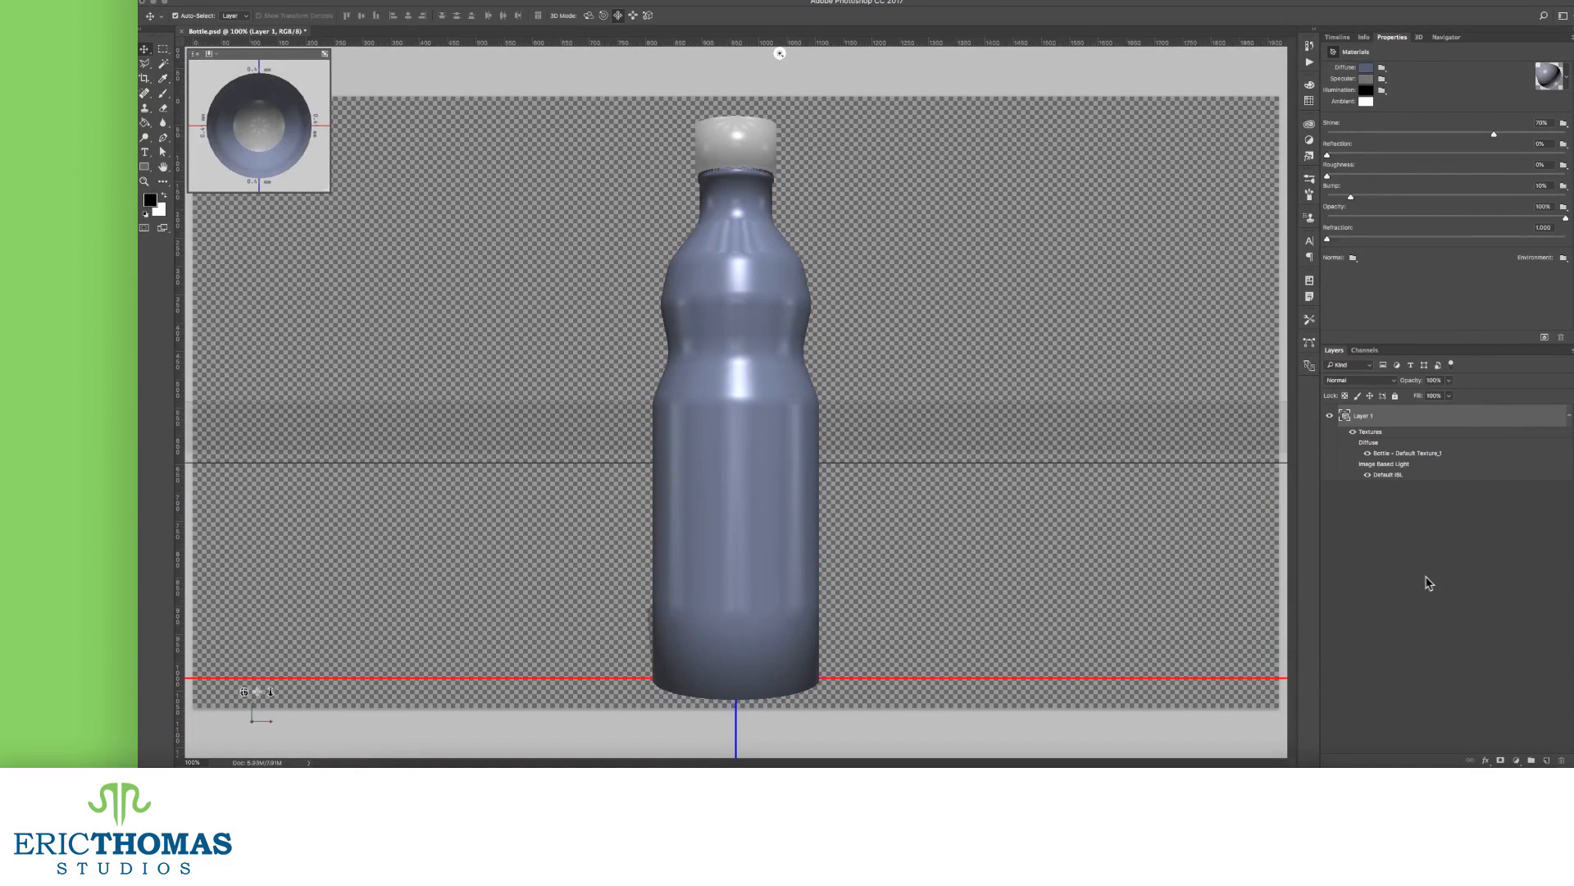
- Set the bottle material's Specular highlight colour to white
click(1368, 79)
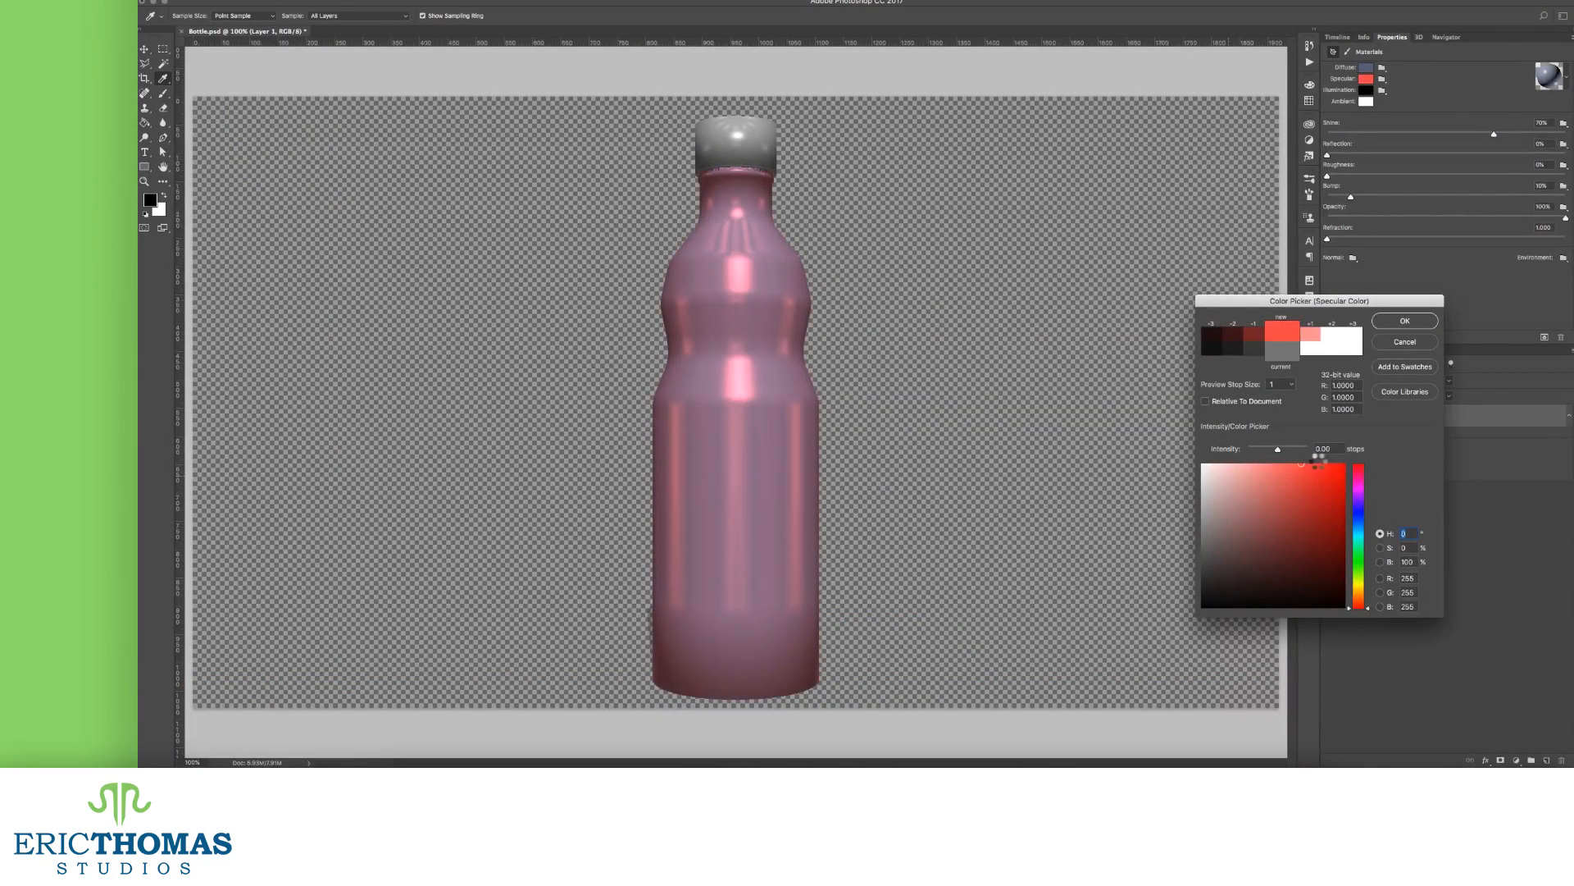
click(1295, 513)
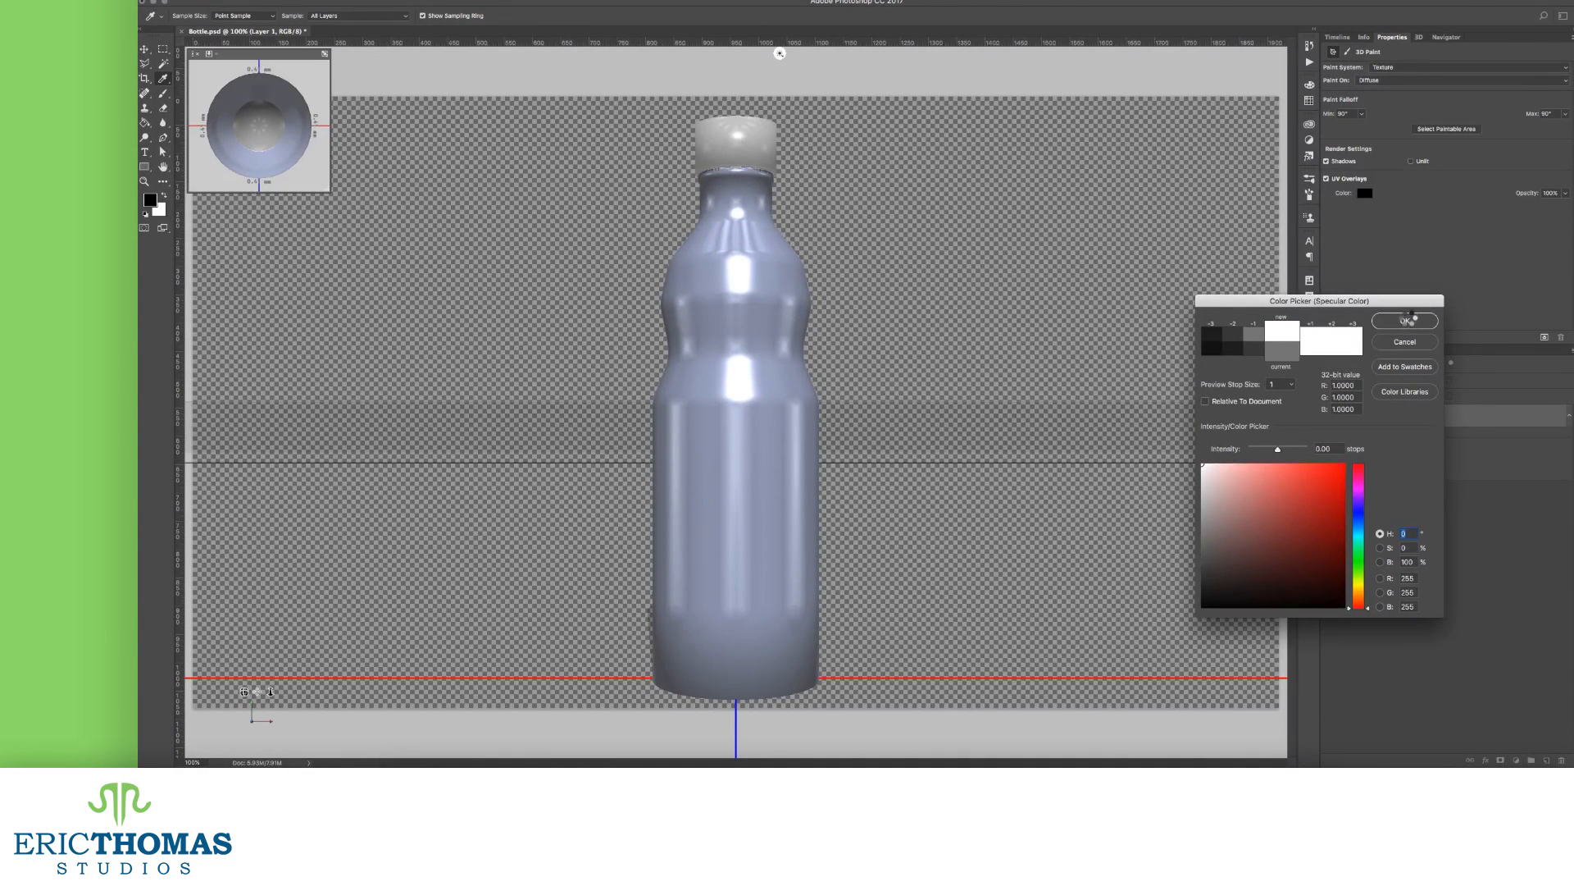
click(1406, 320)
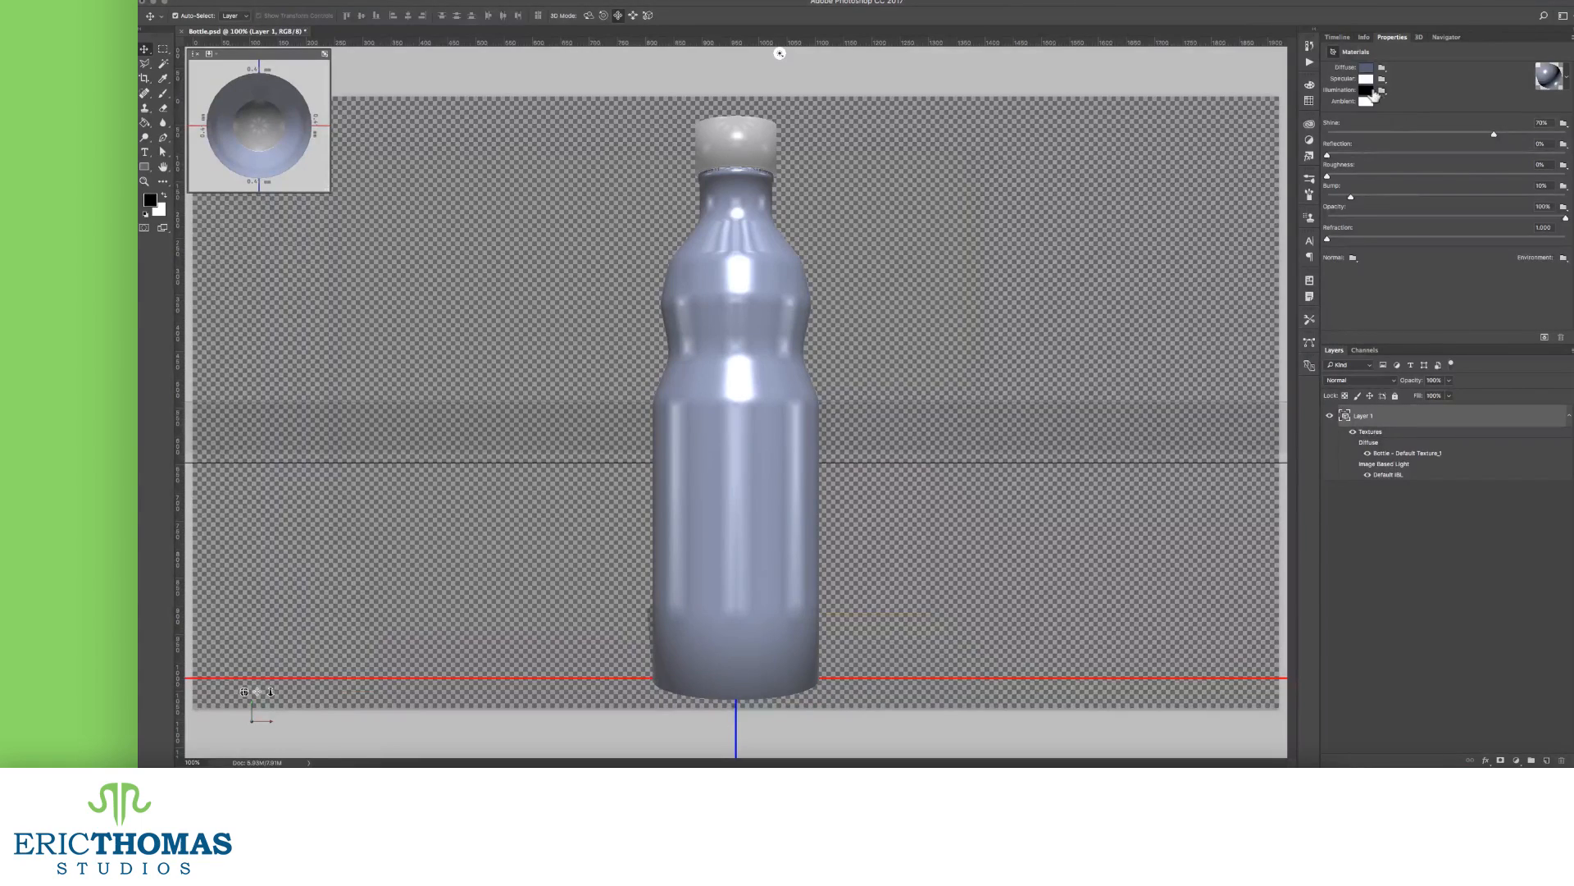
click(1377, 88)
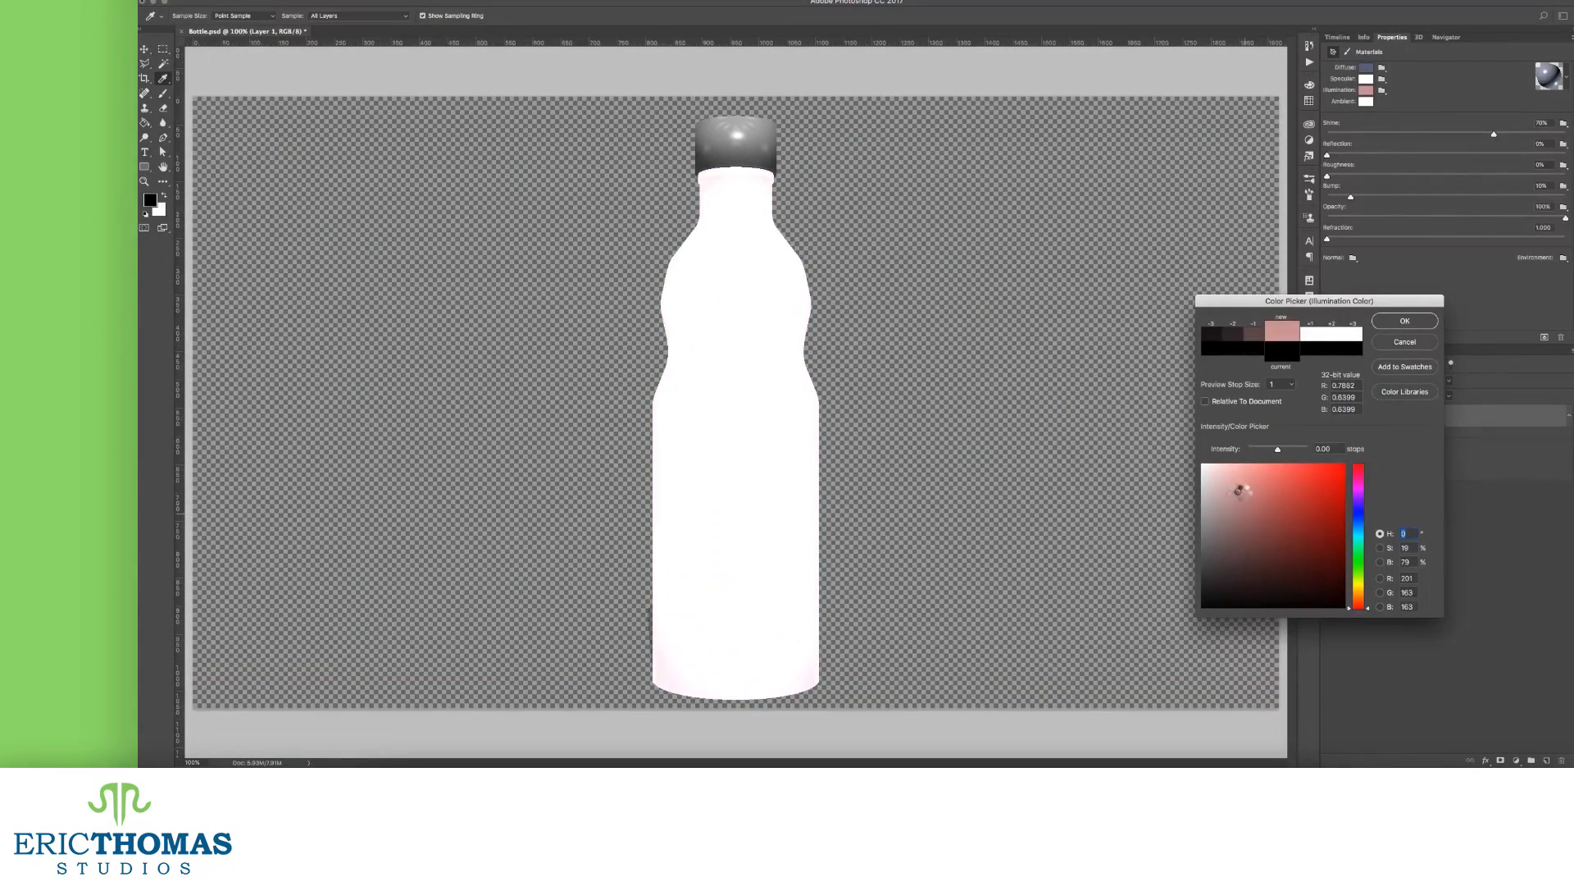
click(1277, 535)
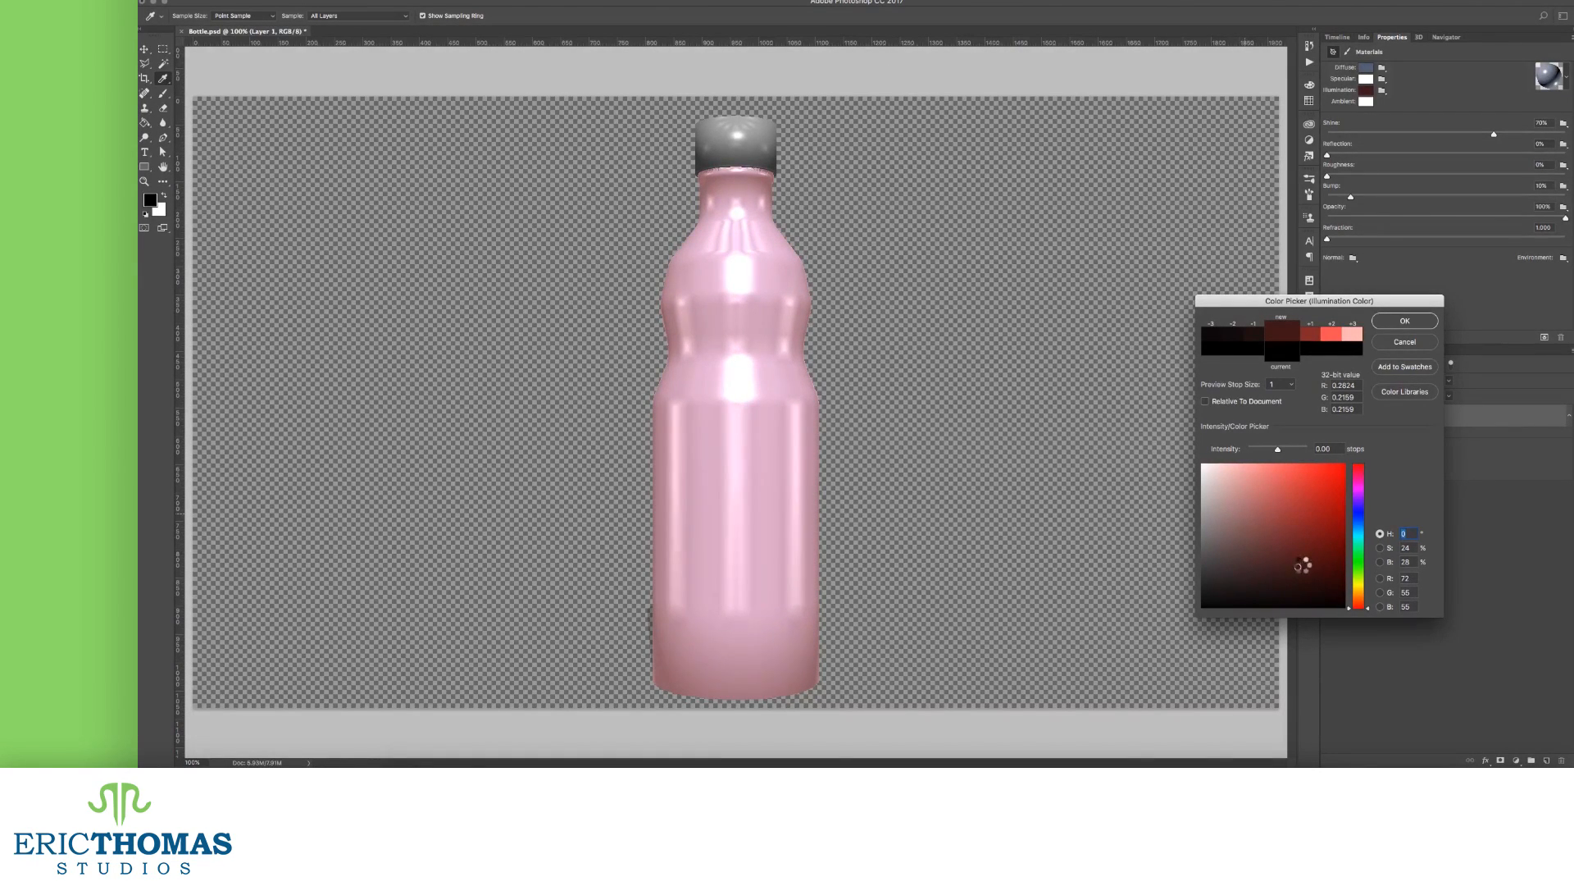
click(1334, 534)
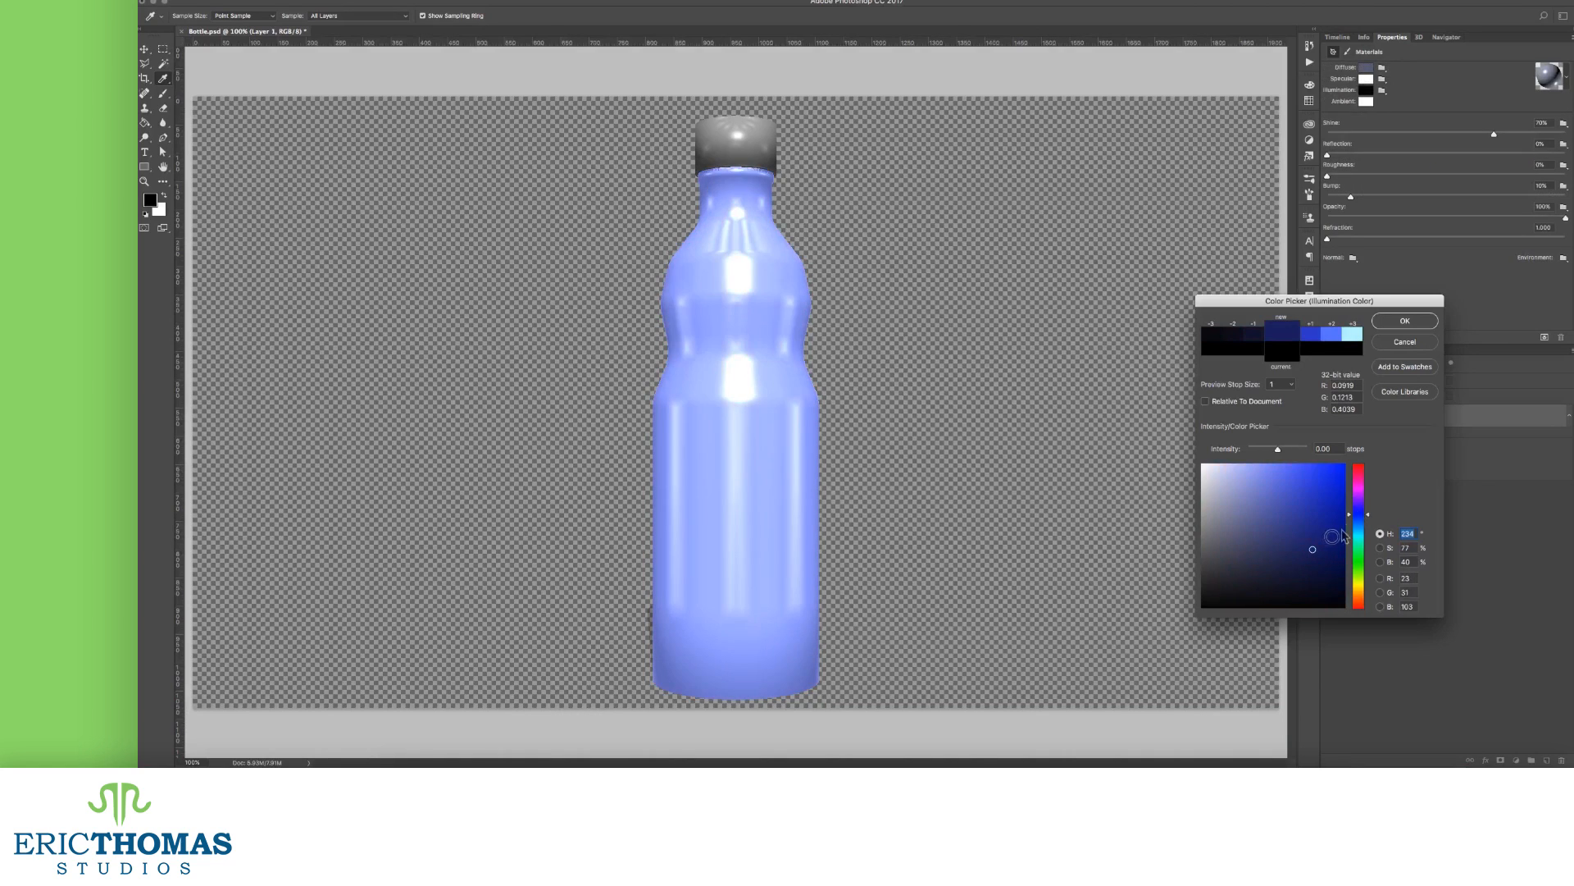
click(1258, 512)
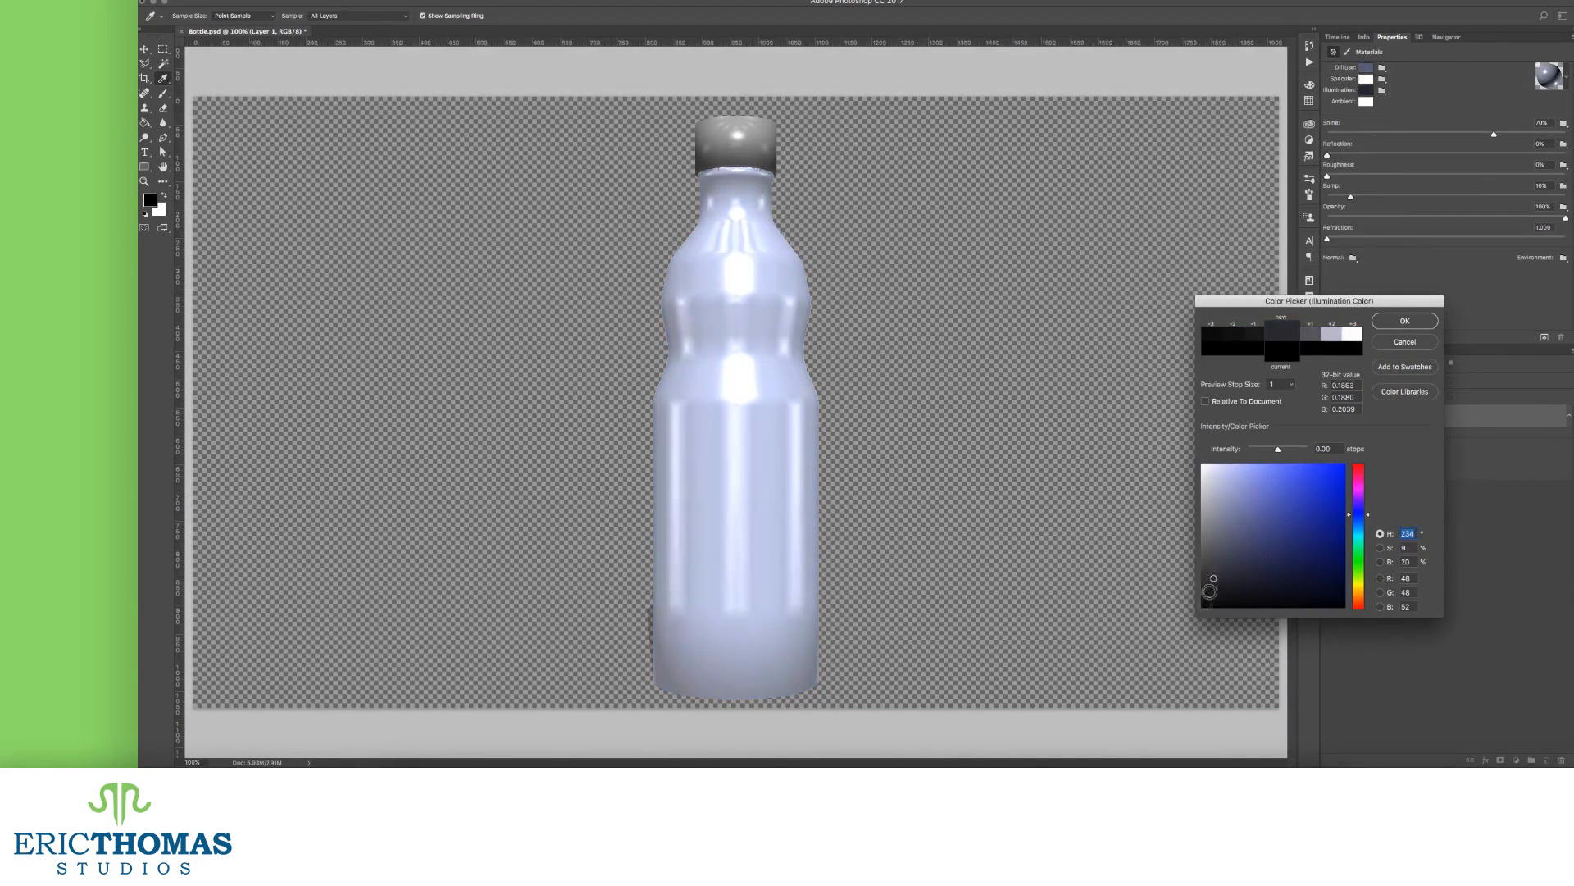
click(1197, 592)
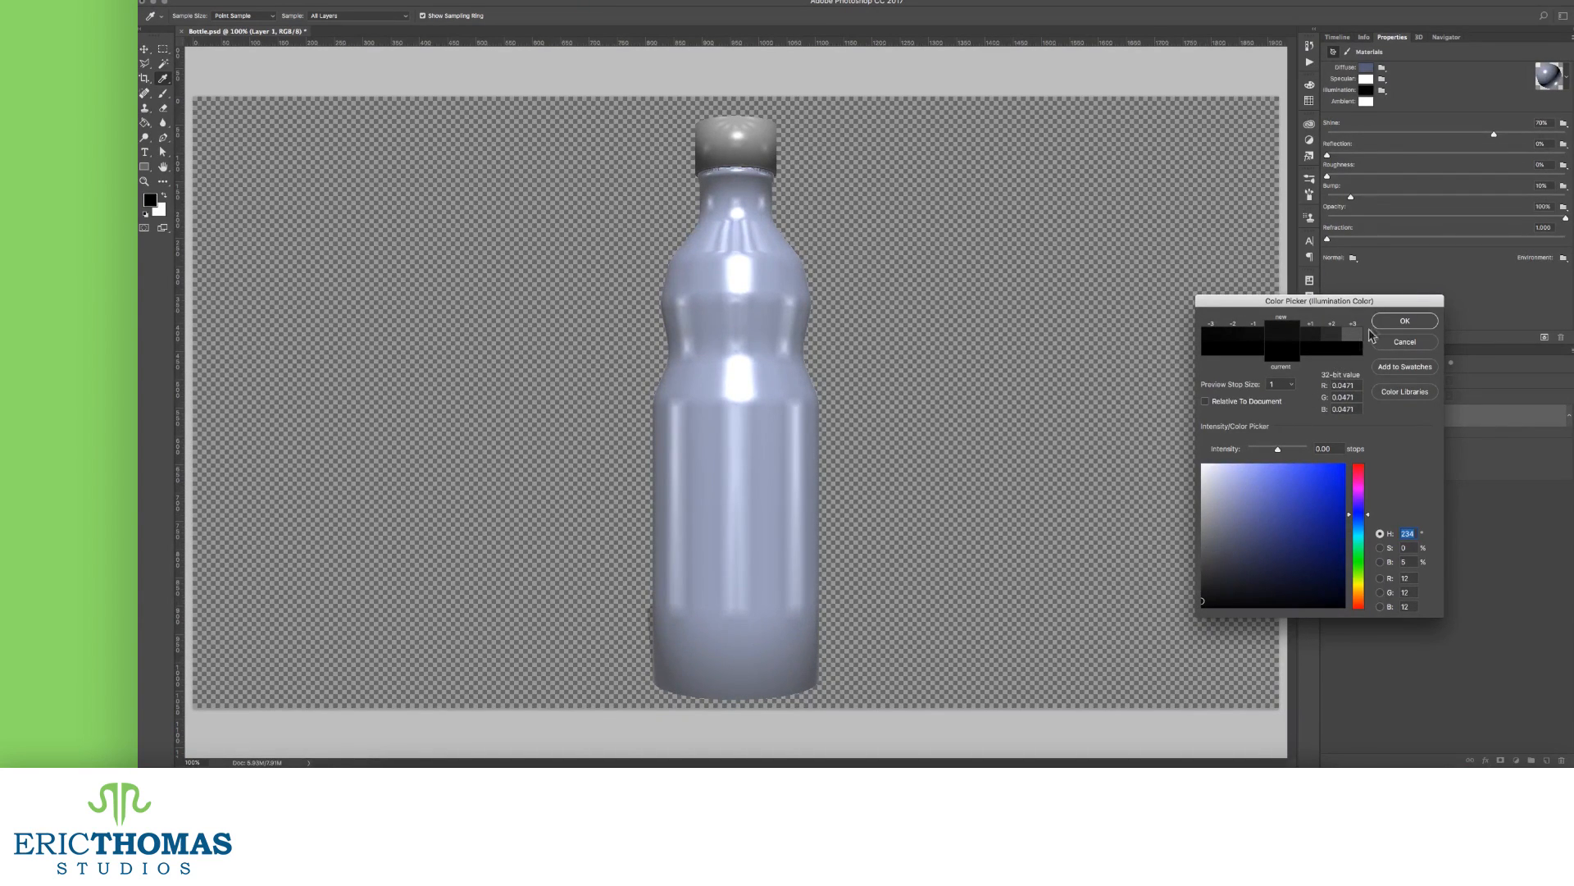
click(1402, 320)
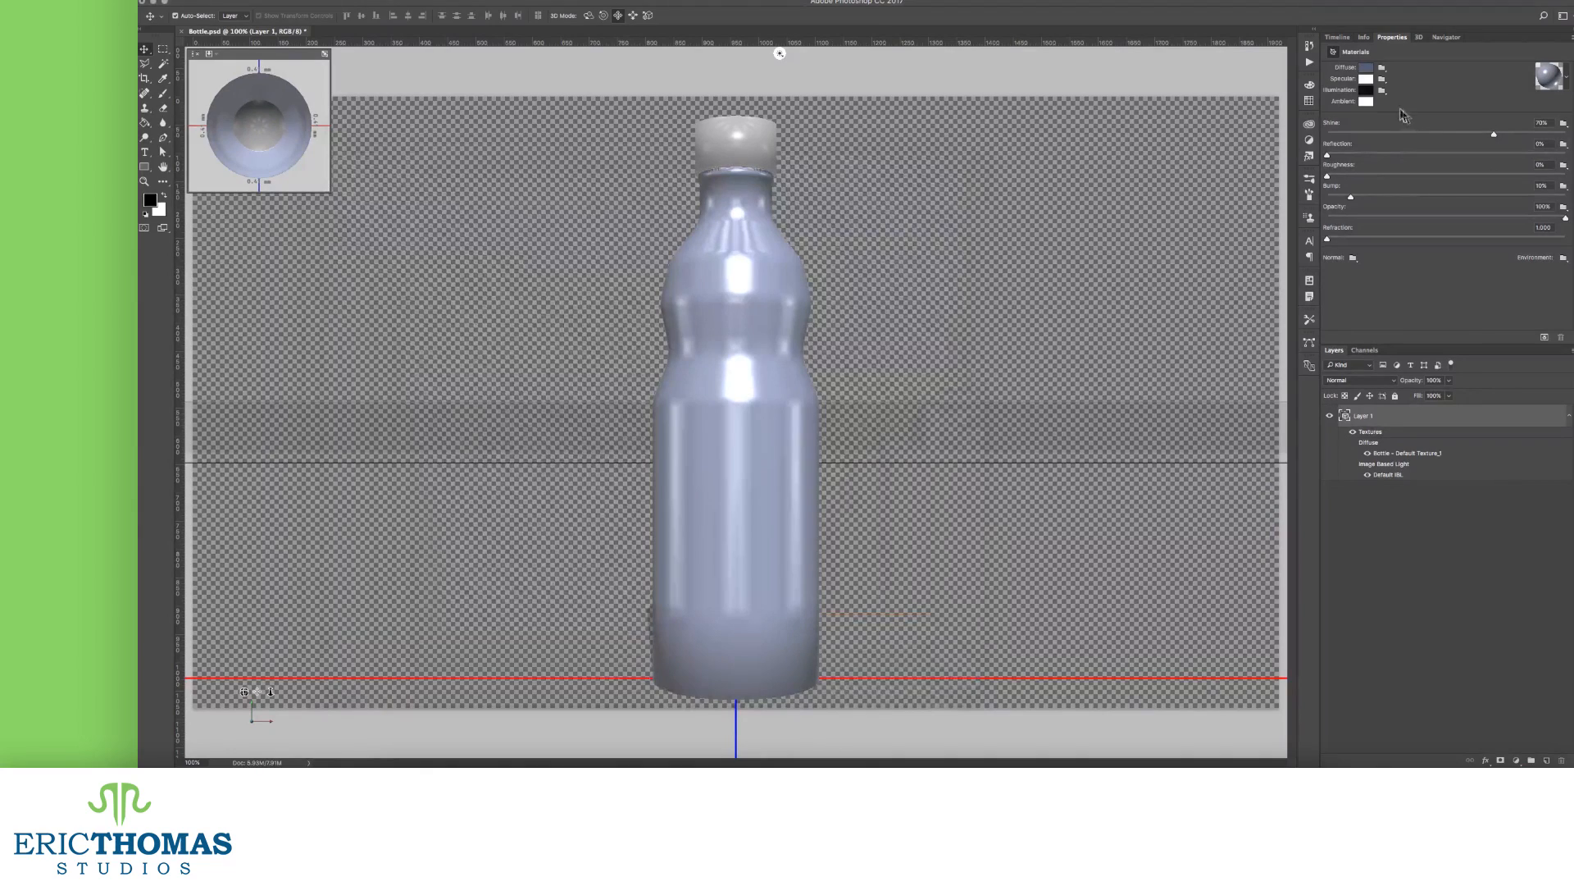
click(1375, 101)
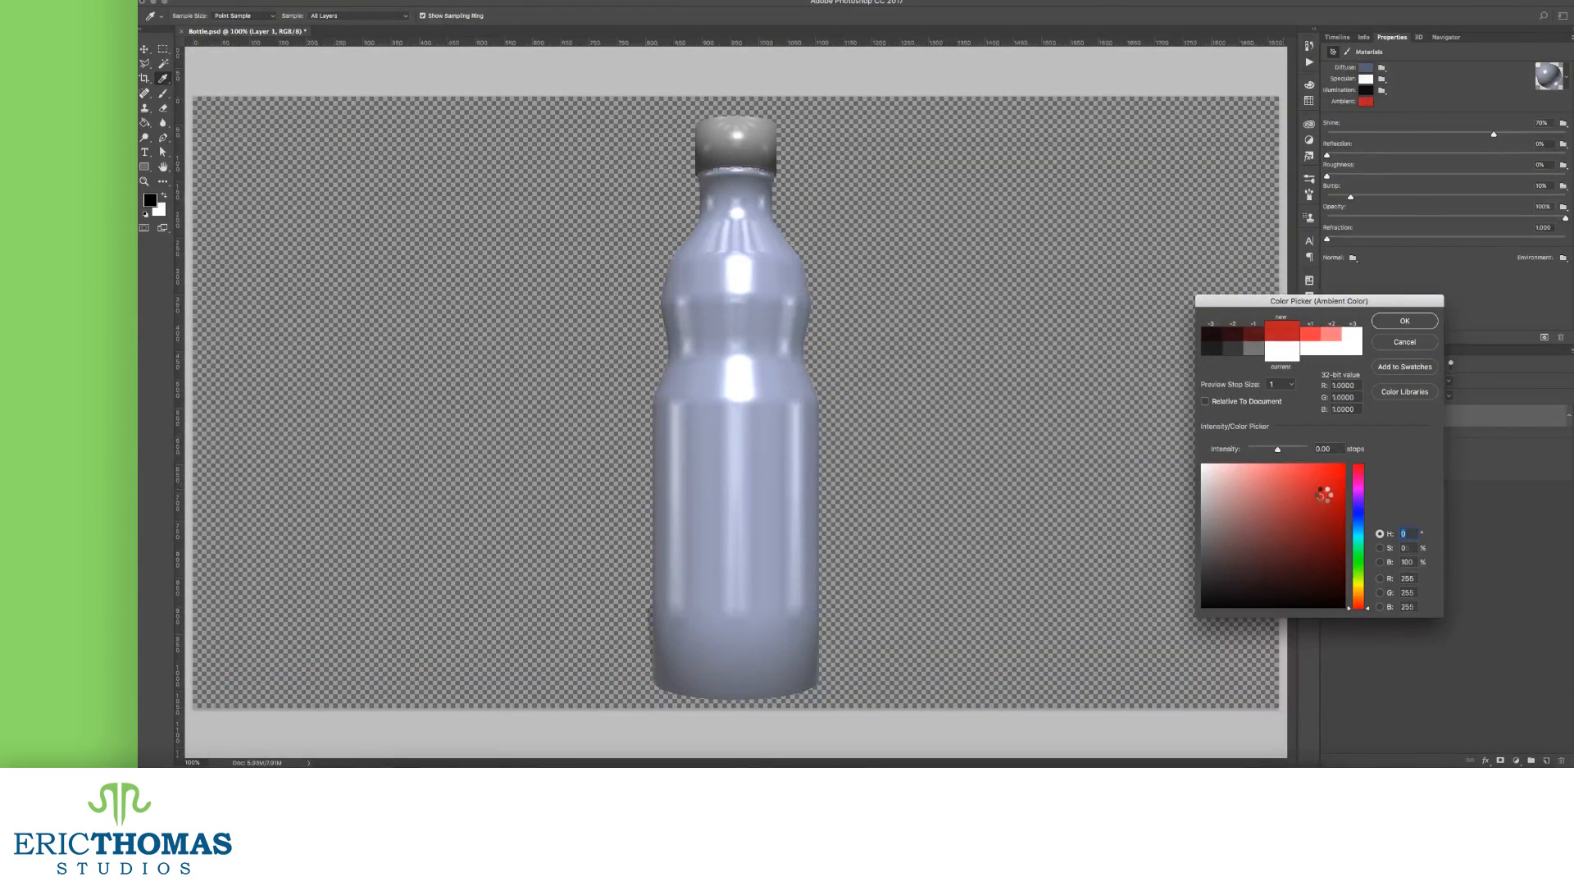
click(1282, 503)
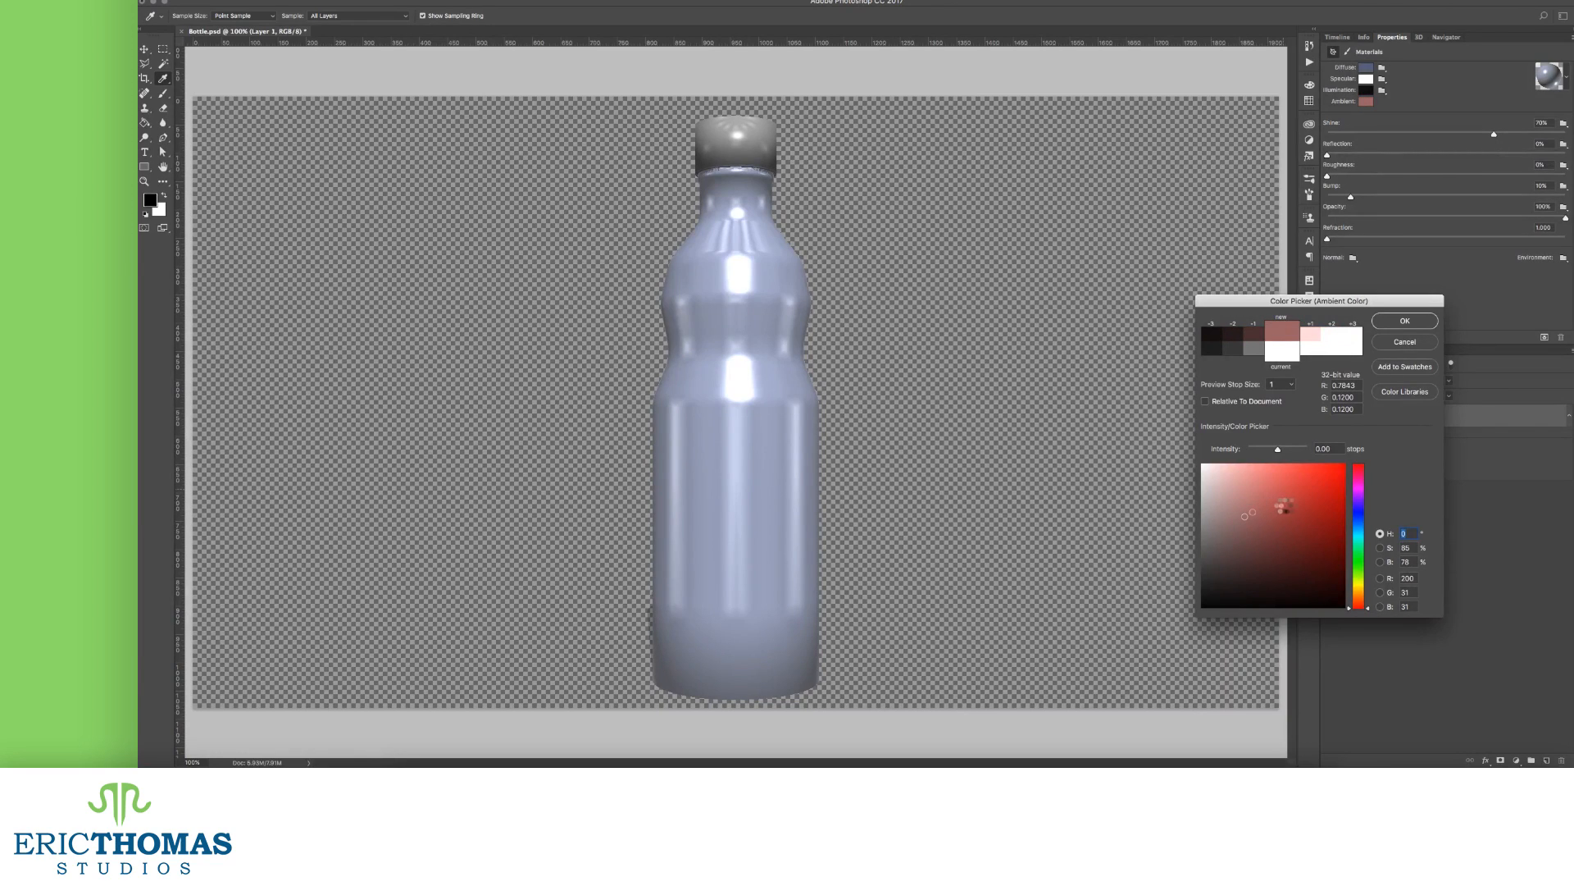
click(1306, 507)
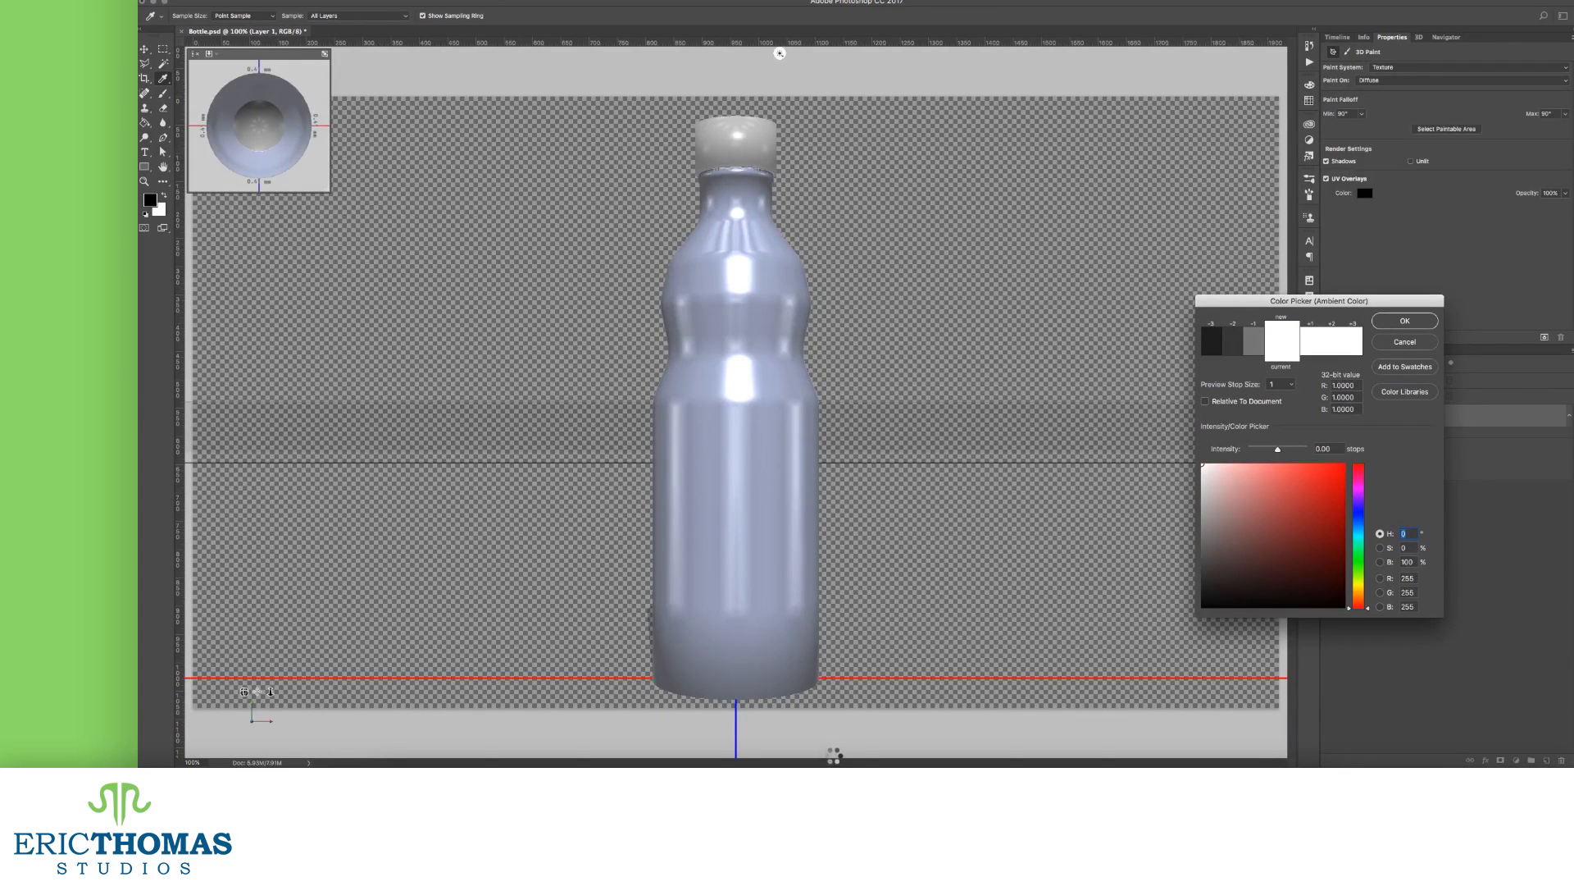
click(1403, 320)
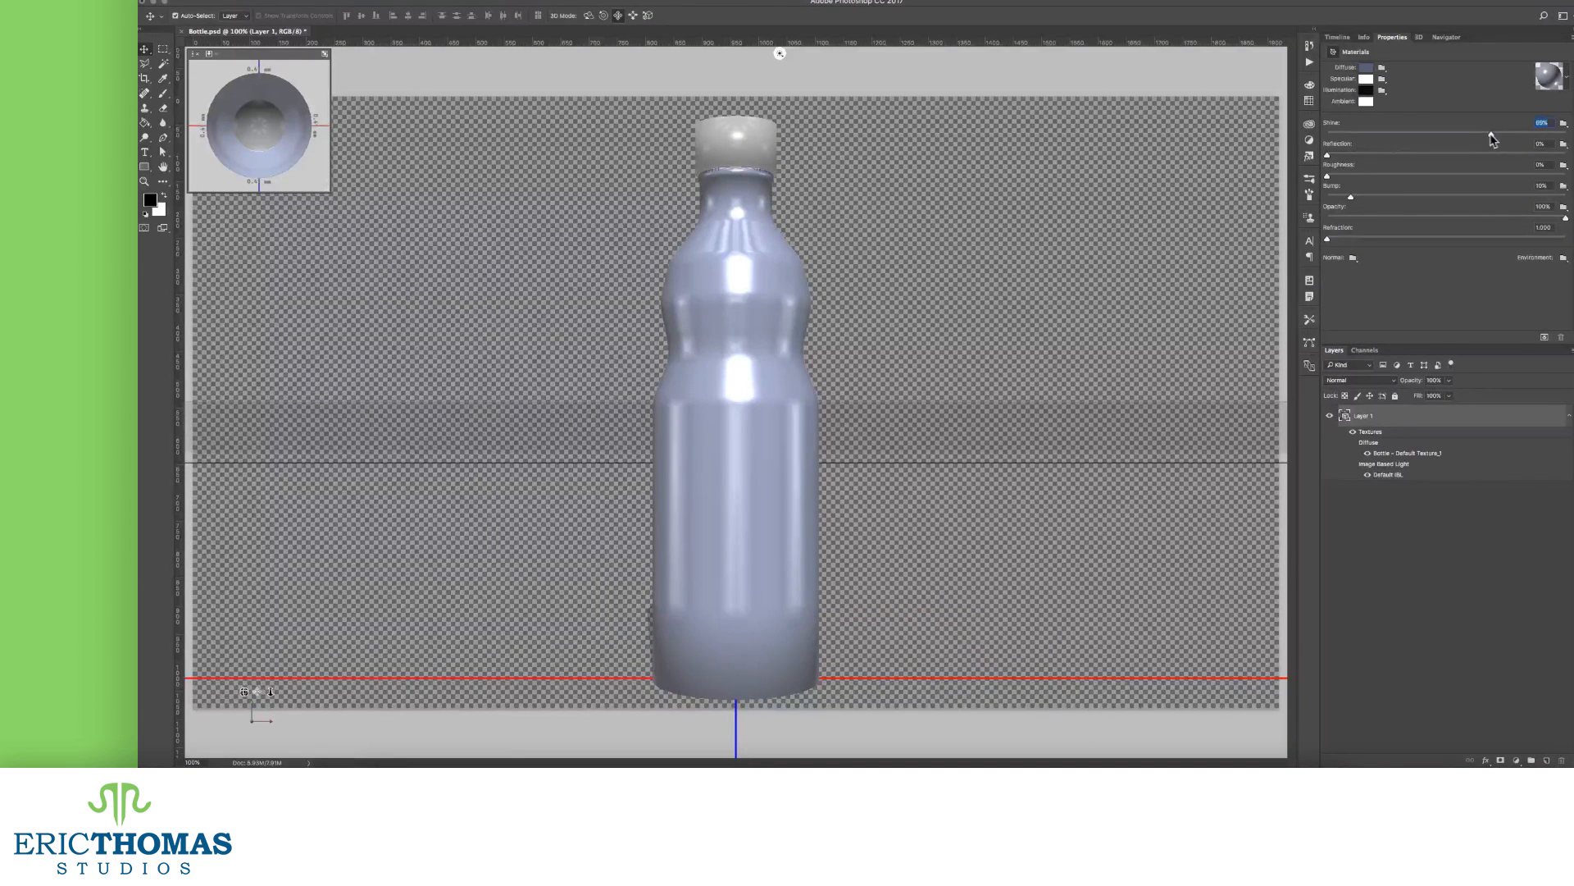
- Adjust the Shine slider back and forth, settling on a high shine for crisp highlights
drag(1496, 131, 1384, 131)
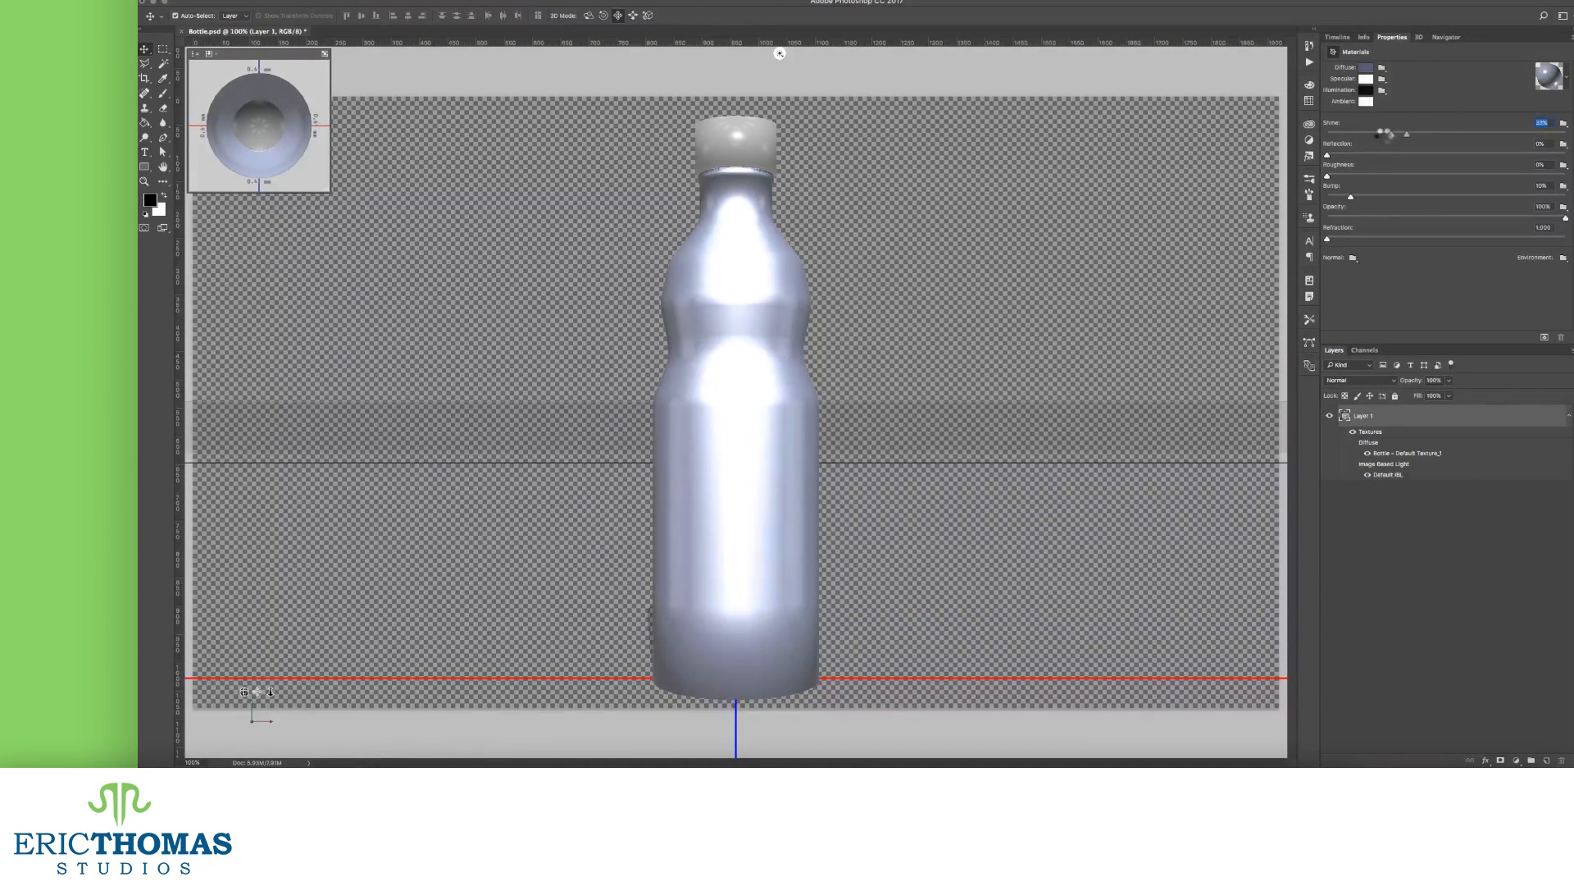
drag(1385, 132, 1356, 132)
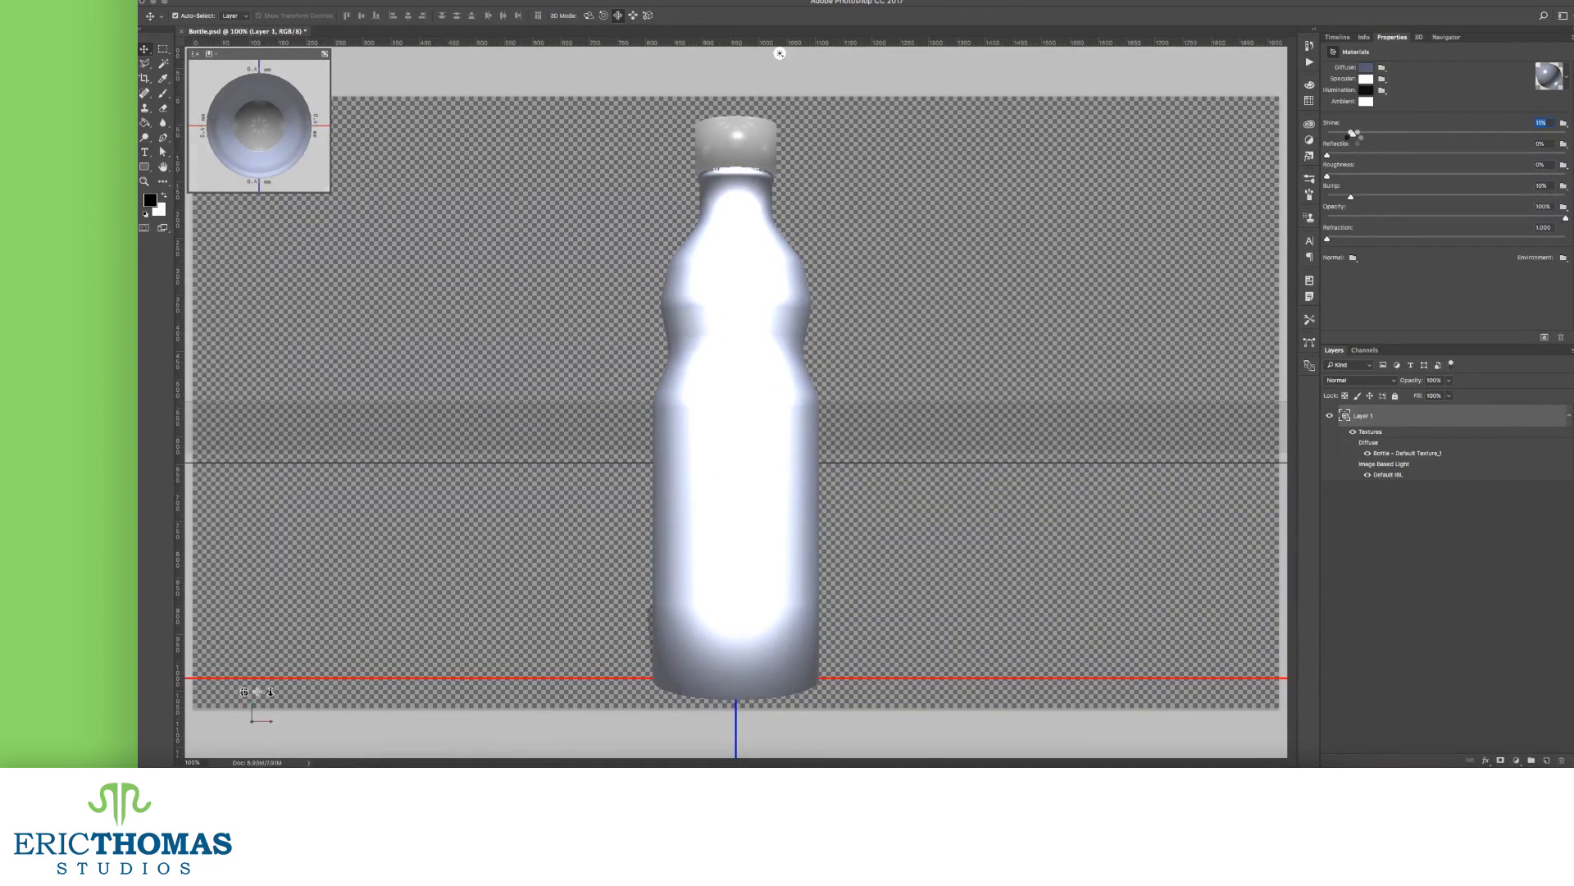
drag(1353, 133, 1384, 133)
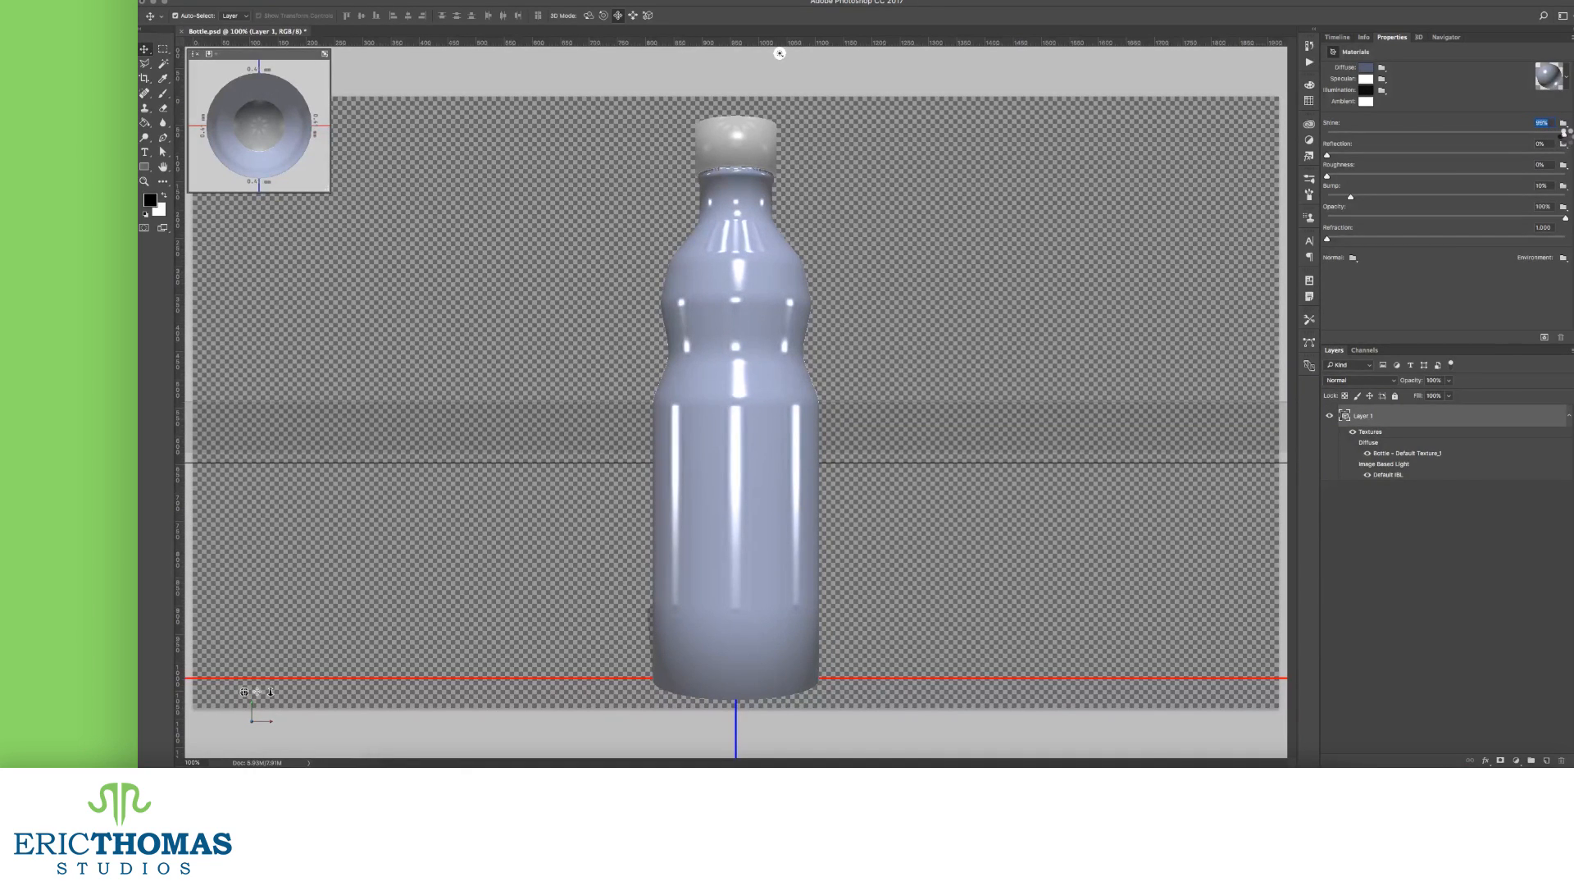
drag(1560, 123, 1519, 123)
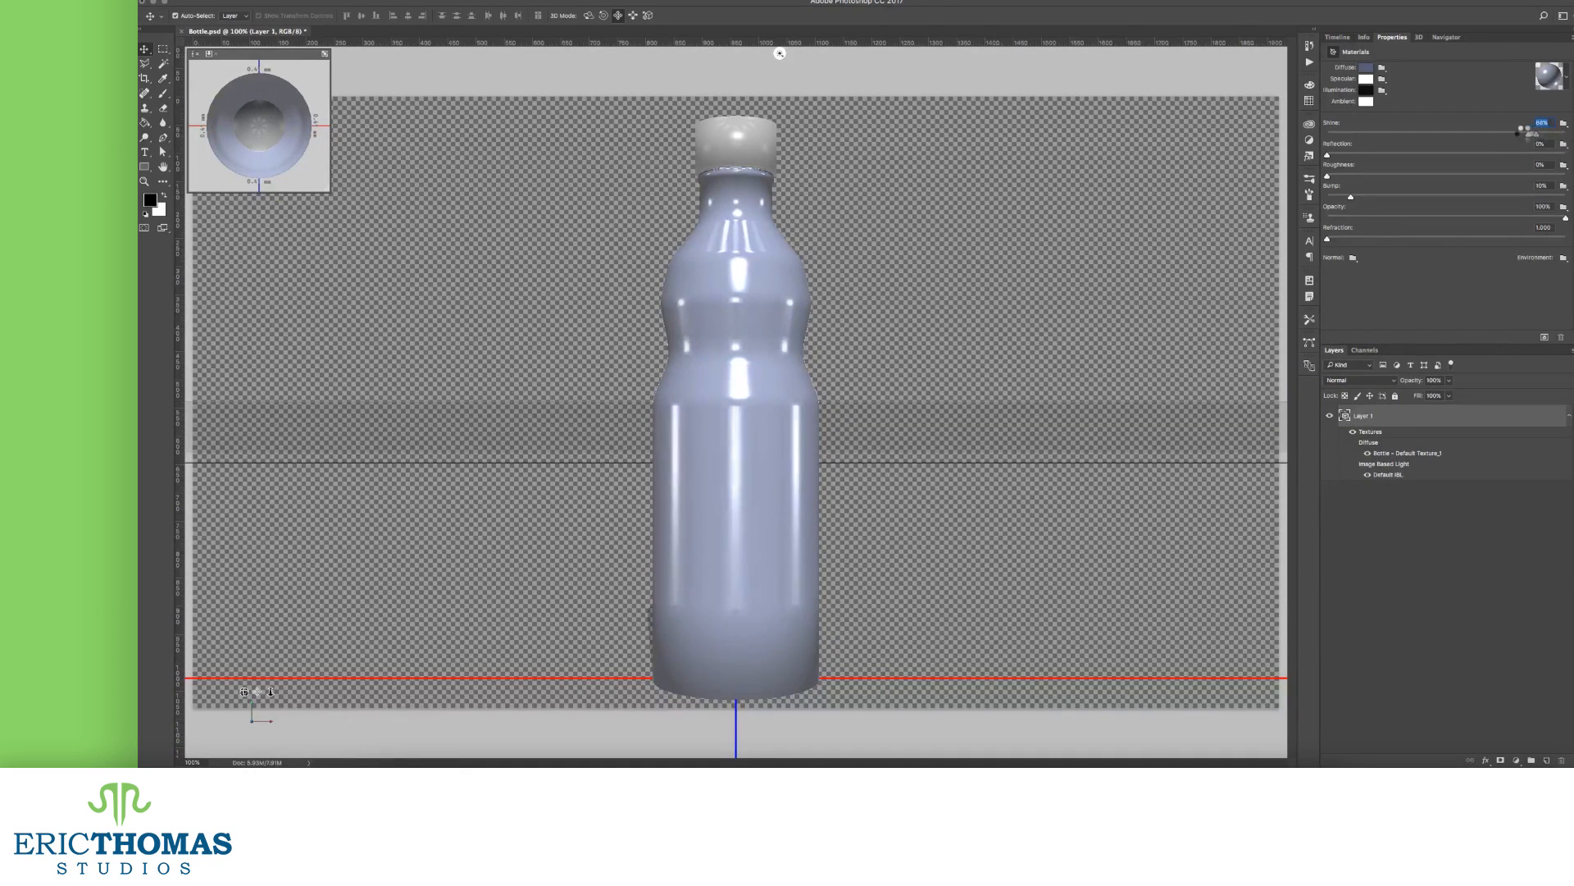
drag(1522, 131, 1464, 131)
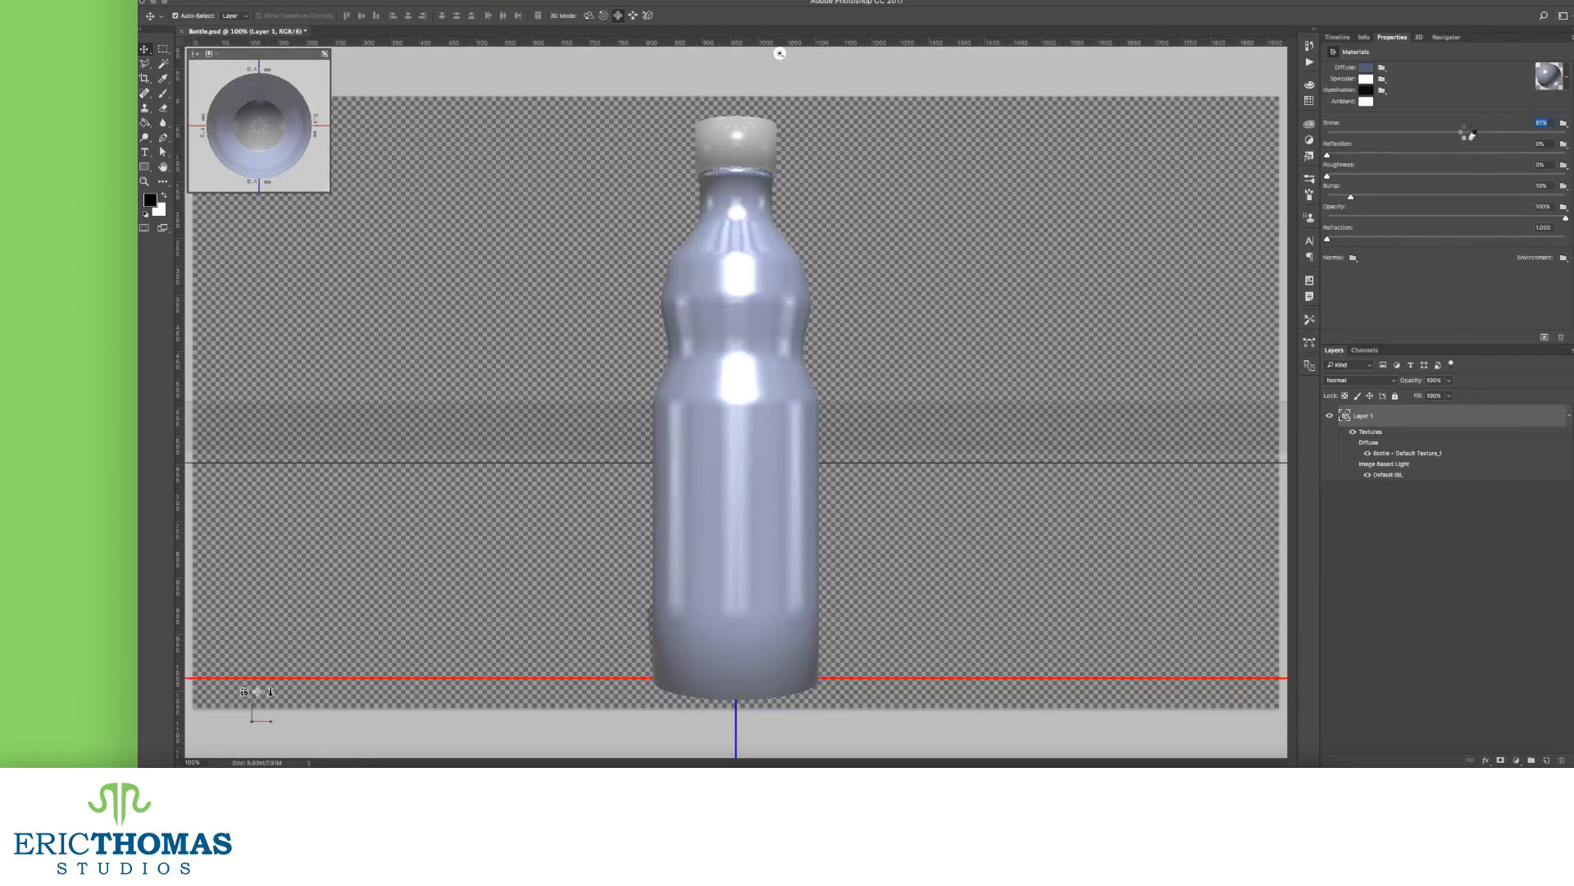
drag(1471, 131, 1431, 131)
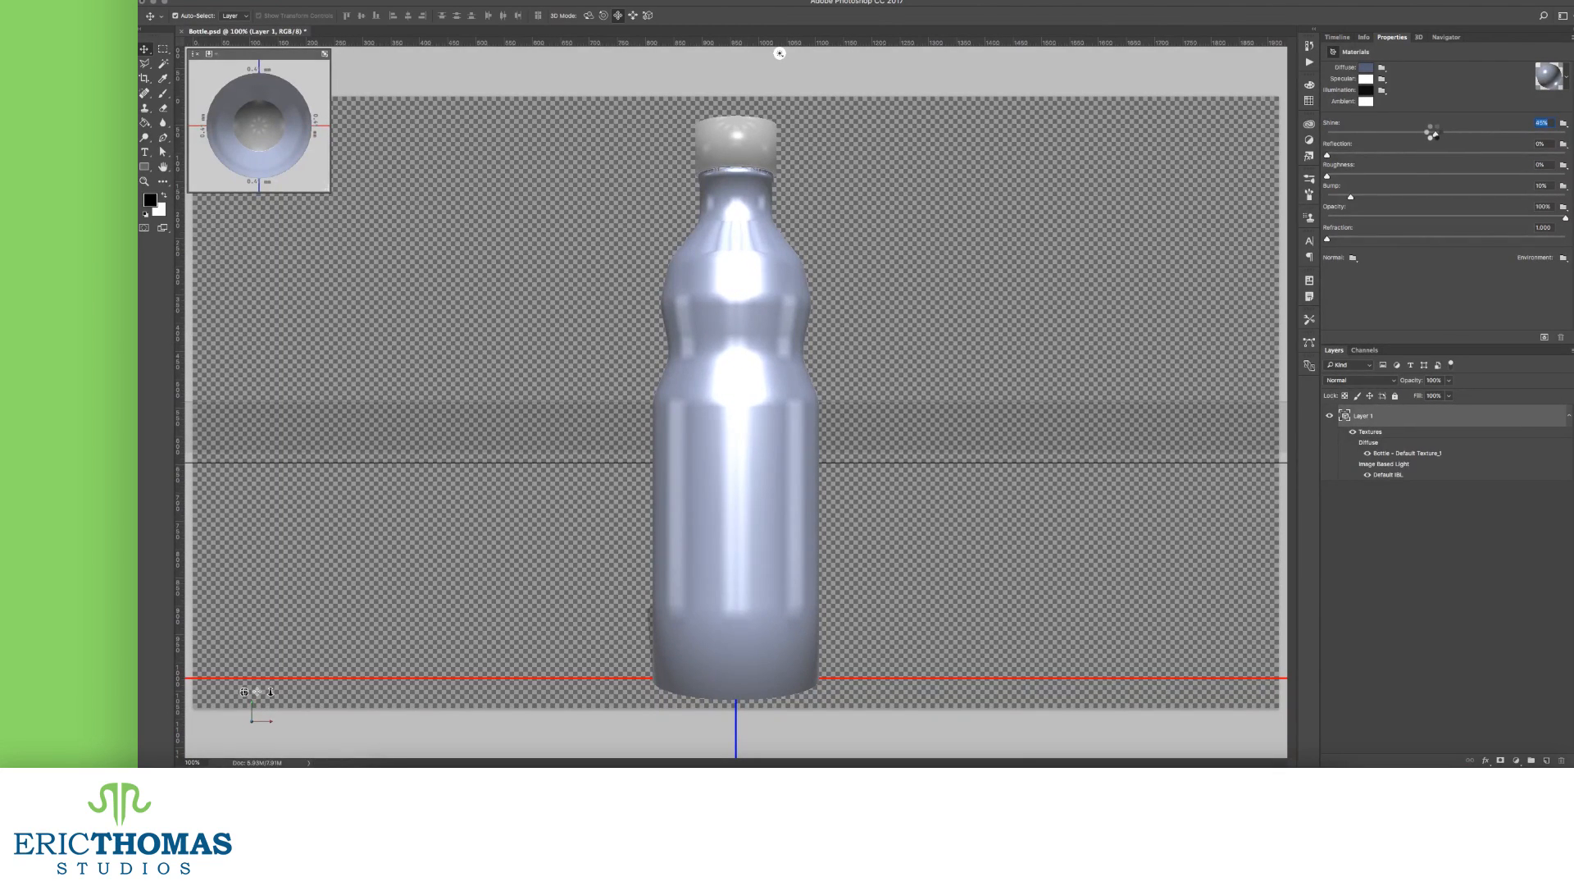
drag(1433, 131, 1494, 131)
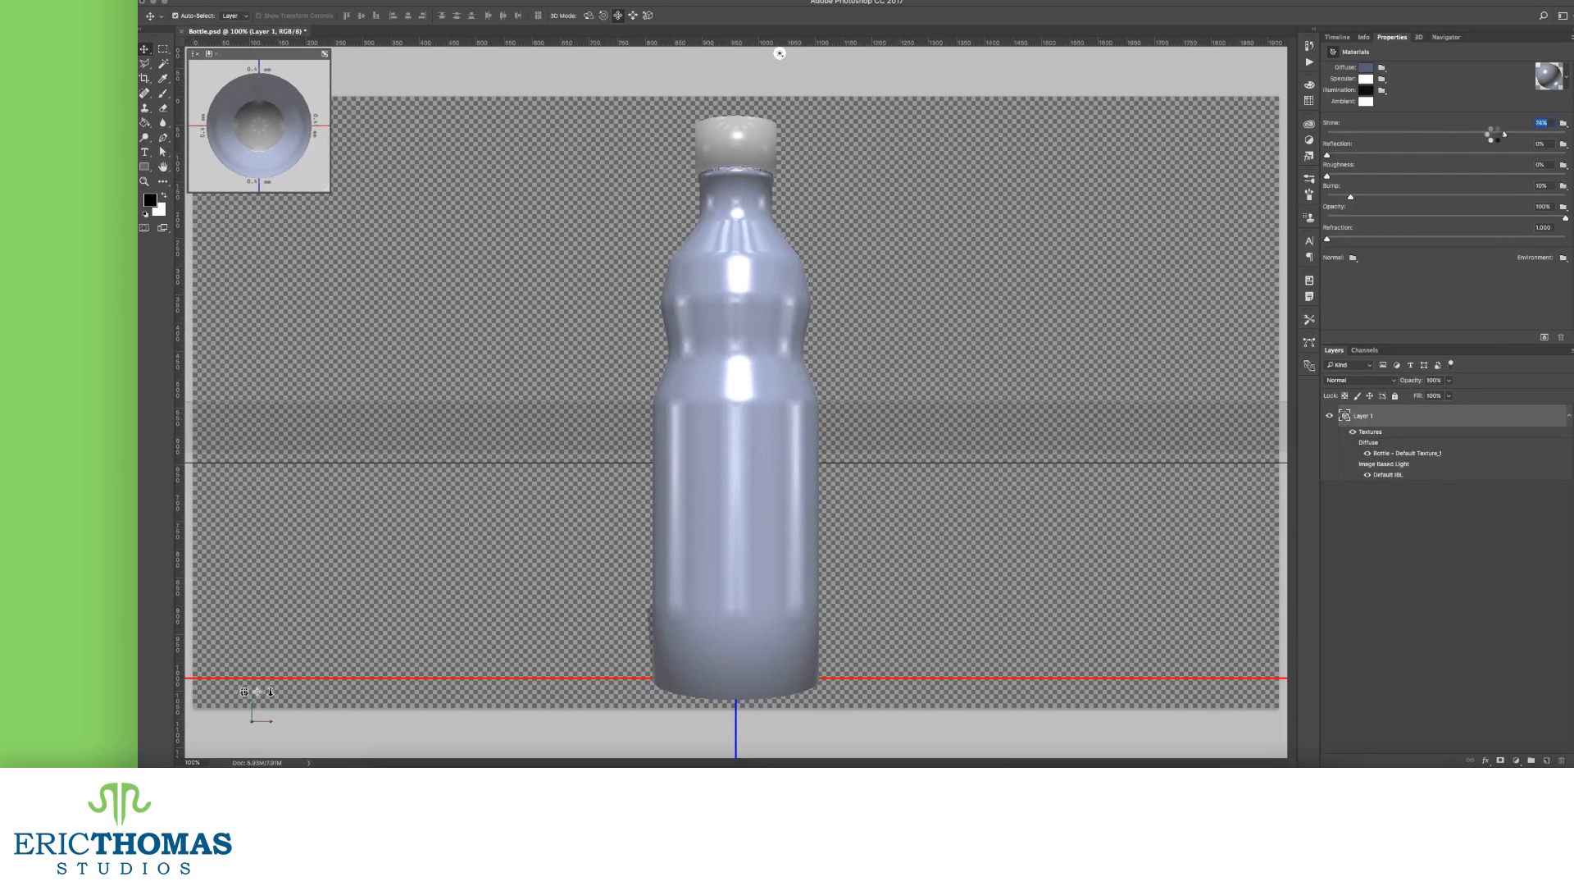
drag(1495, 133, 1410, 132)
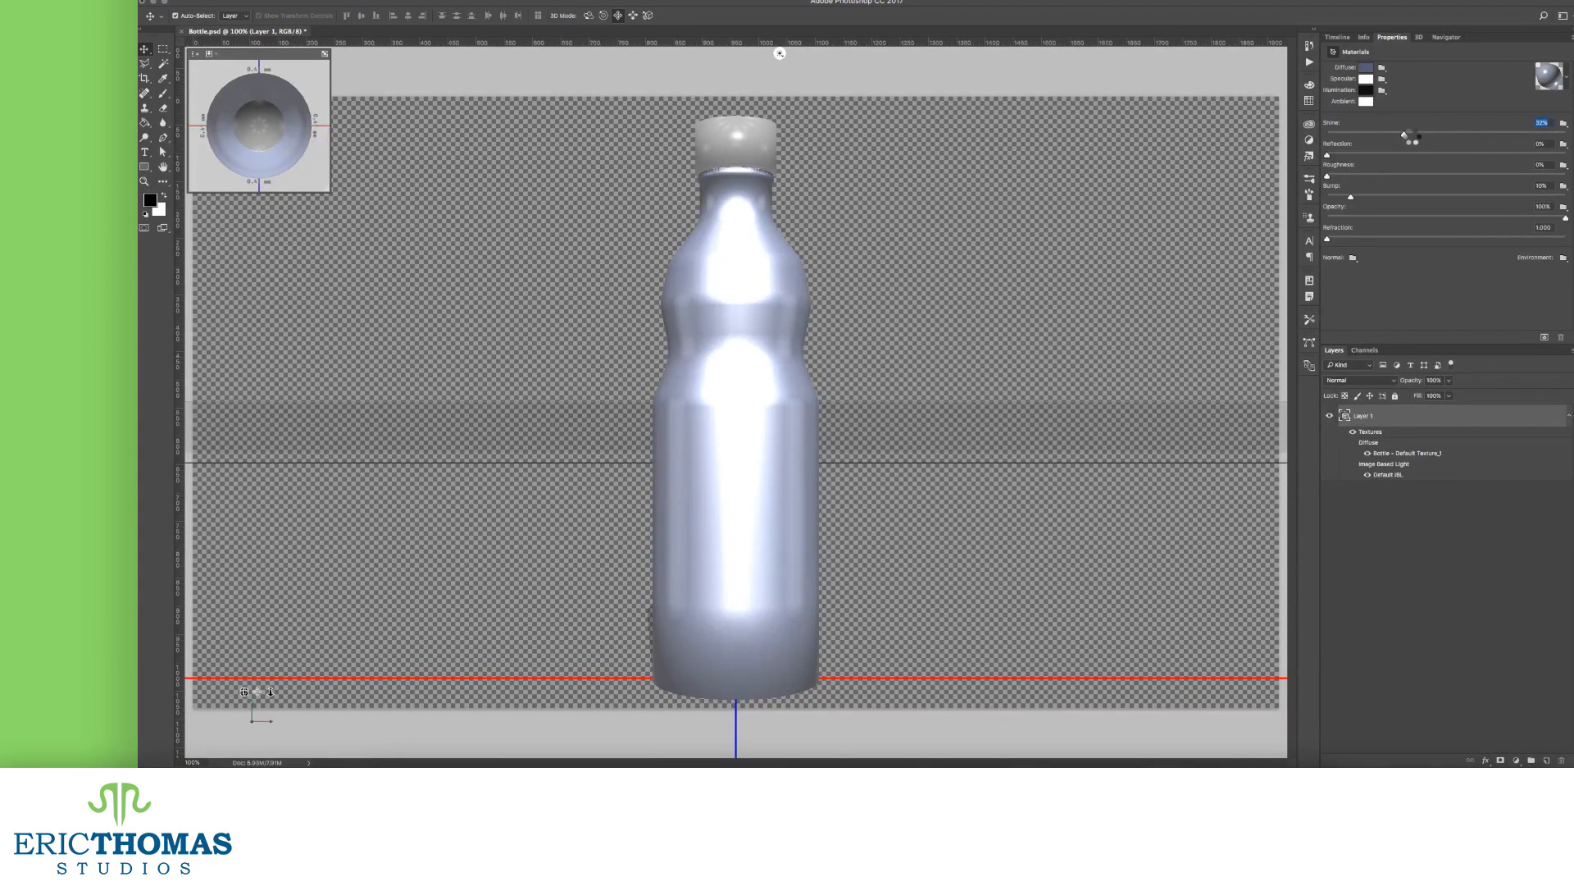
drag(1404, 134, 1504, 135)
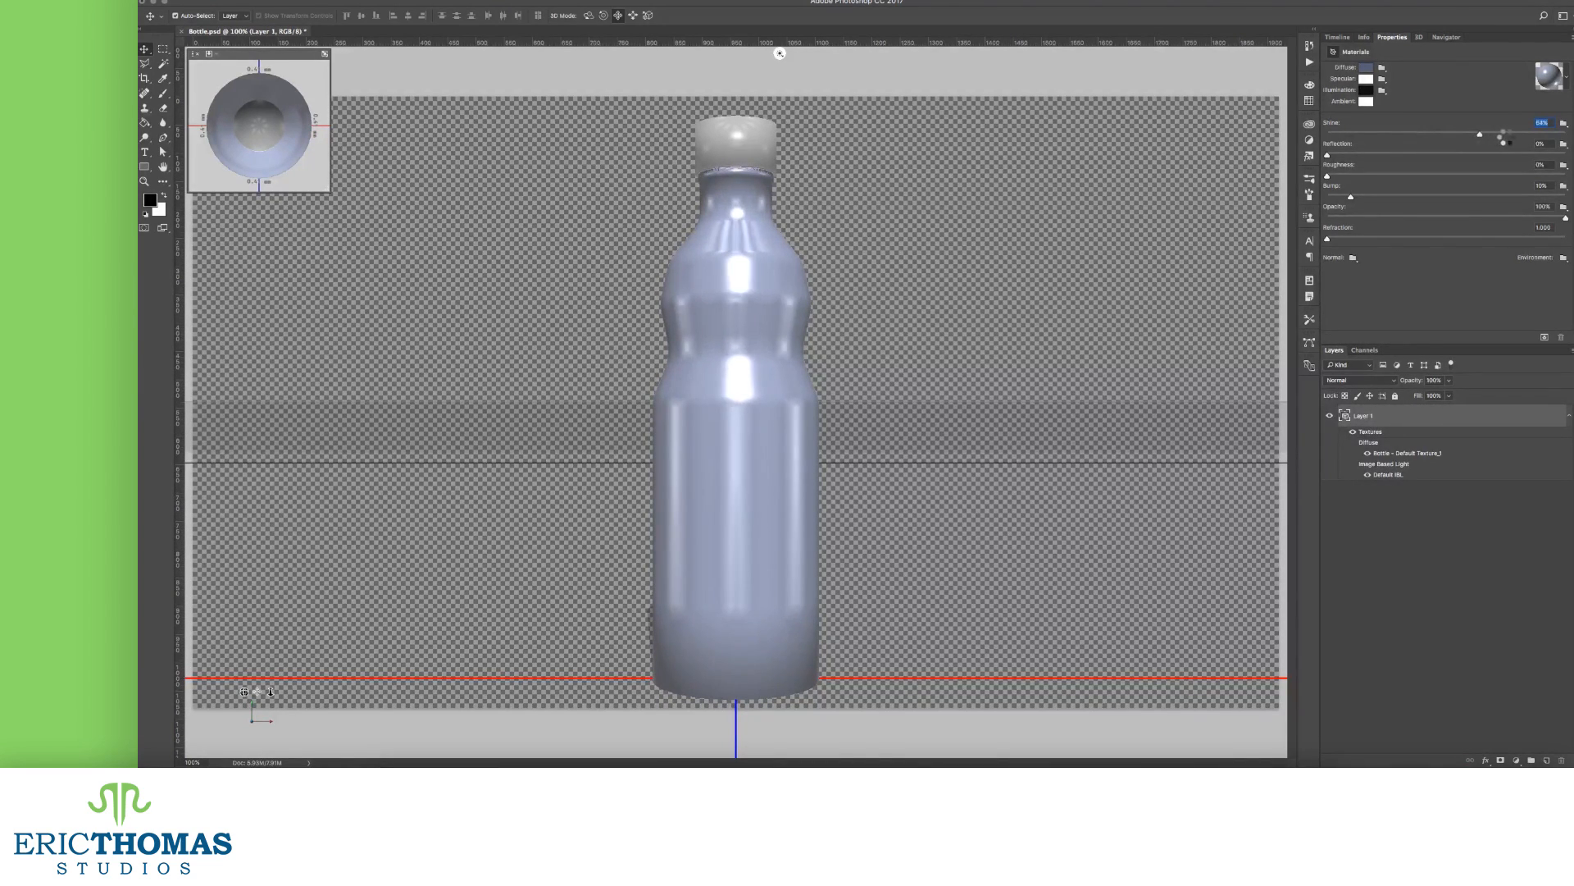
drag(1478, 133, 1506, 133)
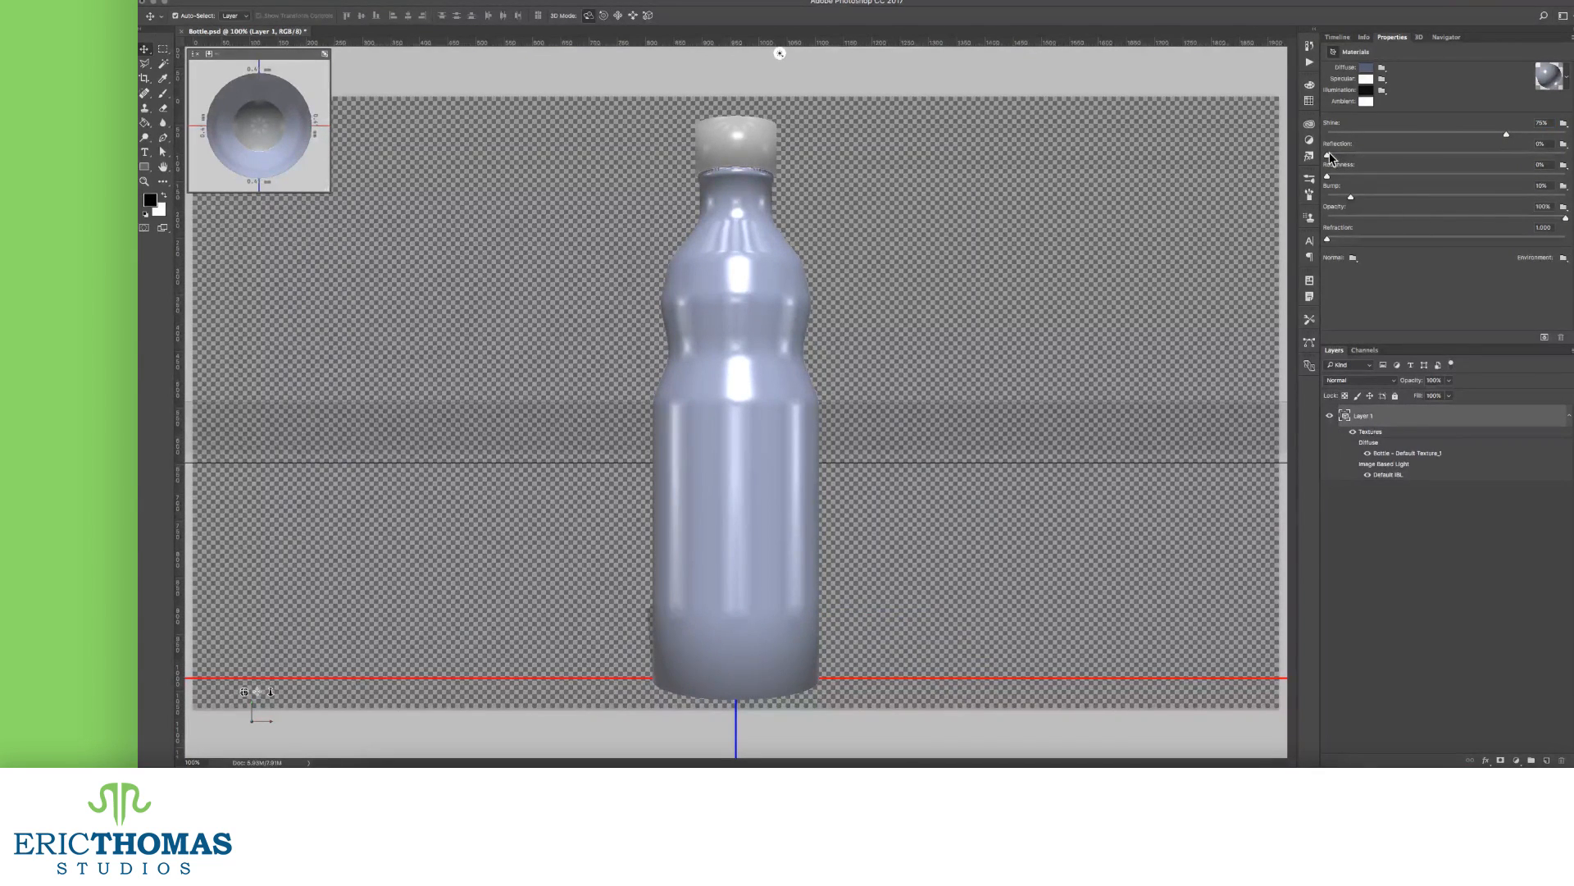
- Raise the Reflection slider so the bottle surface mirrors more light
drag(1330, 152, 1396, 153)
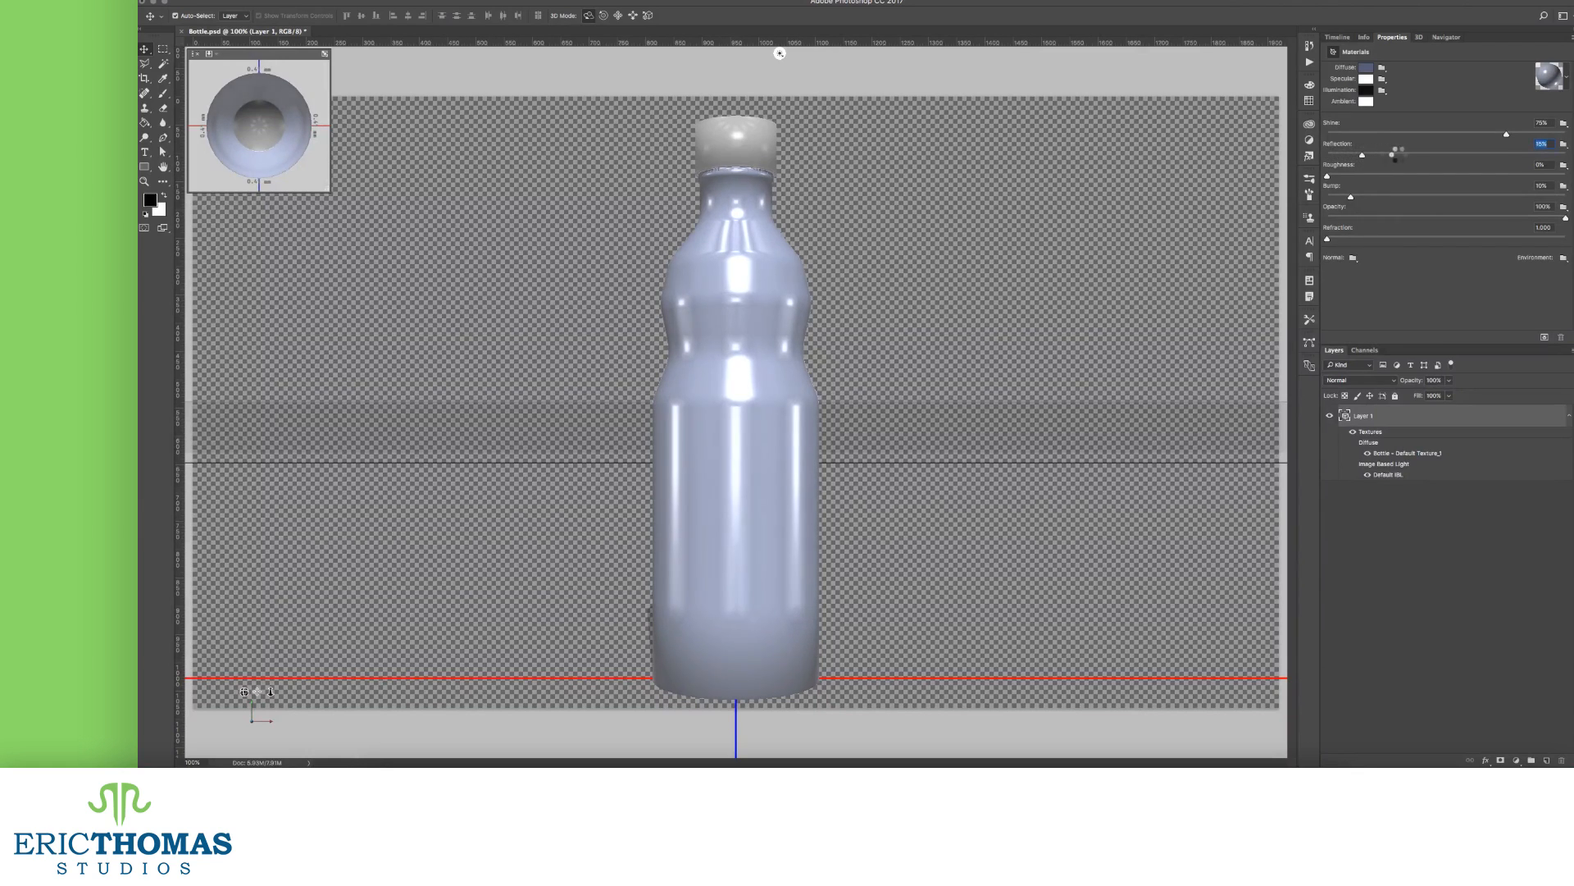
drag(1394, 151, 1487, 151)
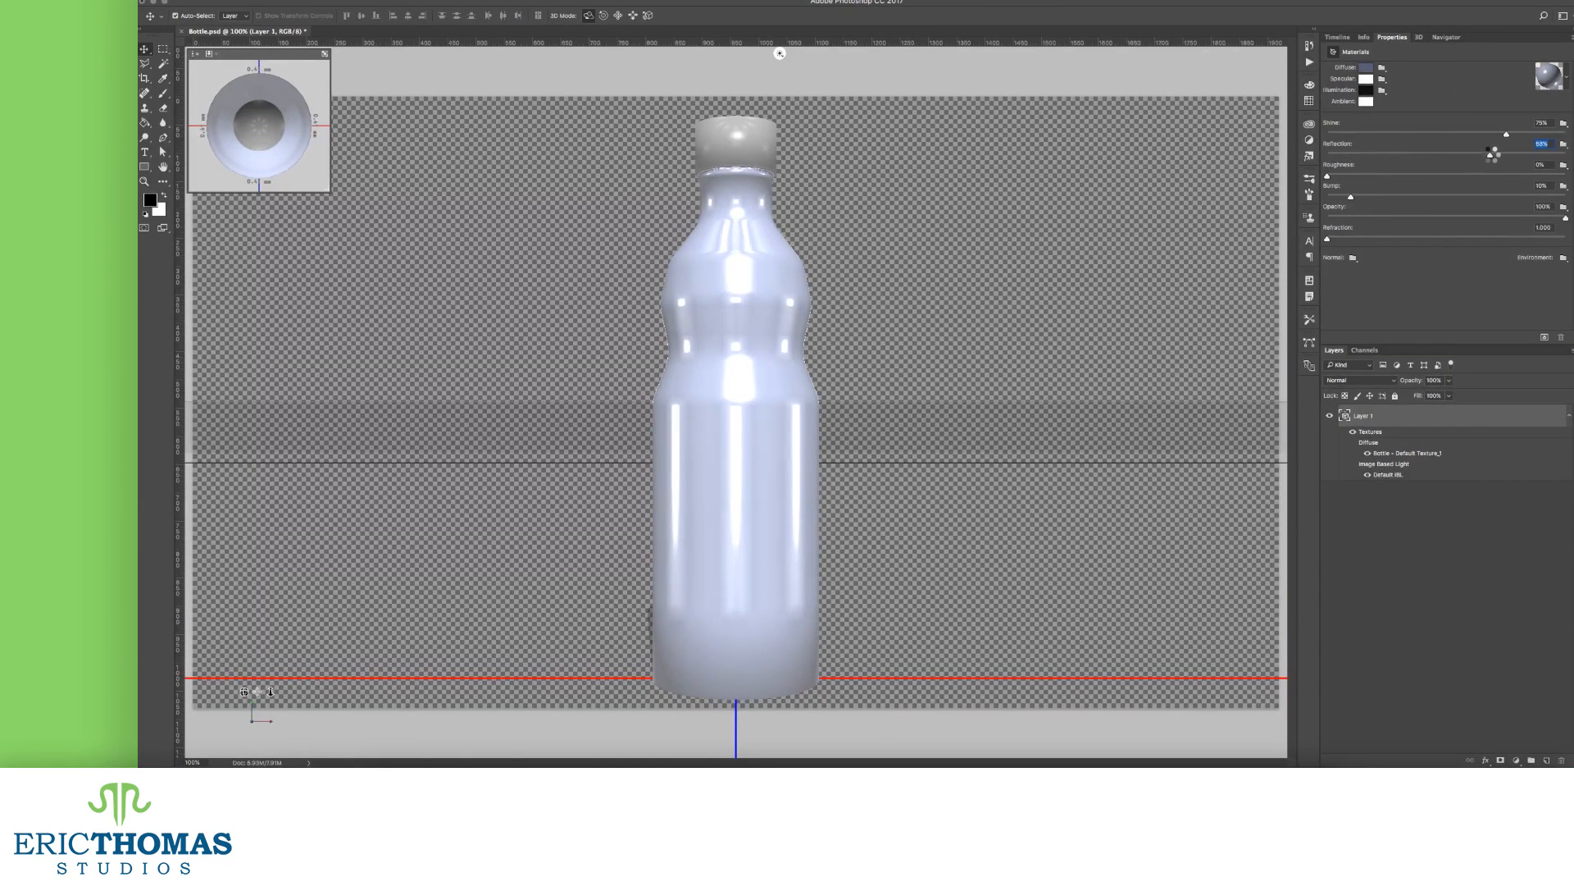
drag(1506, 132, 1515, 133)
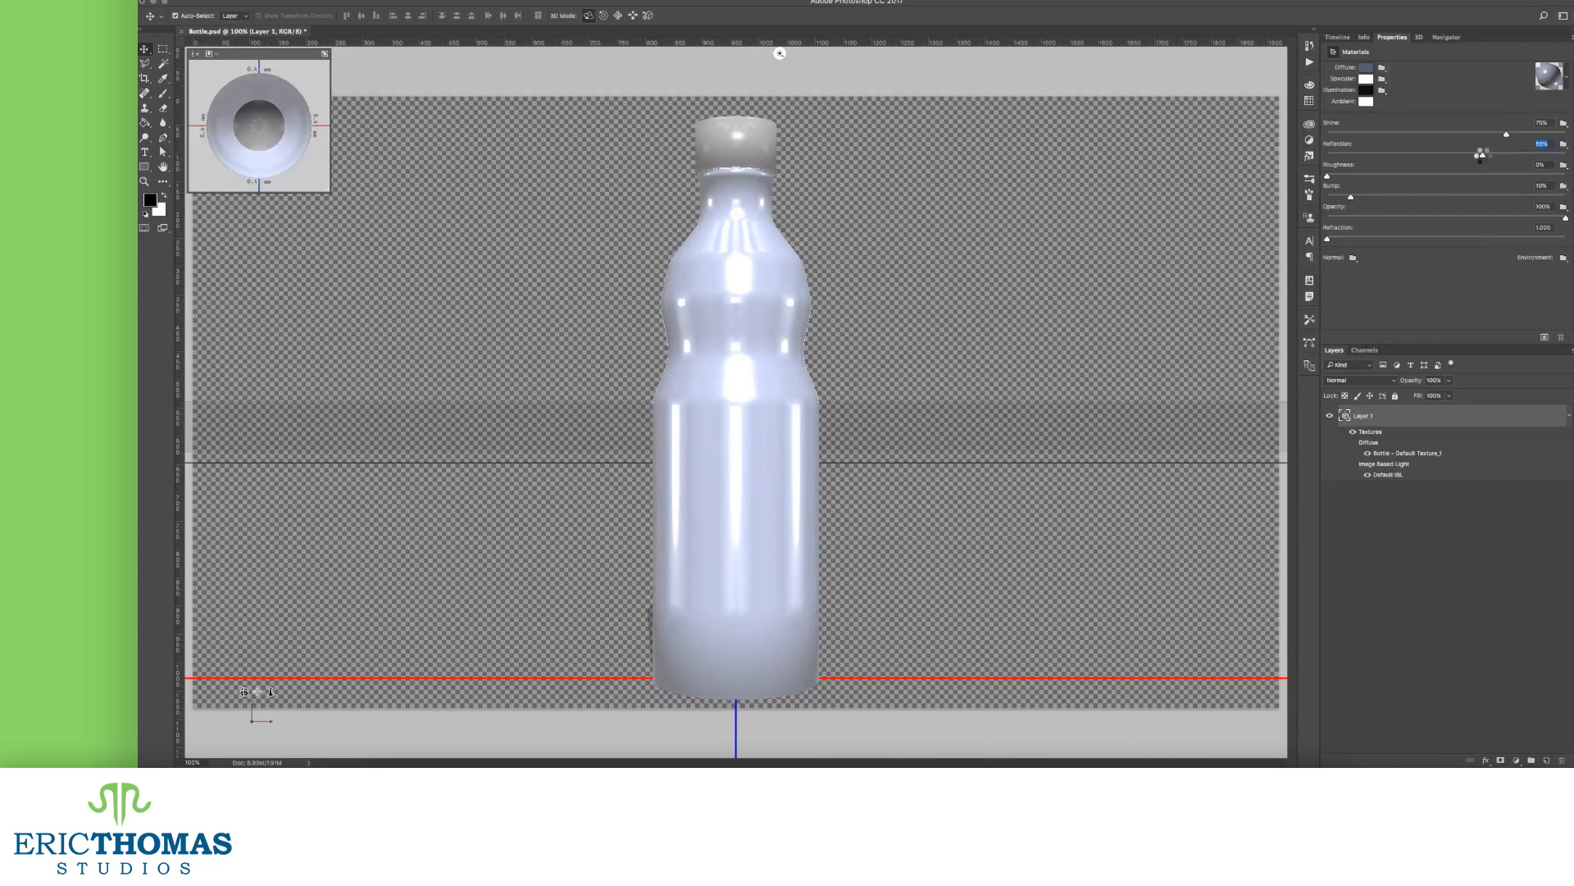
drag(1483, 154, 1433, 156)
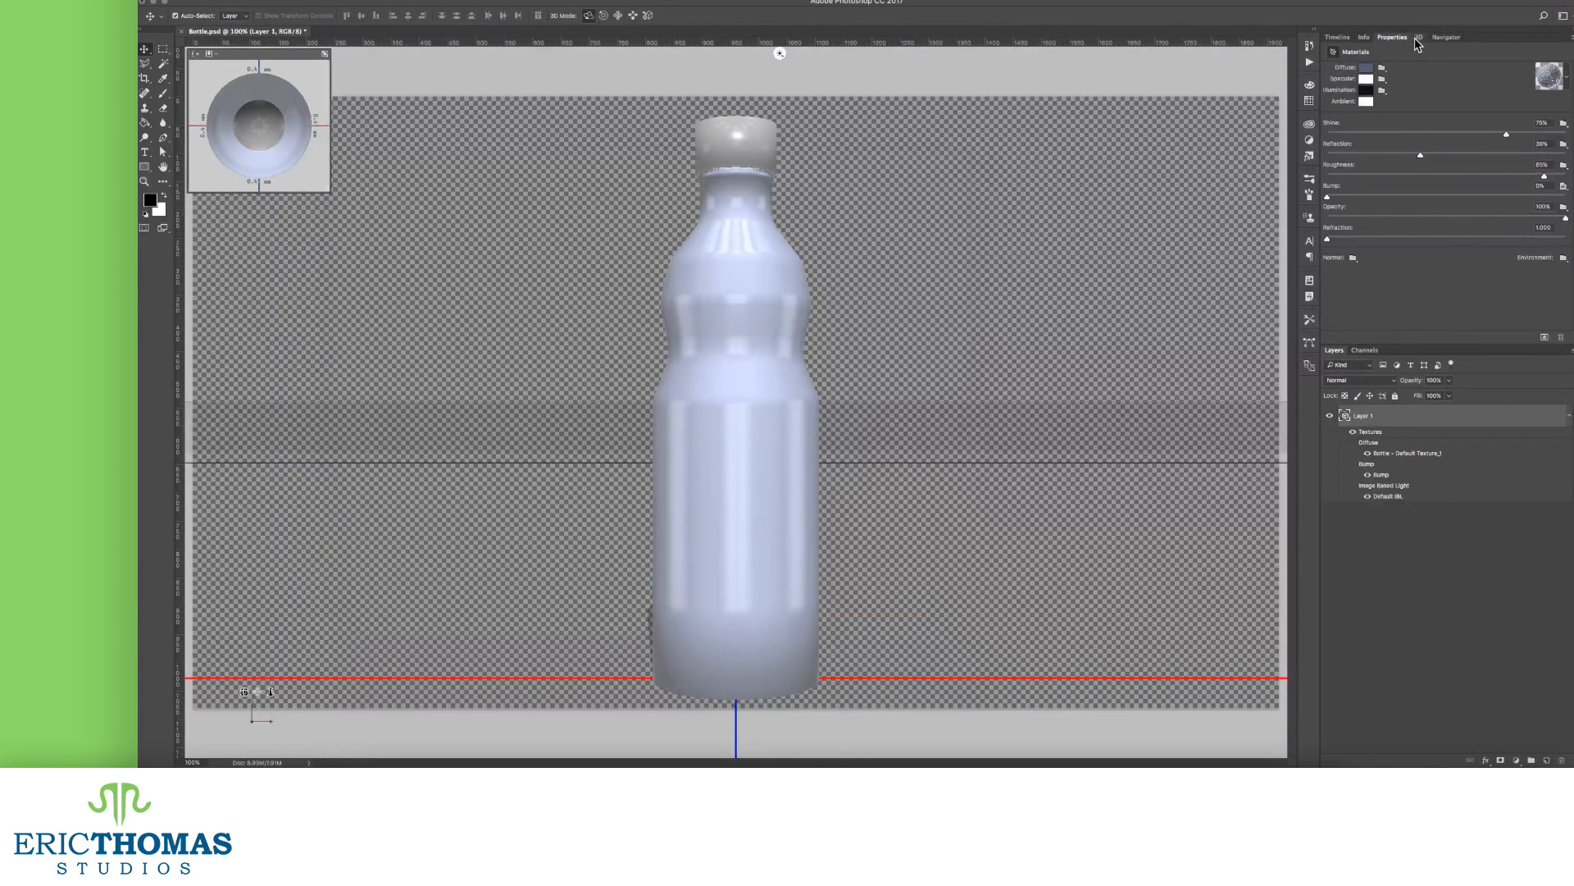
- Return to the Properties panel to reach the Roughness setting
click(1419, 38)
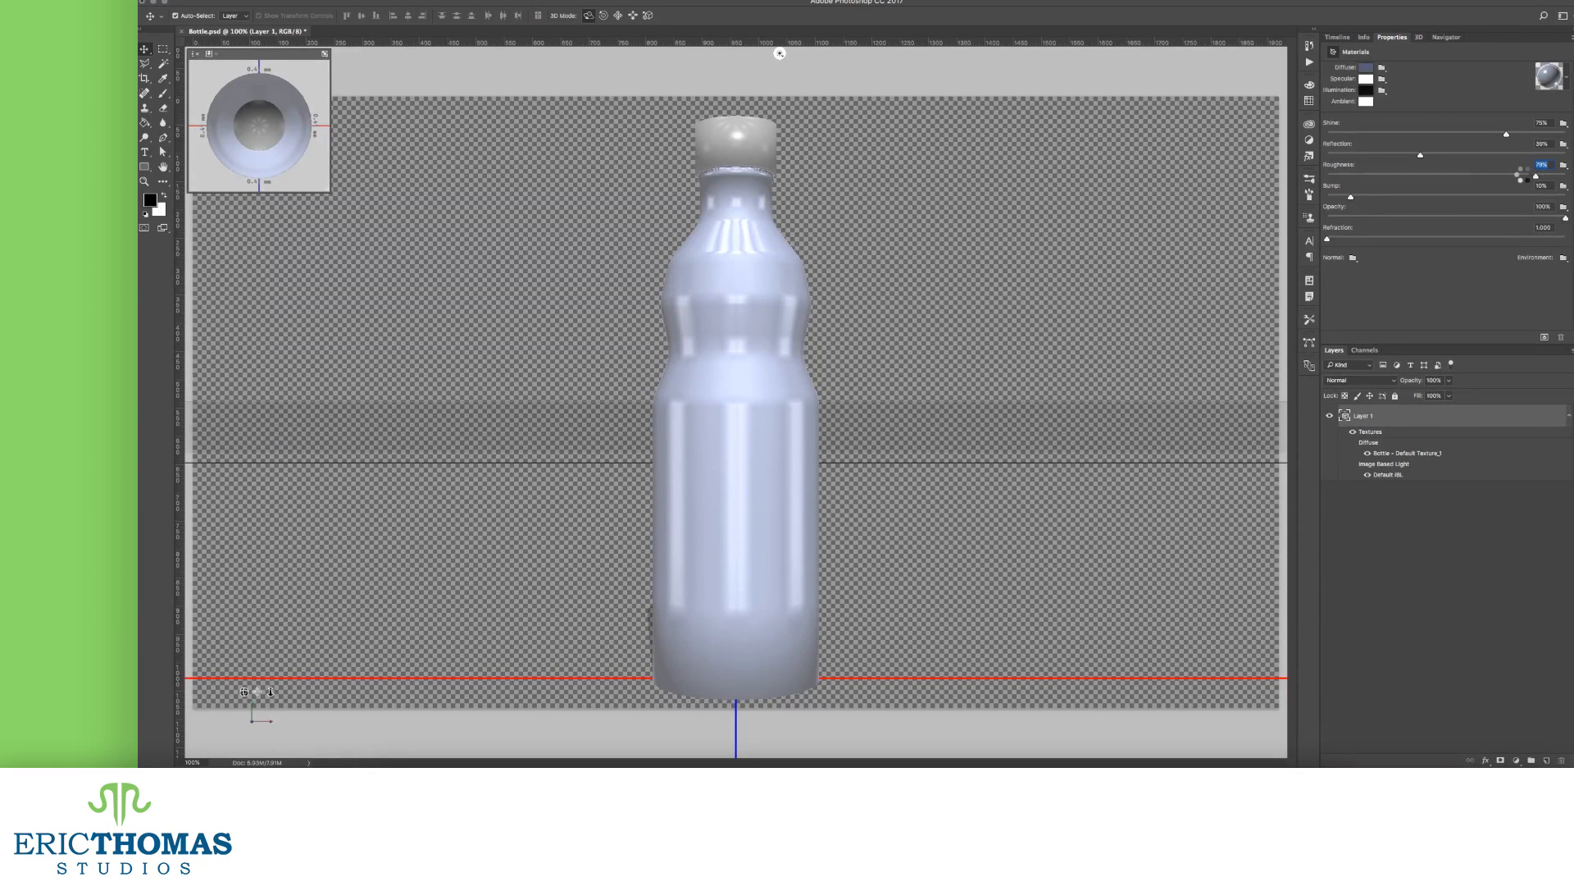
- Fine-tune the Roughness slider until the bottle's highlights soften as desired
drag(1511, 175, 1495, 176)
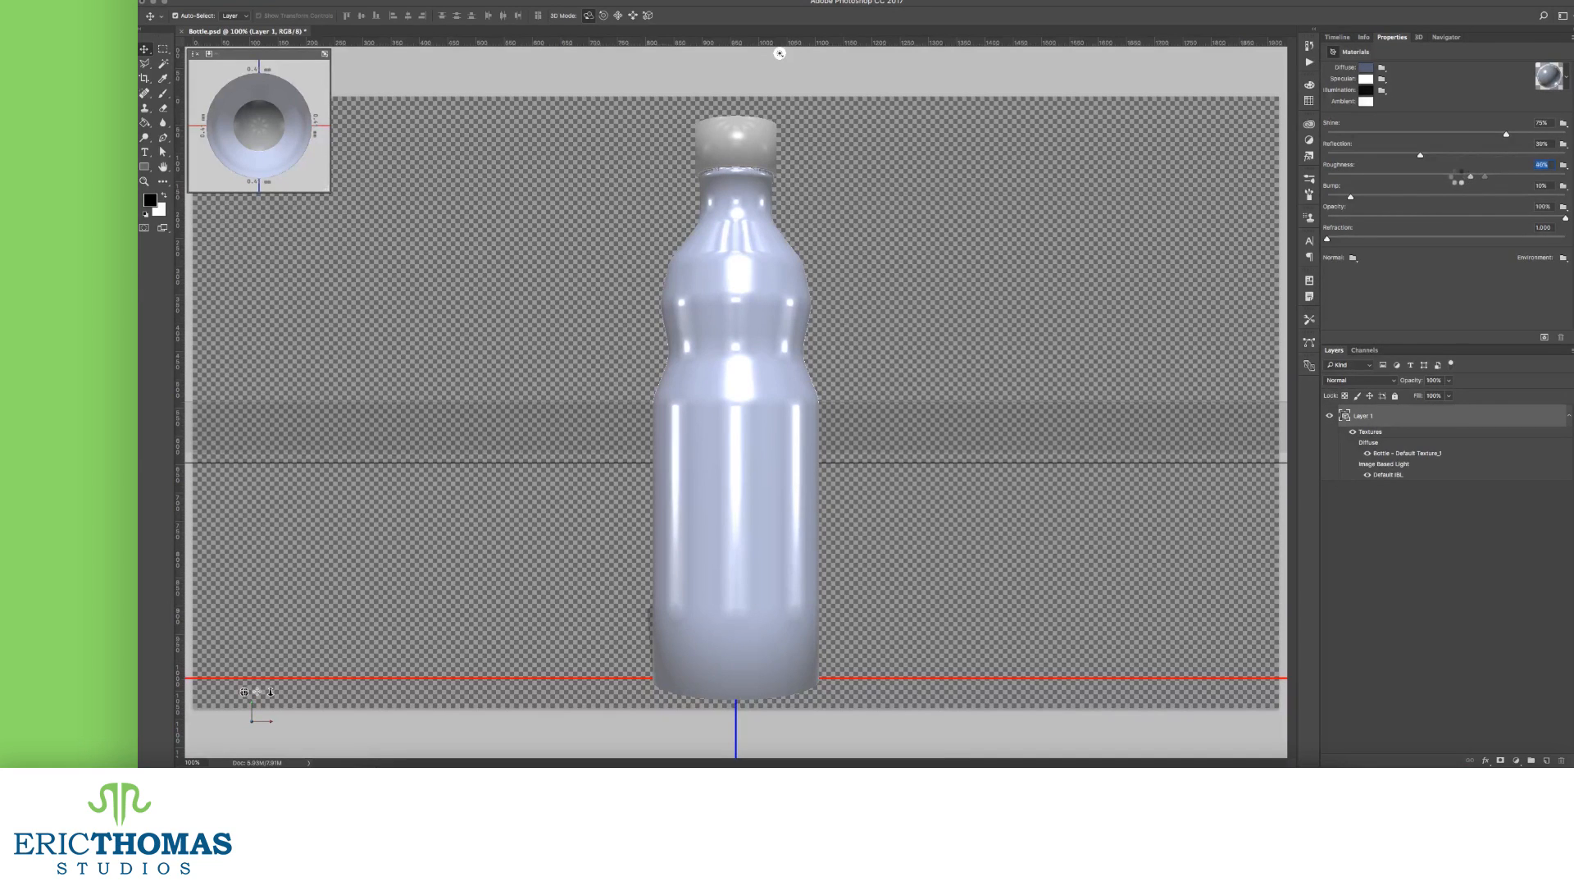
drag(1461, 177, 1405, 177)
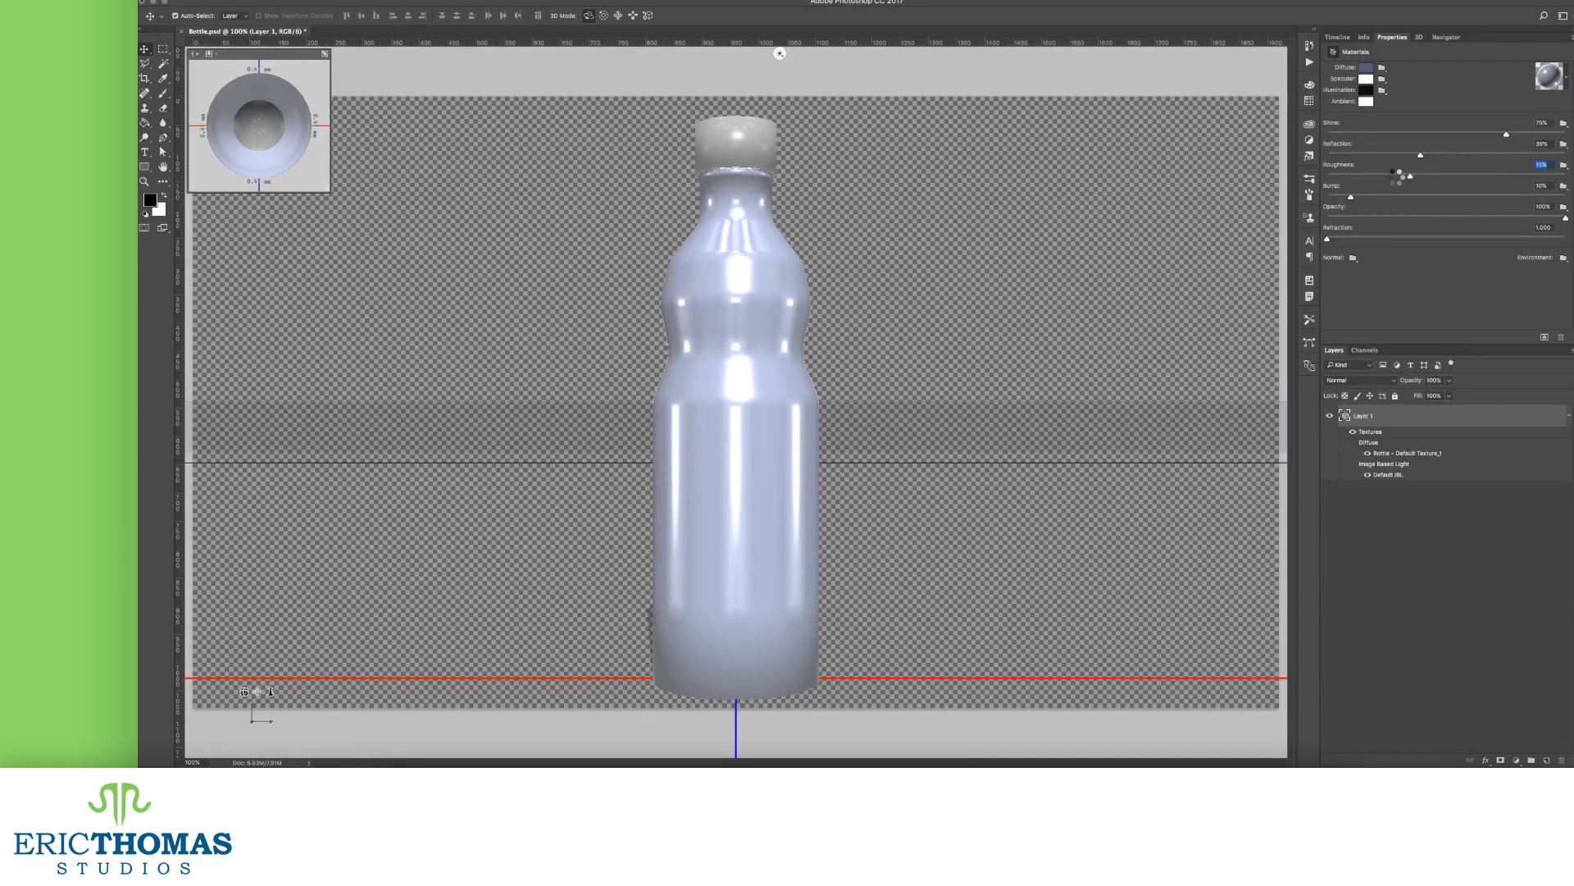
drag(1353, 175, 1456, 176)
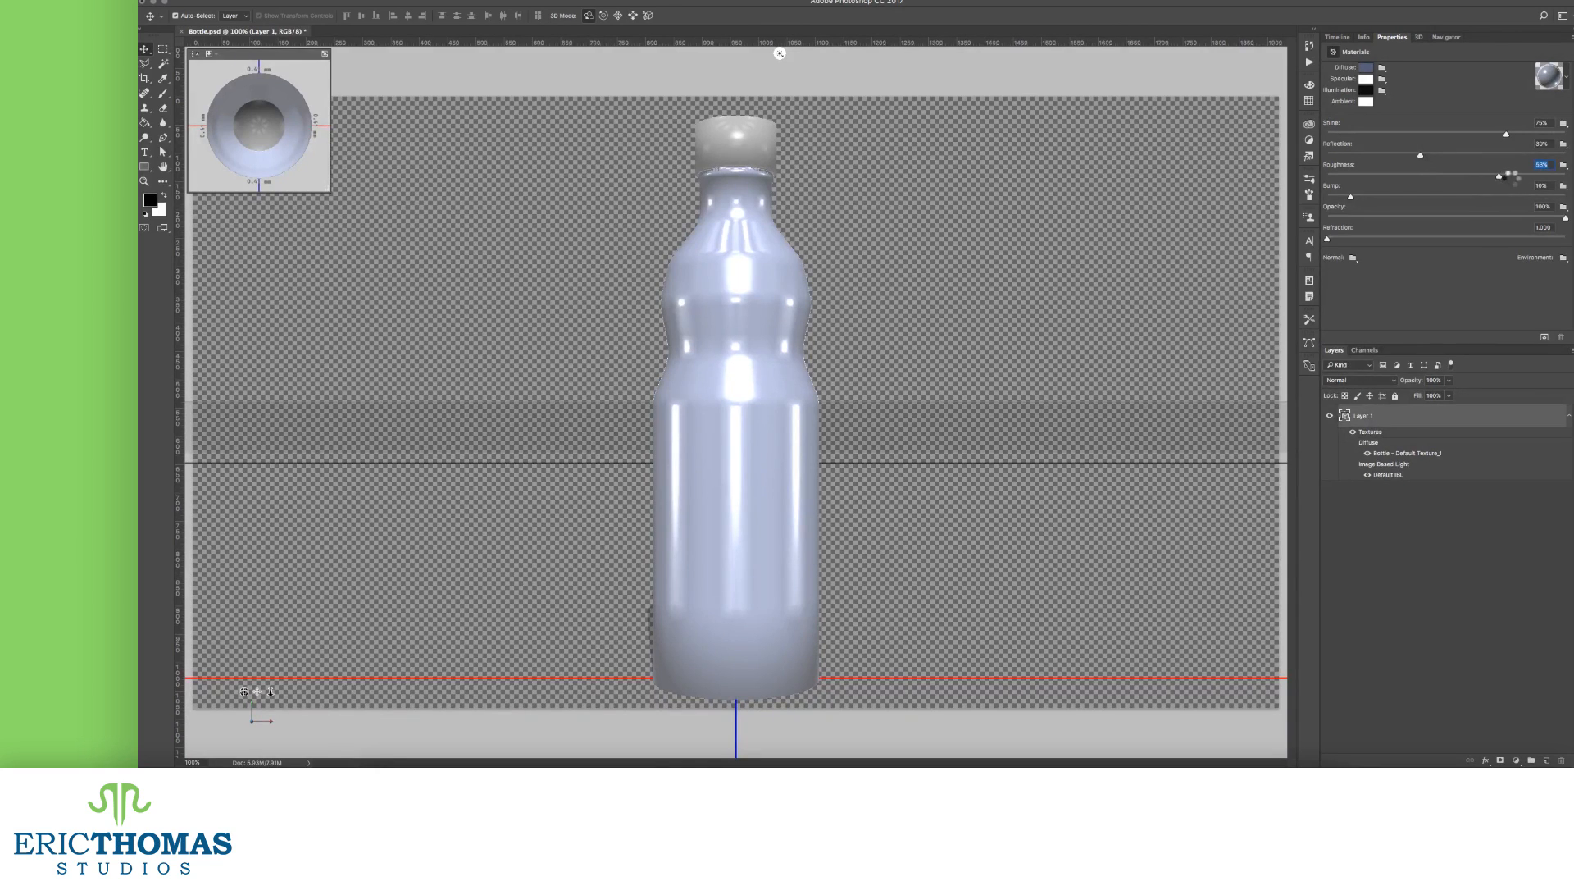
drag(1527, 175, 1535, 176)
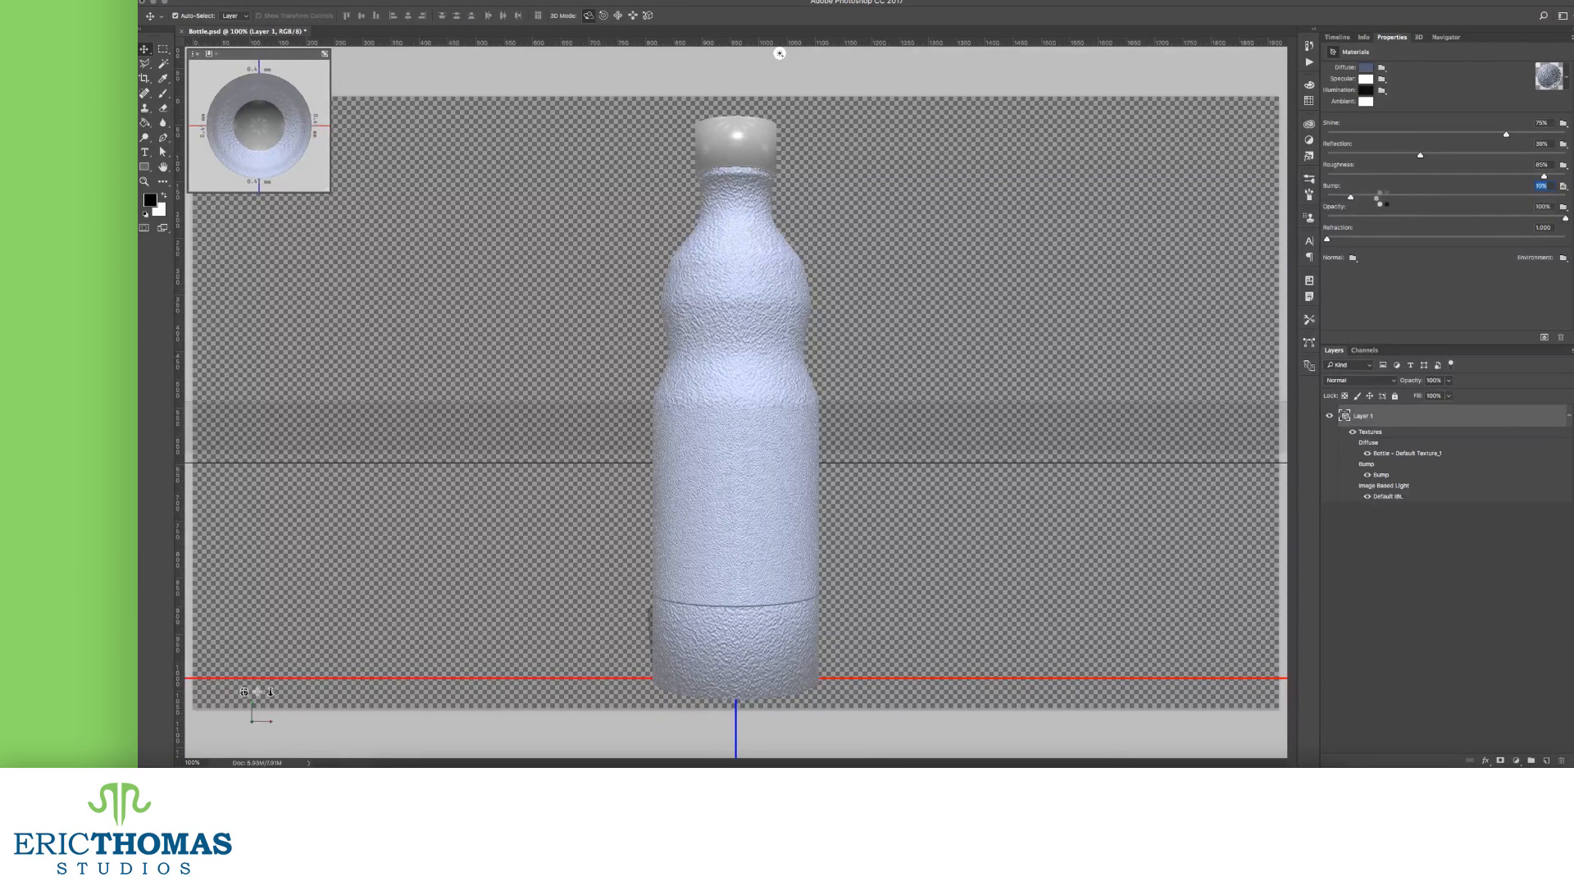
- Raise the Bump slider for a pitted texture, then ease it back to a subtler strength
drag(1380, 198, 1476, 198)
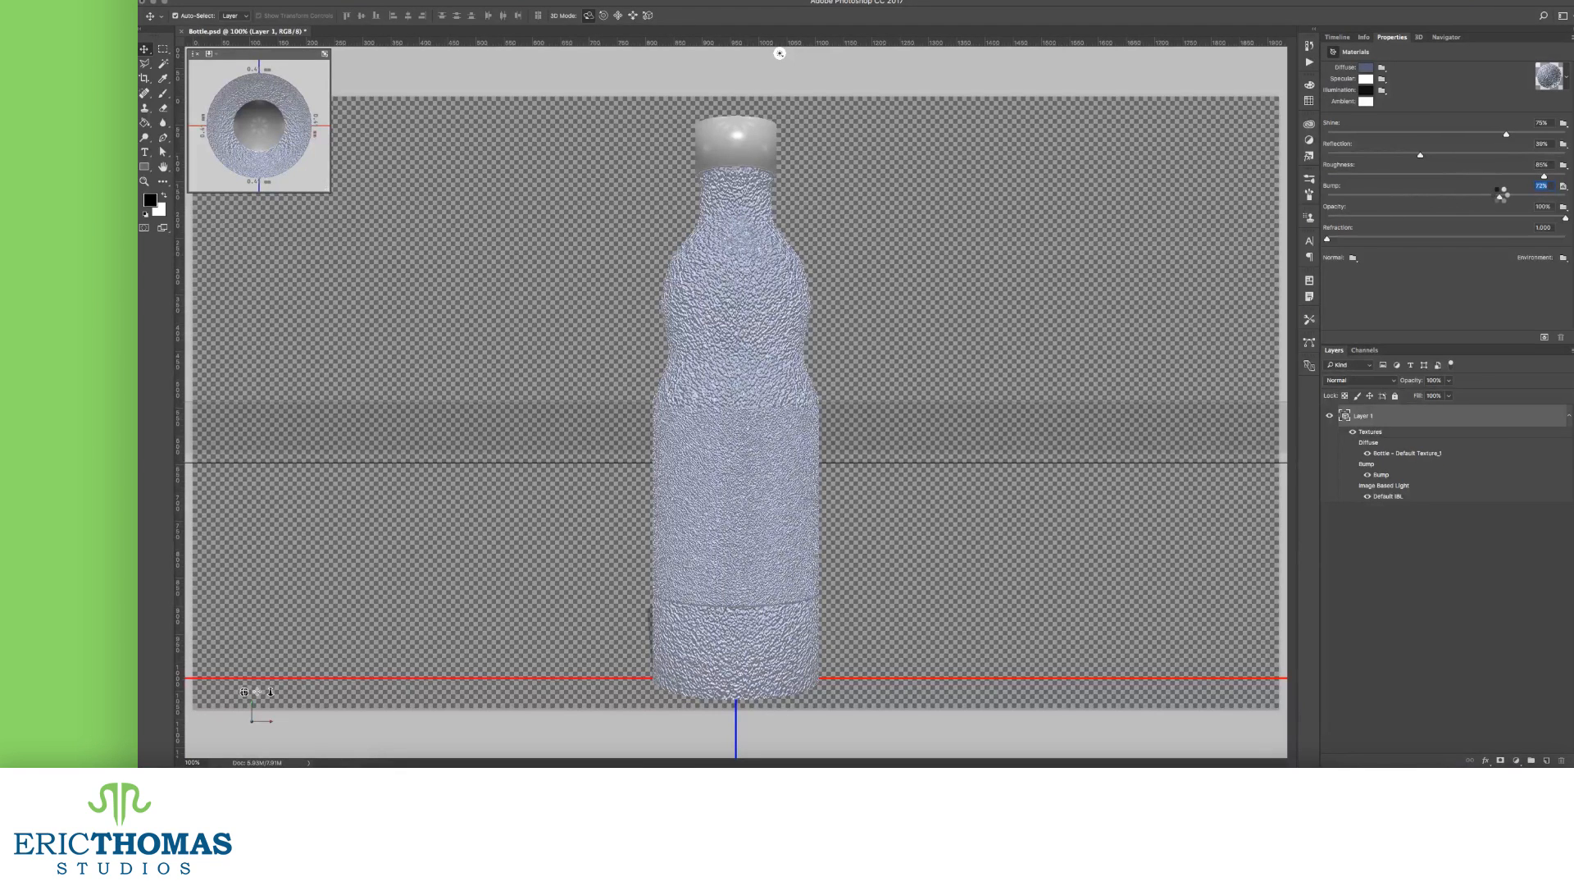
drag(1504, 194, 1463, 194)
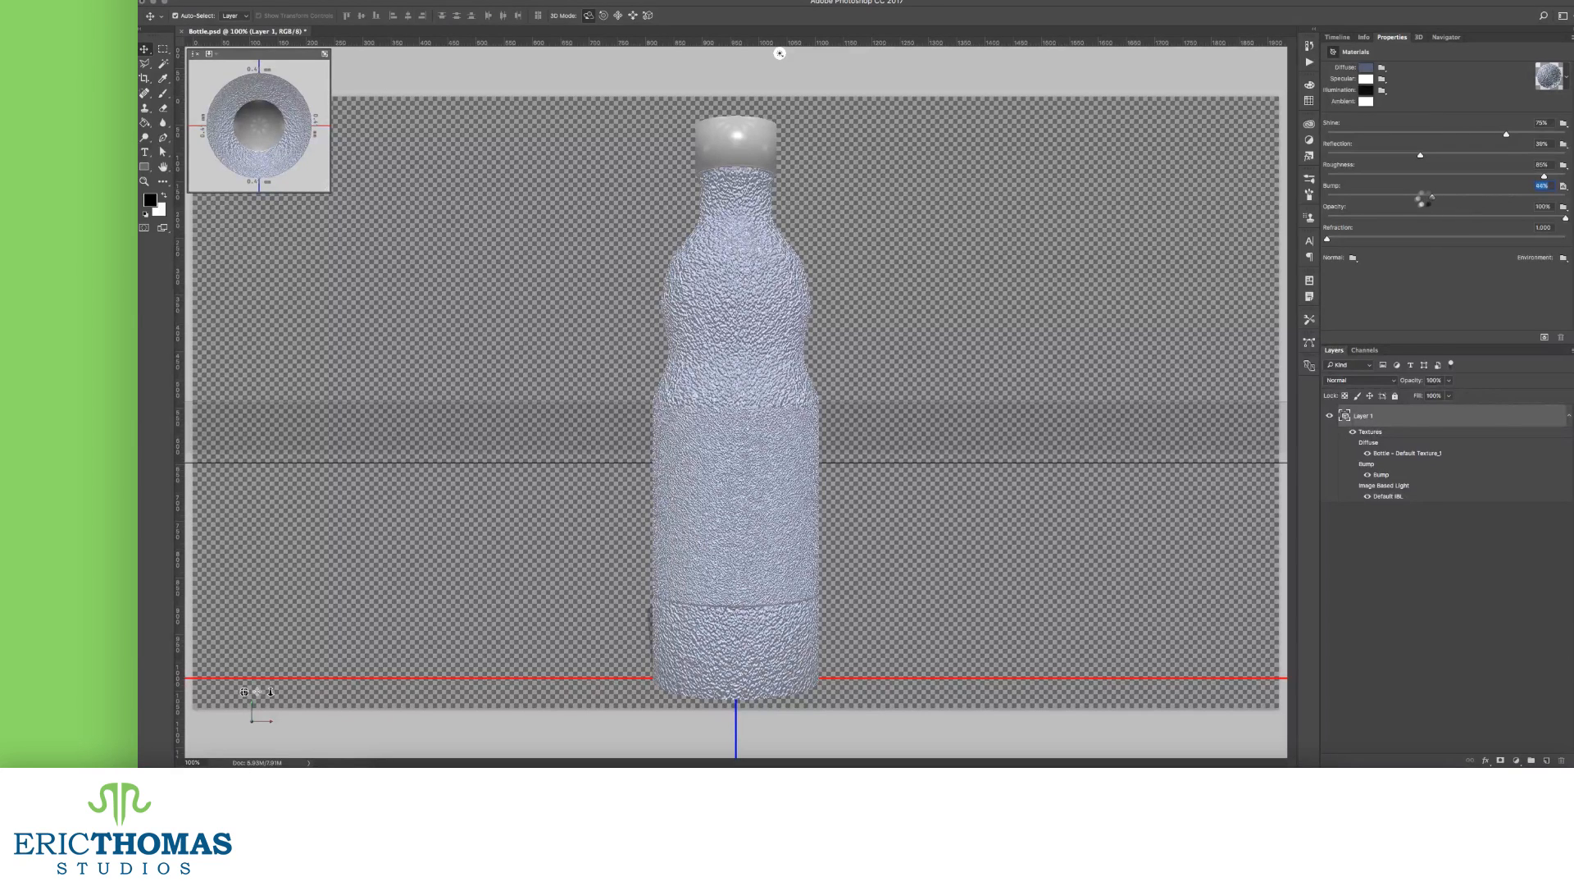
drag(1430, 198, 1410, 198)
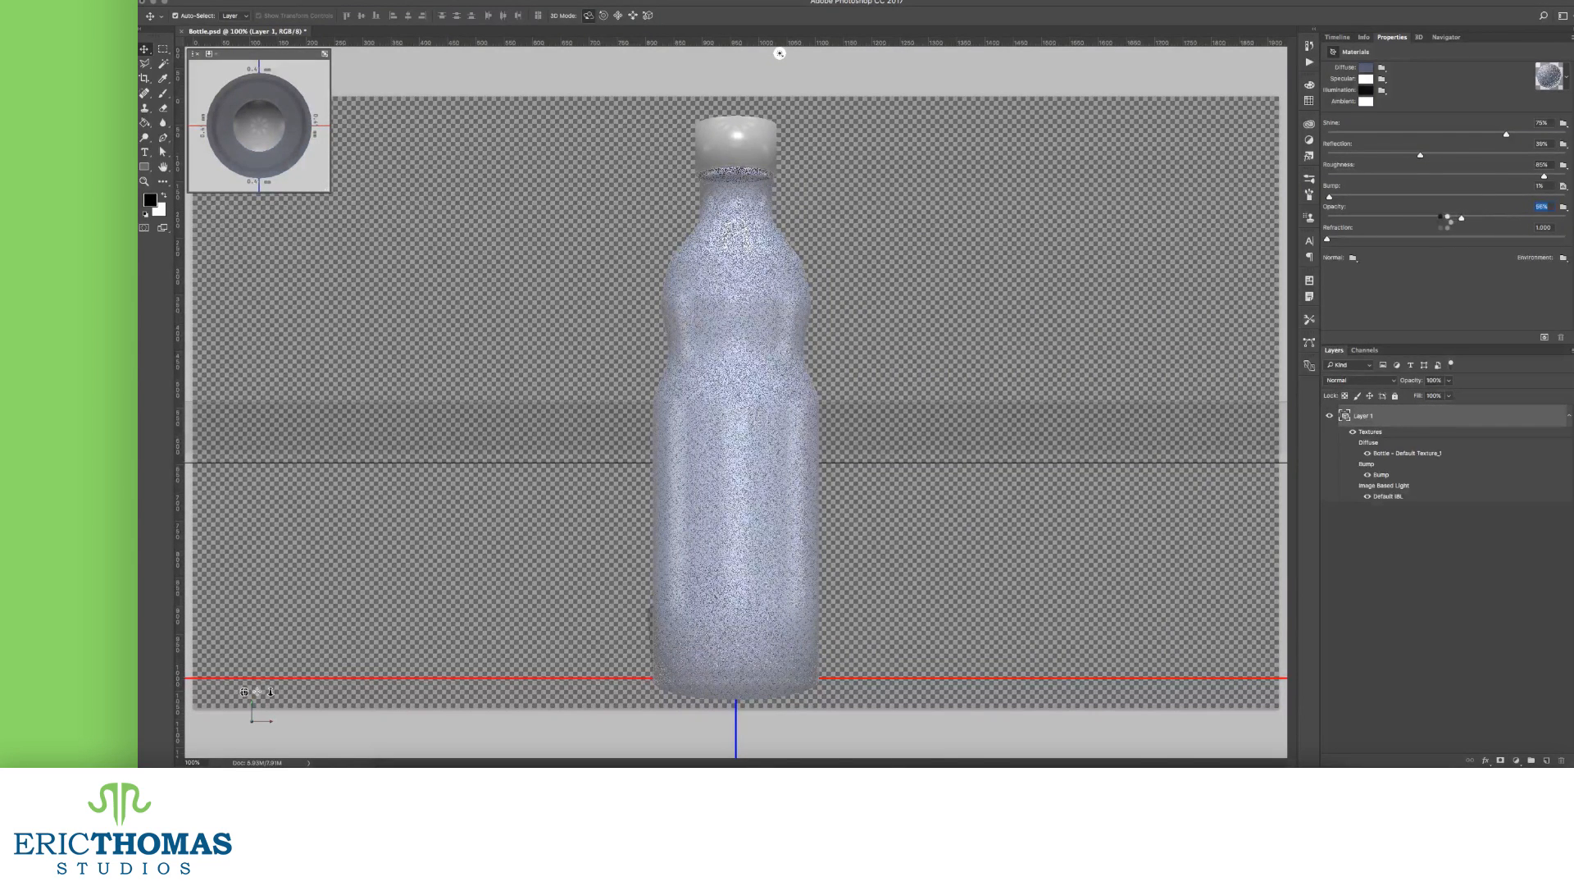
- Lower the Opacity slider so the bottle becomes partly see-through
drag(1461, 216, 1433, 217)
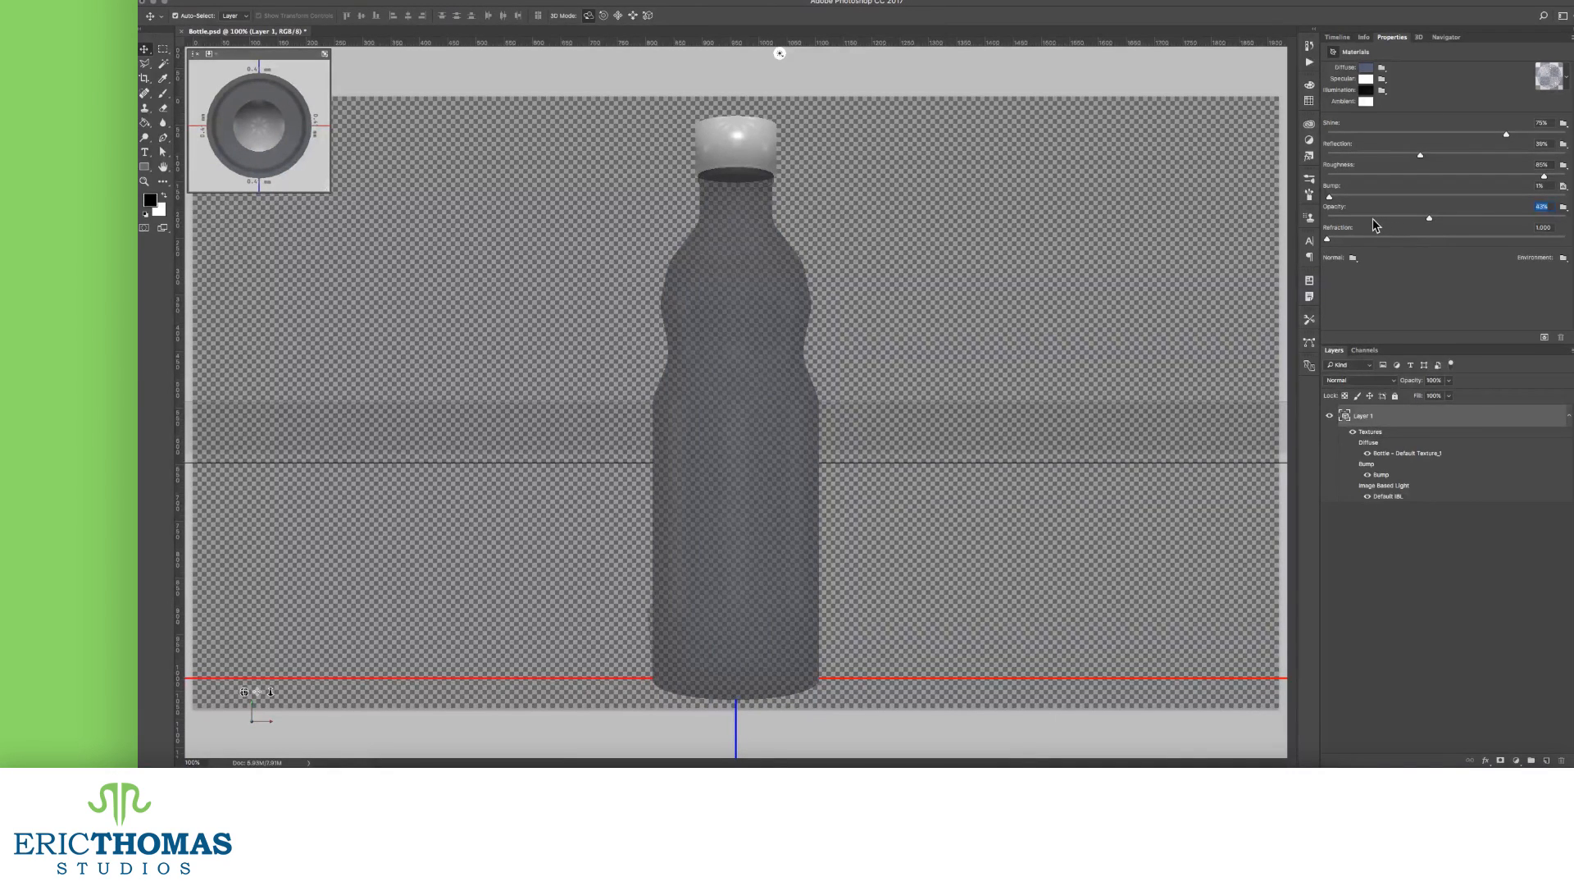
drag(1429, 218, 1401, 219)
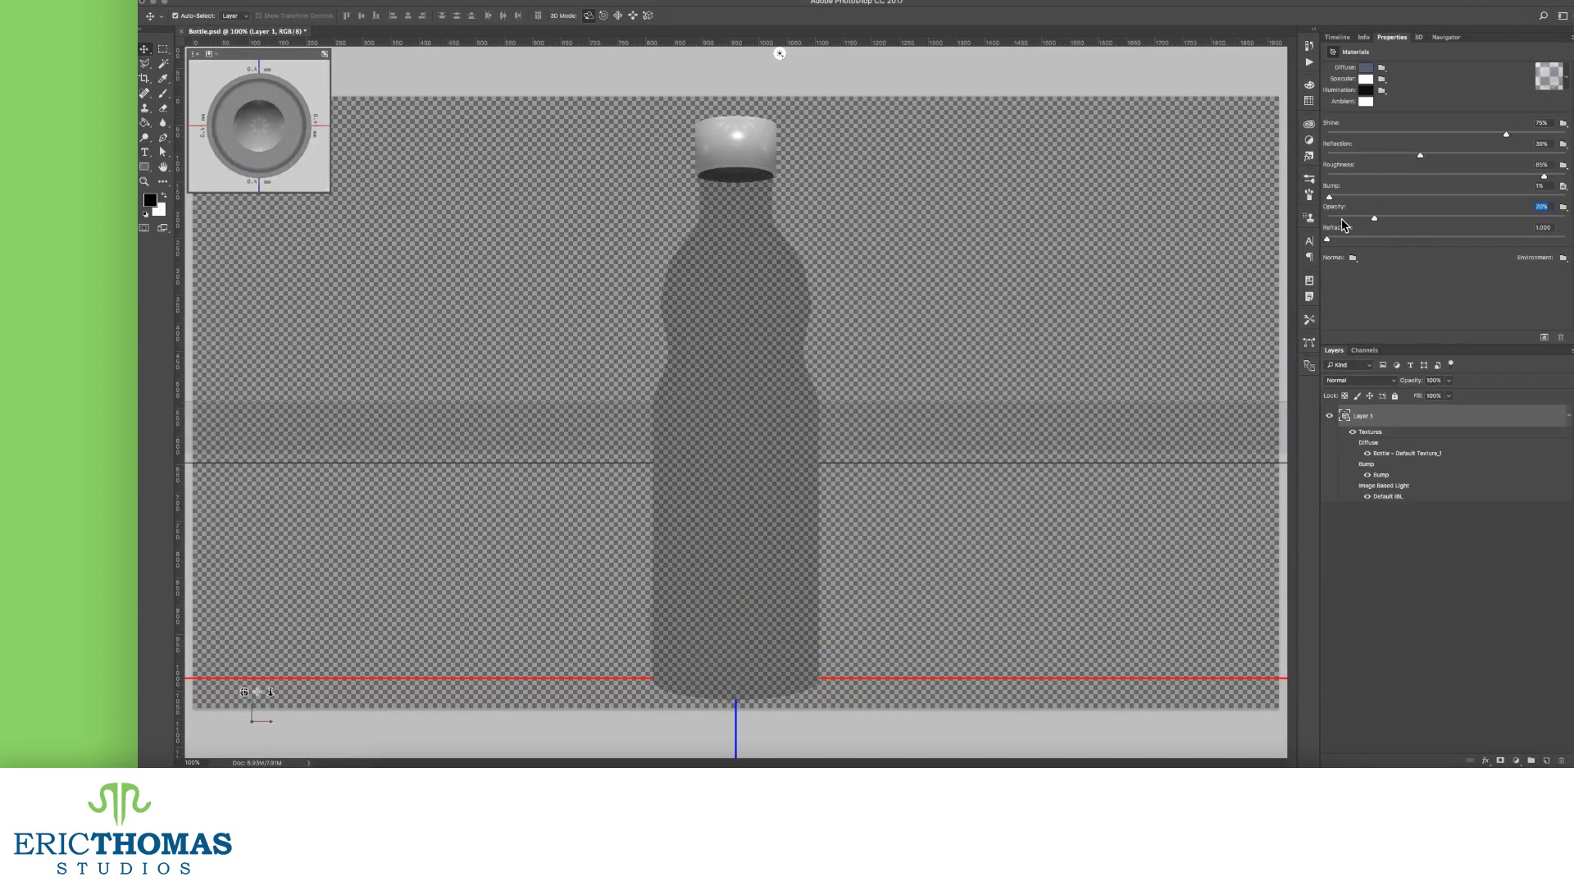
drag(1376, 218, 1338, 218)
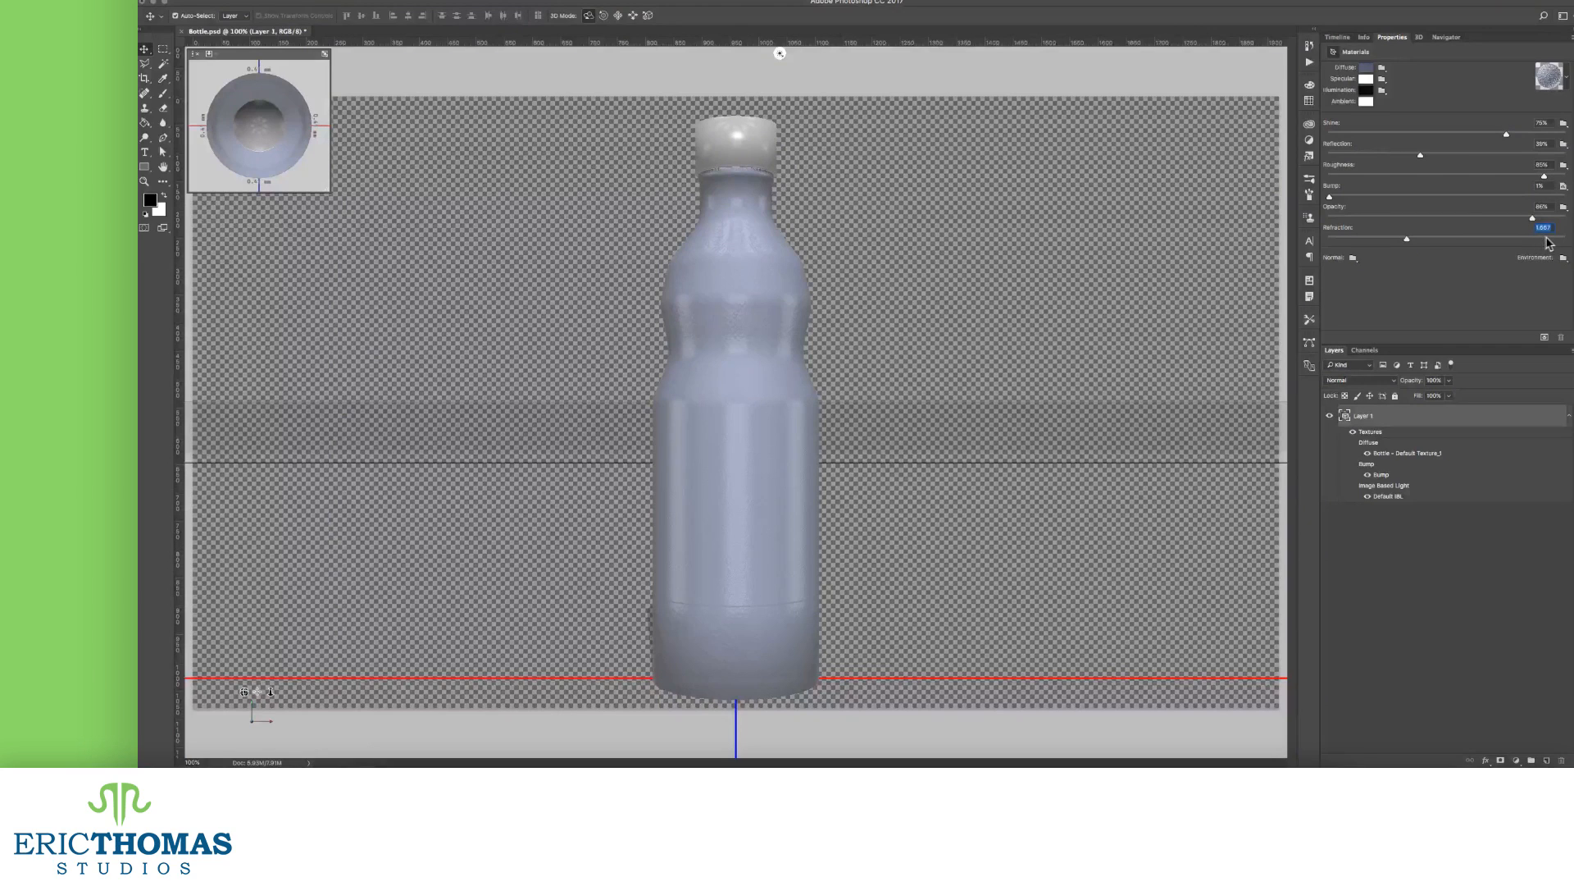
- Raise the Refraction slider and settle it, leaving a solid blue-grey bottle
drag(1406, 239, 1546, 239)
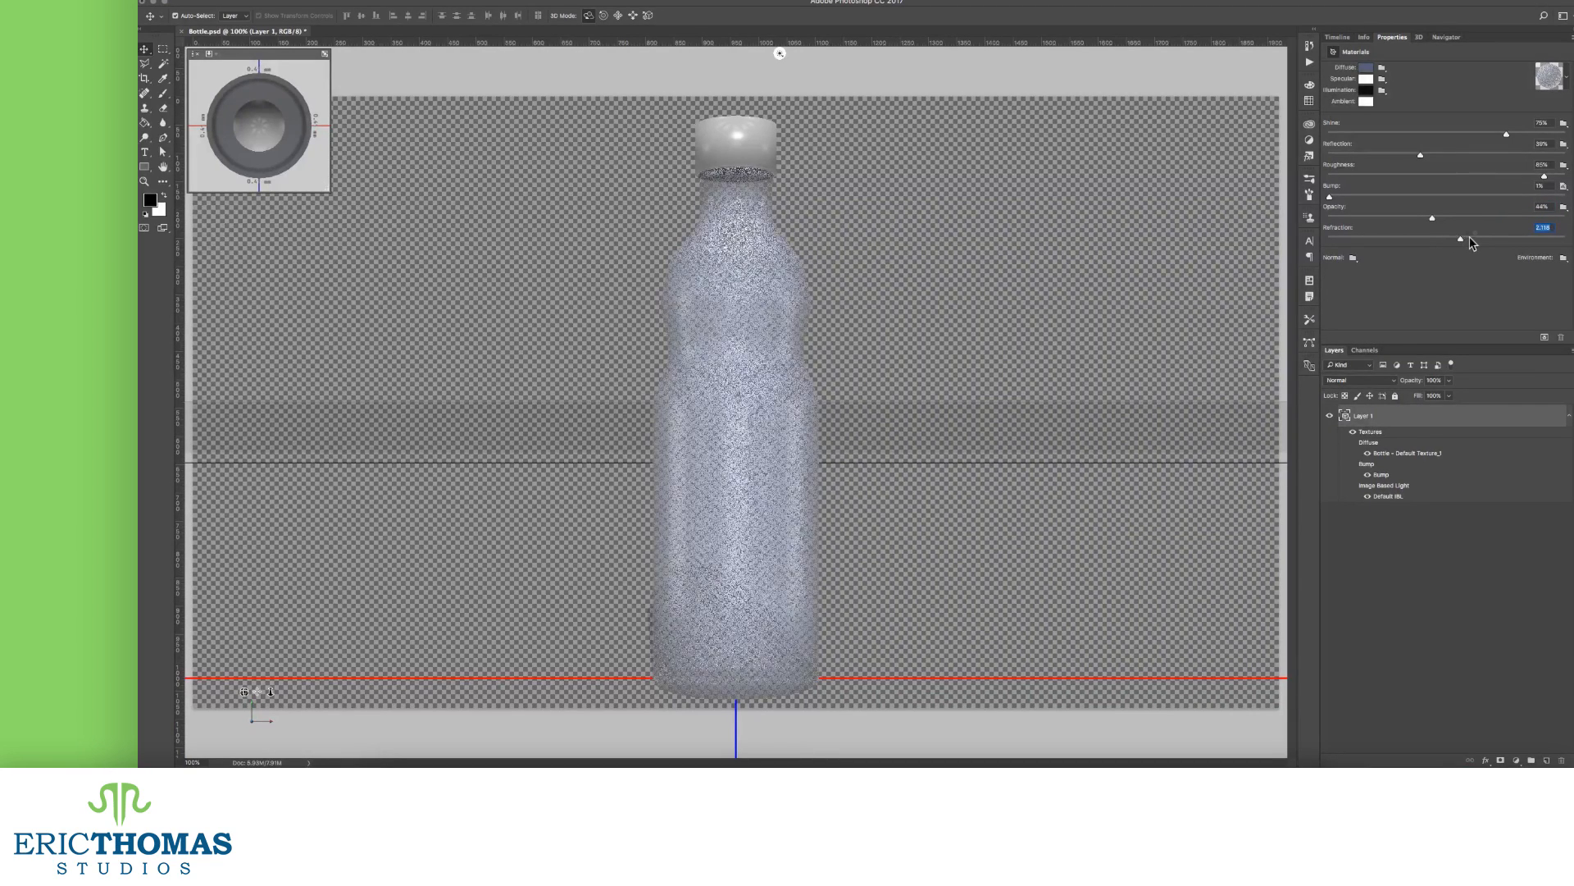
drag(1460, 239, 1471, 239)
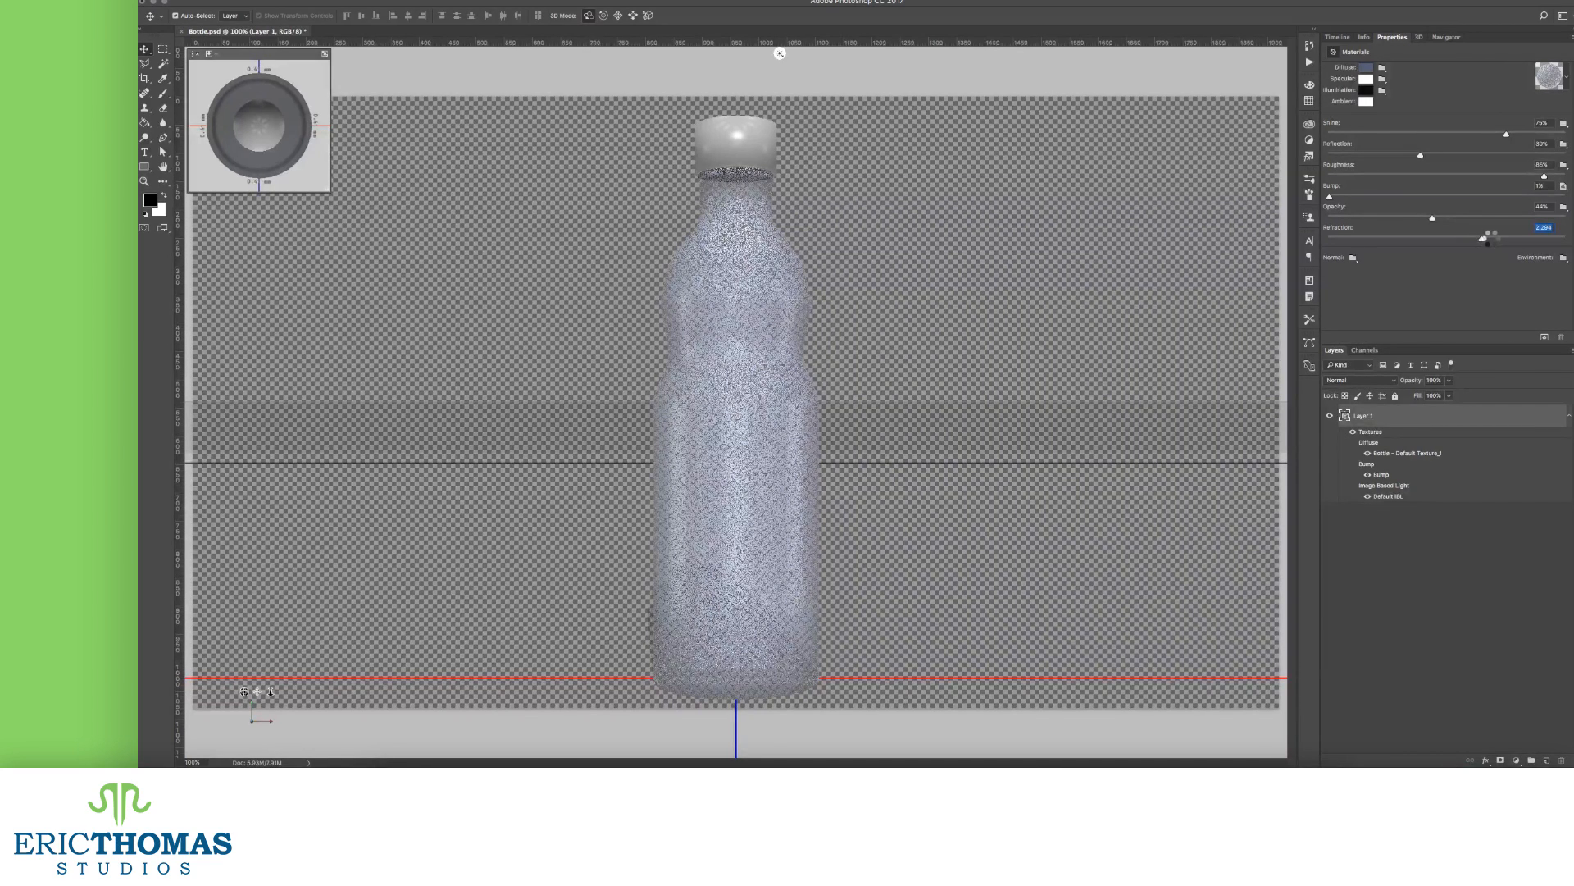
drag(1486, 235, 1494, 234)
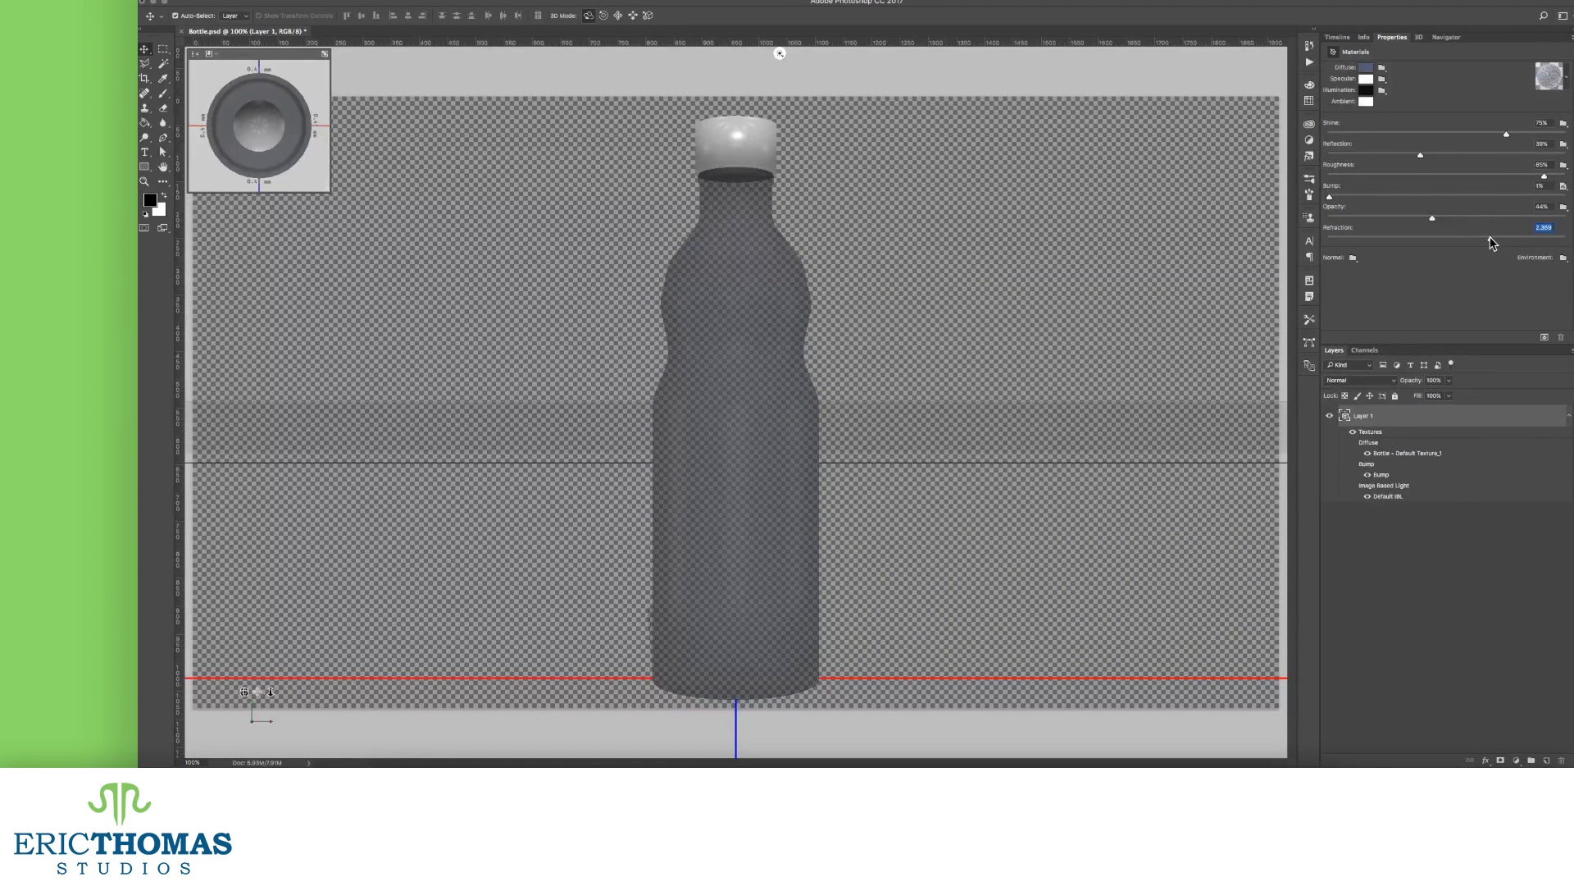
drag(1433, 236, 1511, 236)
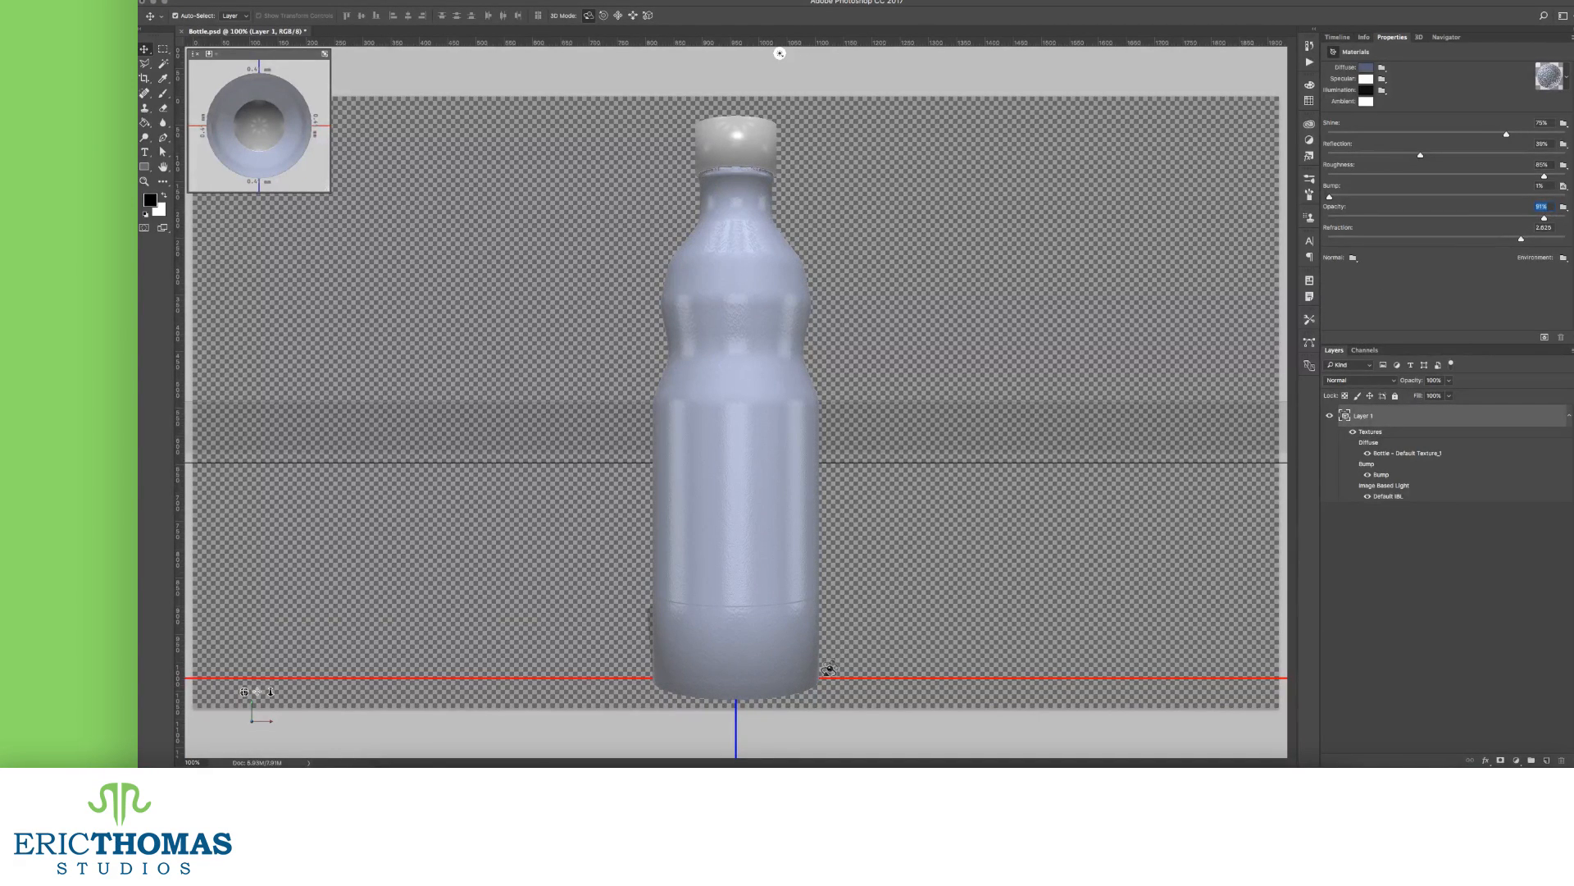
- Load Normal.png from the Final Model / Cleaned Up folder as the bottle's normal map
click(1353, 257)
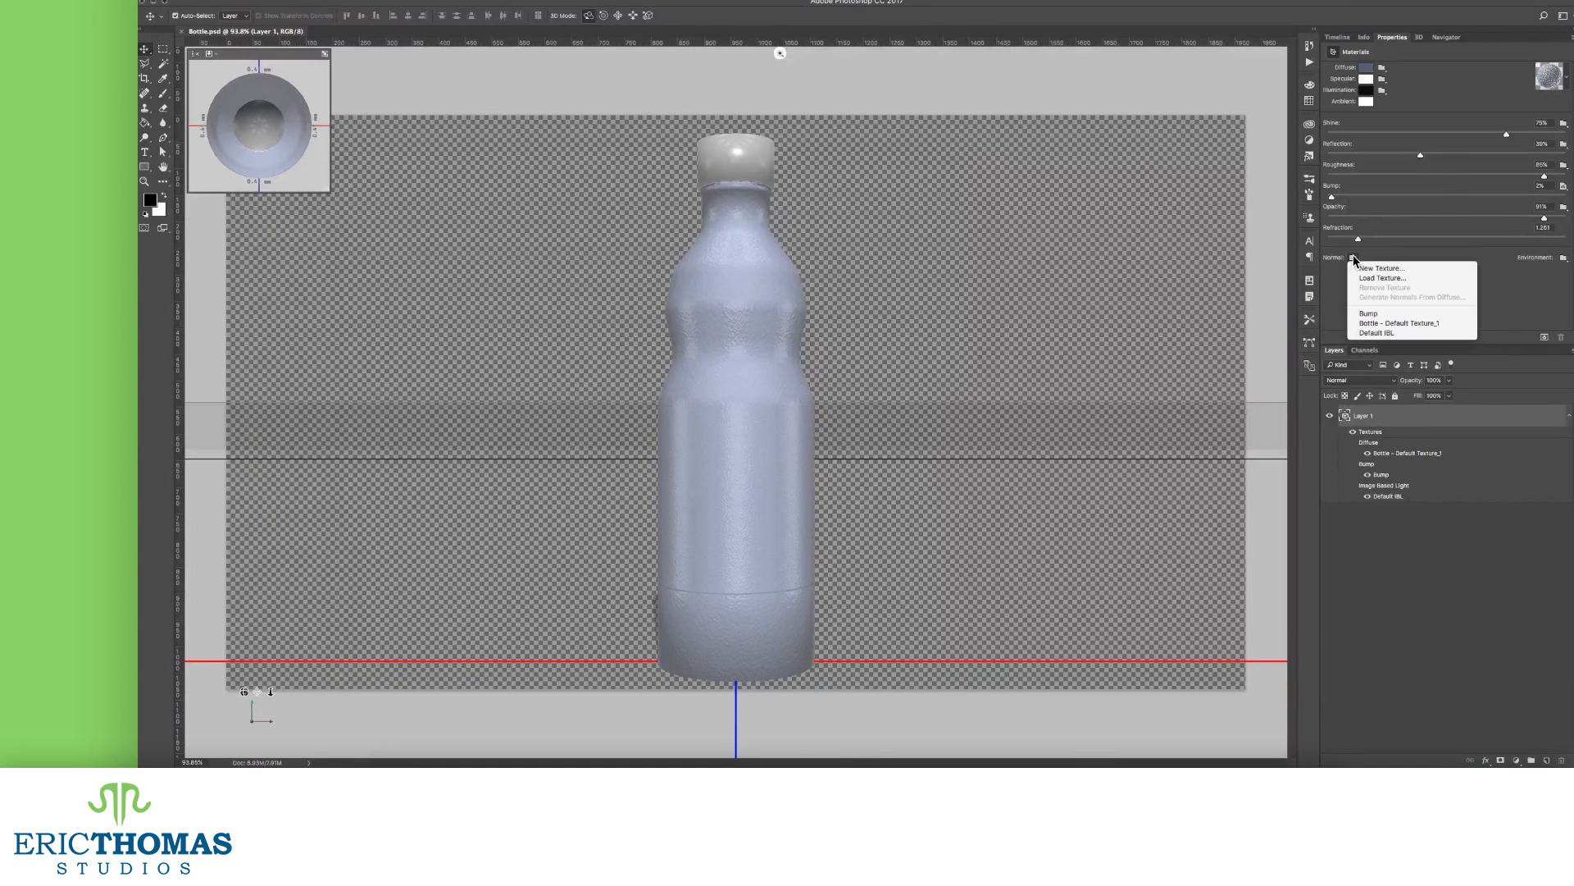
mouse_move(1380, 266)
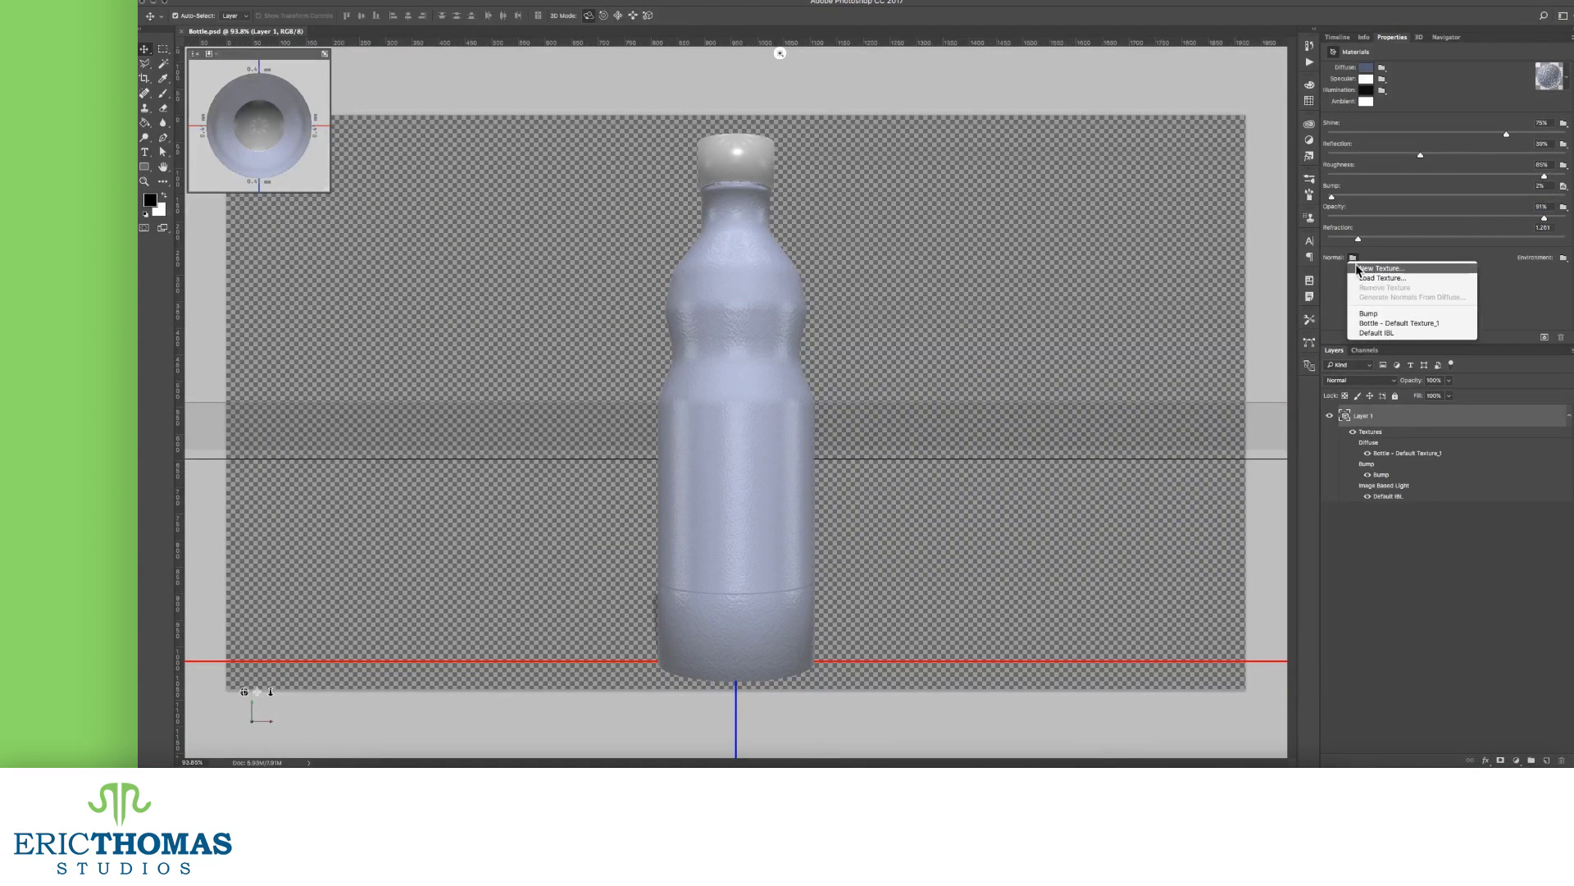
click(851, 213)
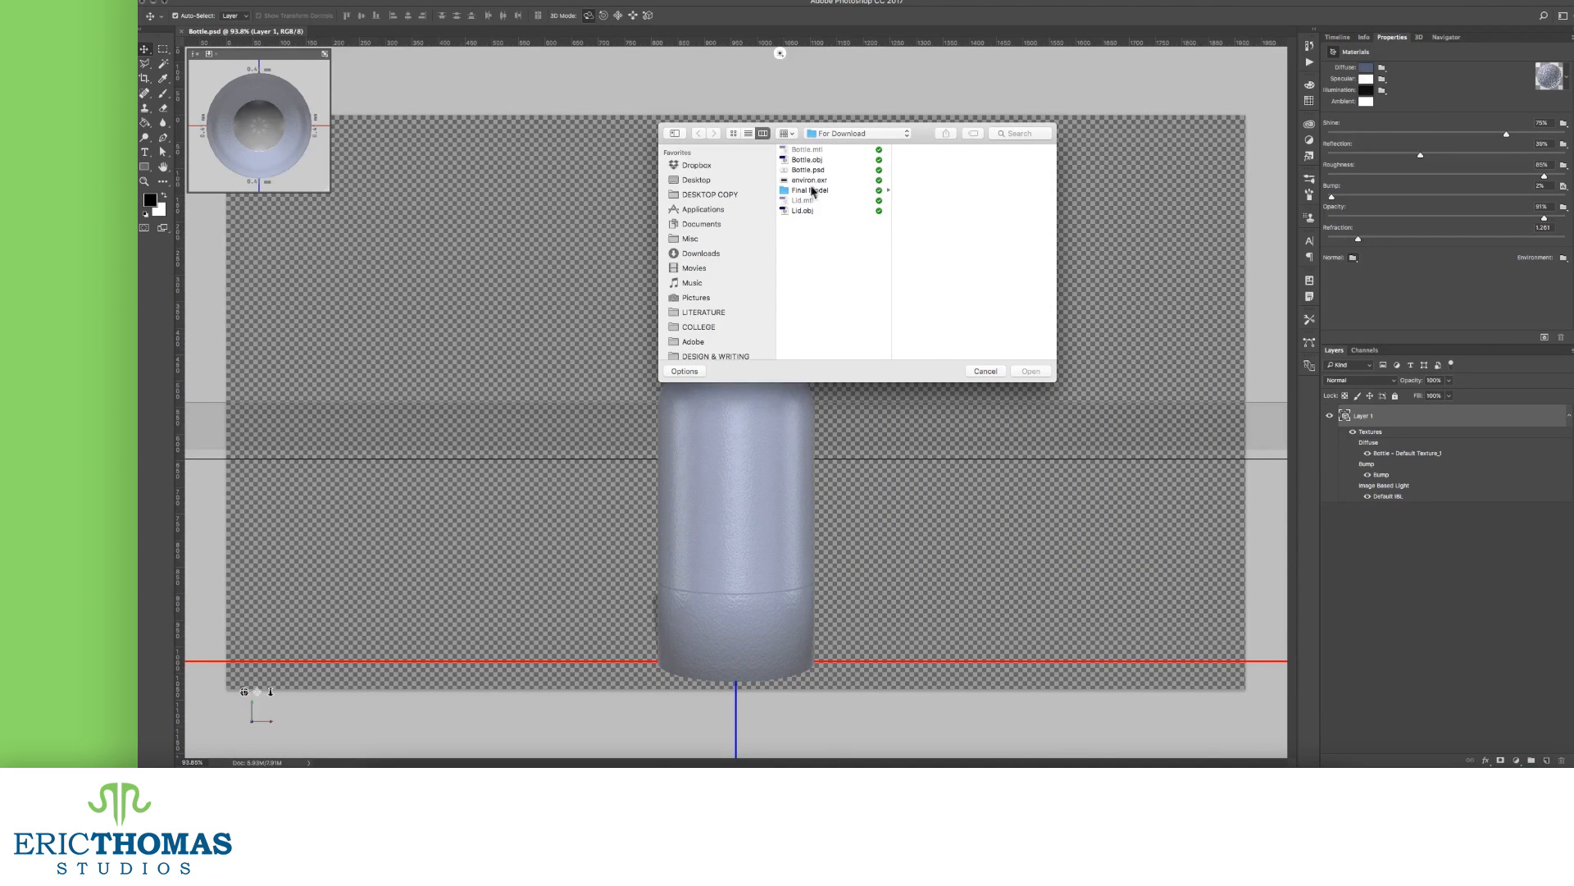
click(808, 190)
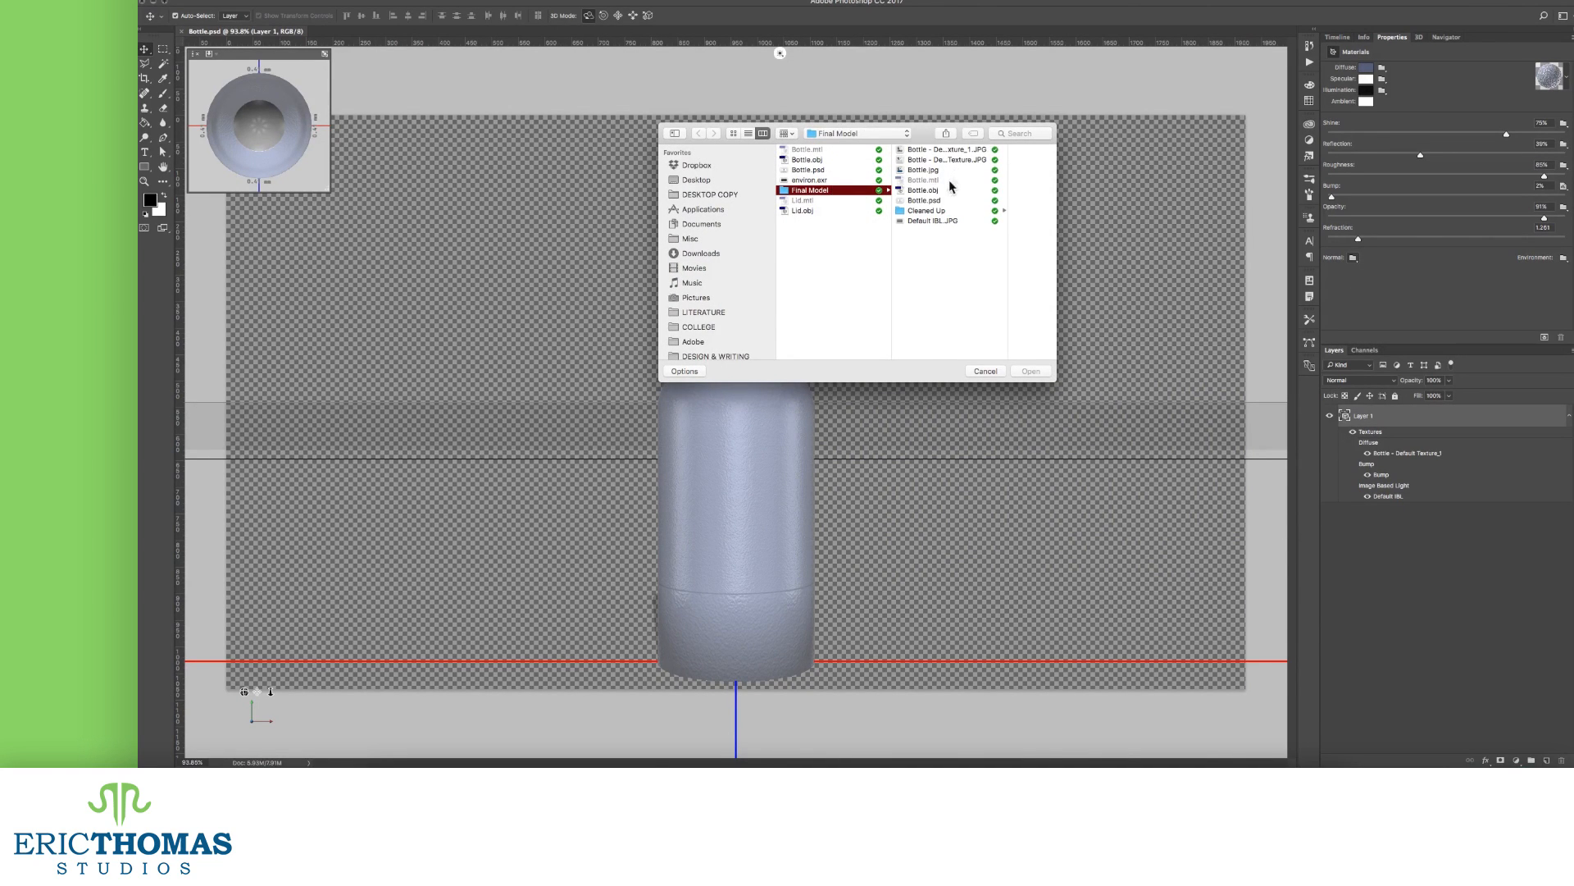
click(925, 212)
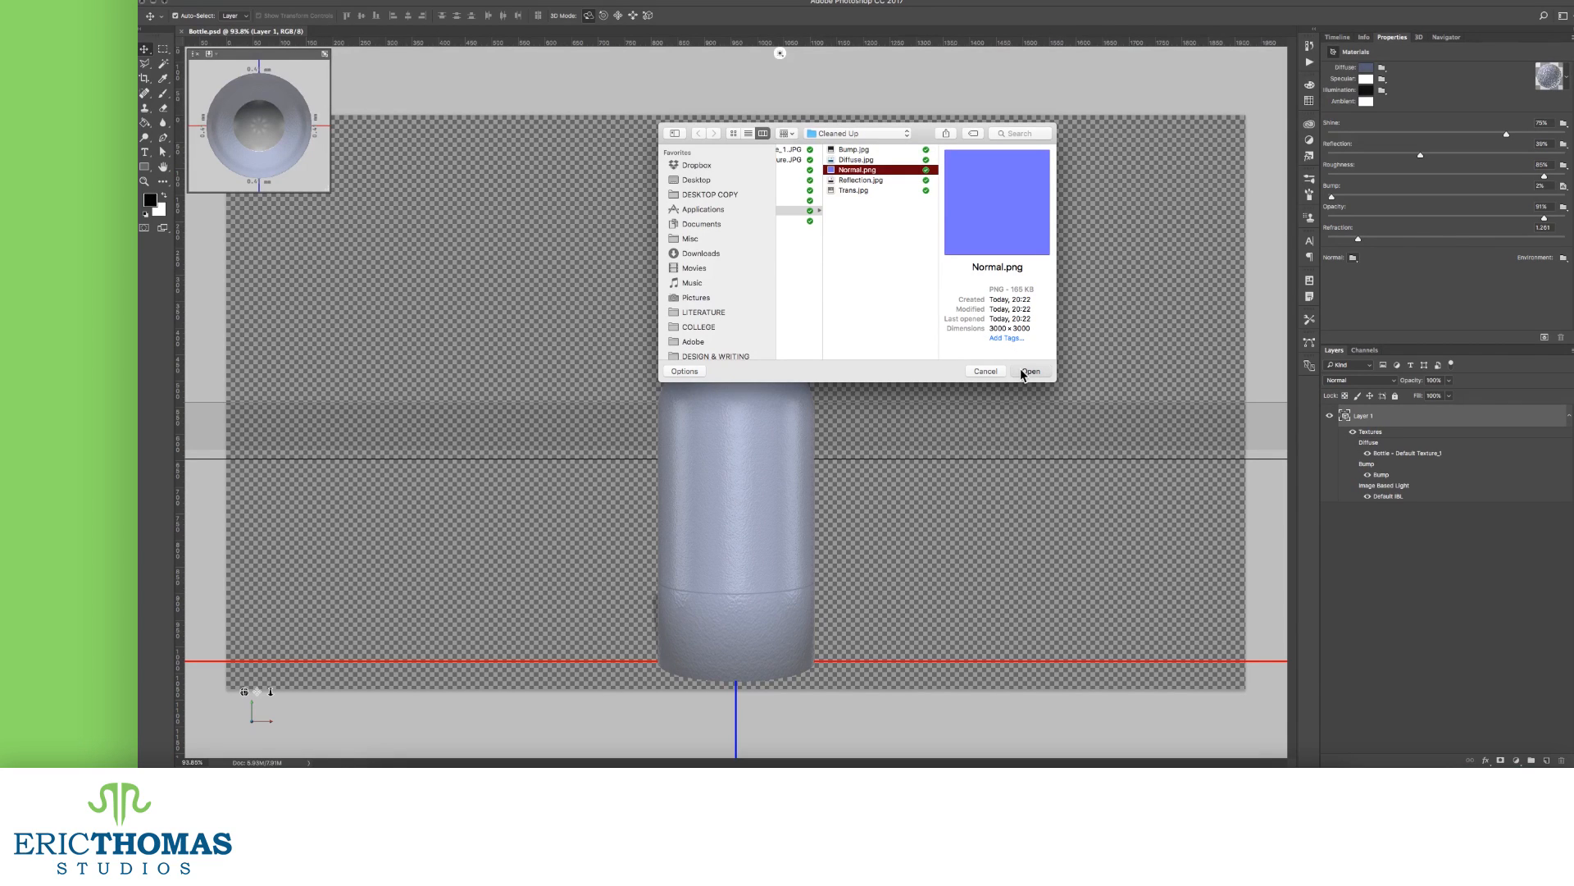
click(1030, 371)
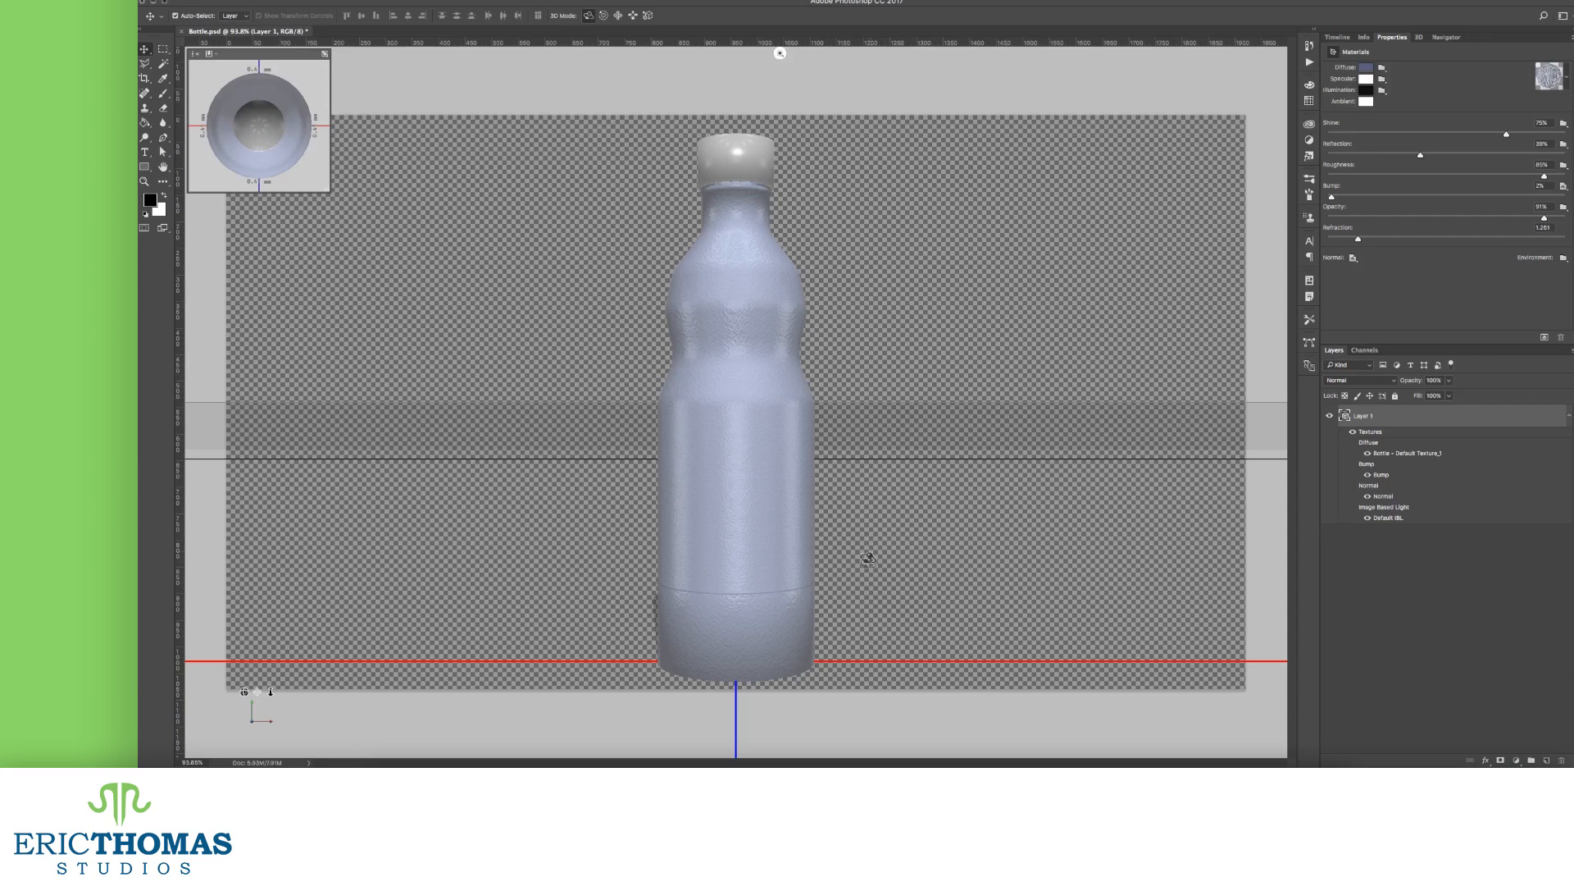
mouse_move(857, 626)
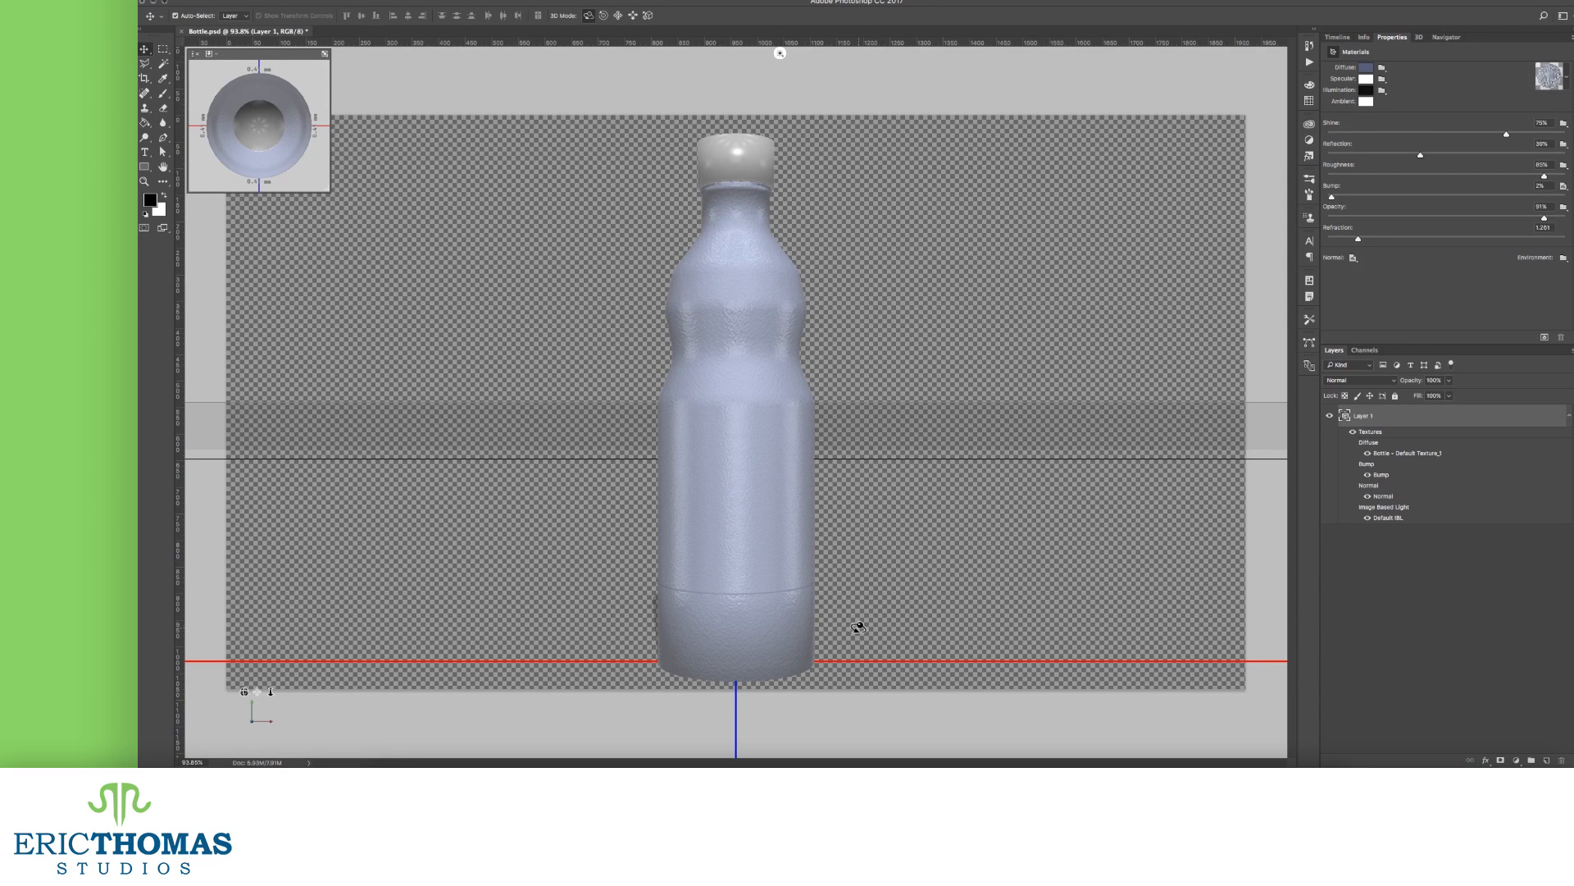
mouse_move(876, 710)
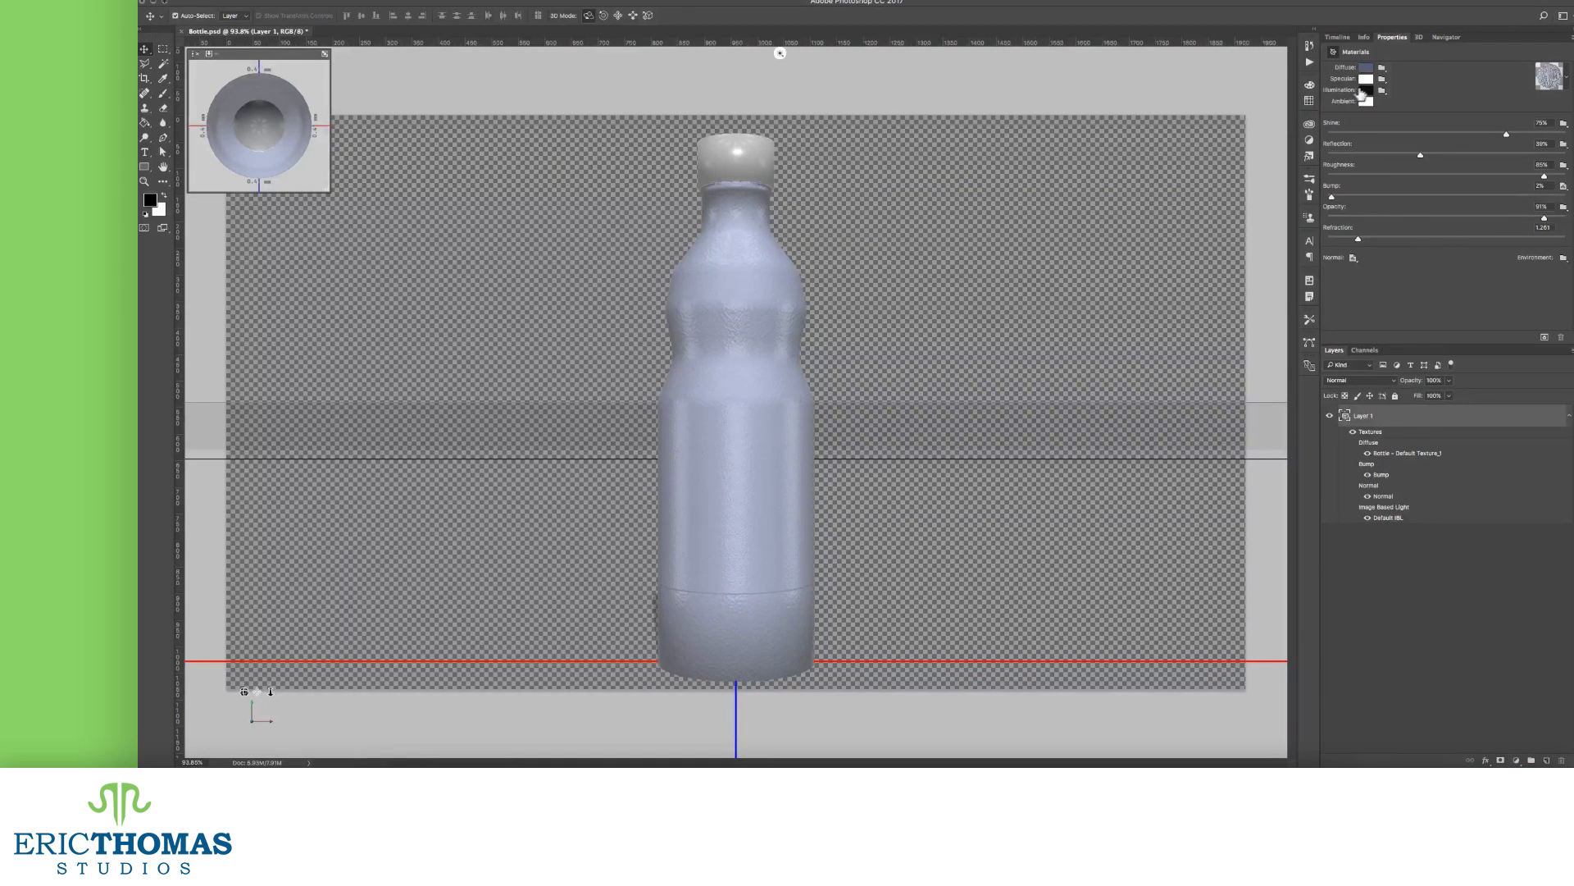
- Switch to the 3D panel to reach the bottle material's environment settings
click(1416, 38)
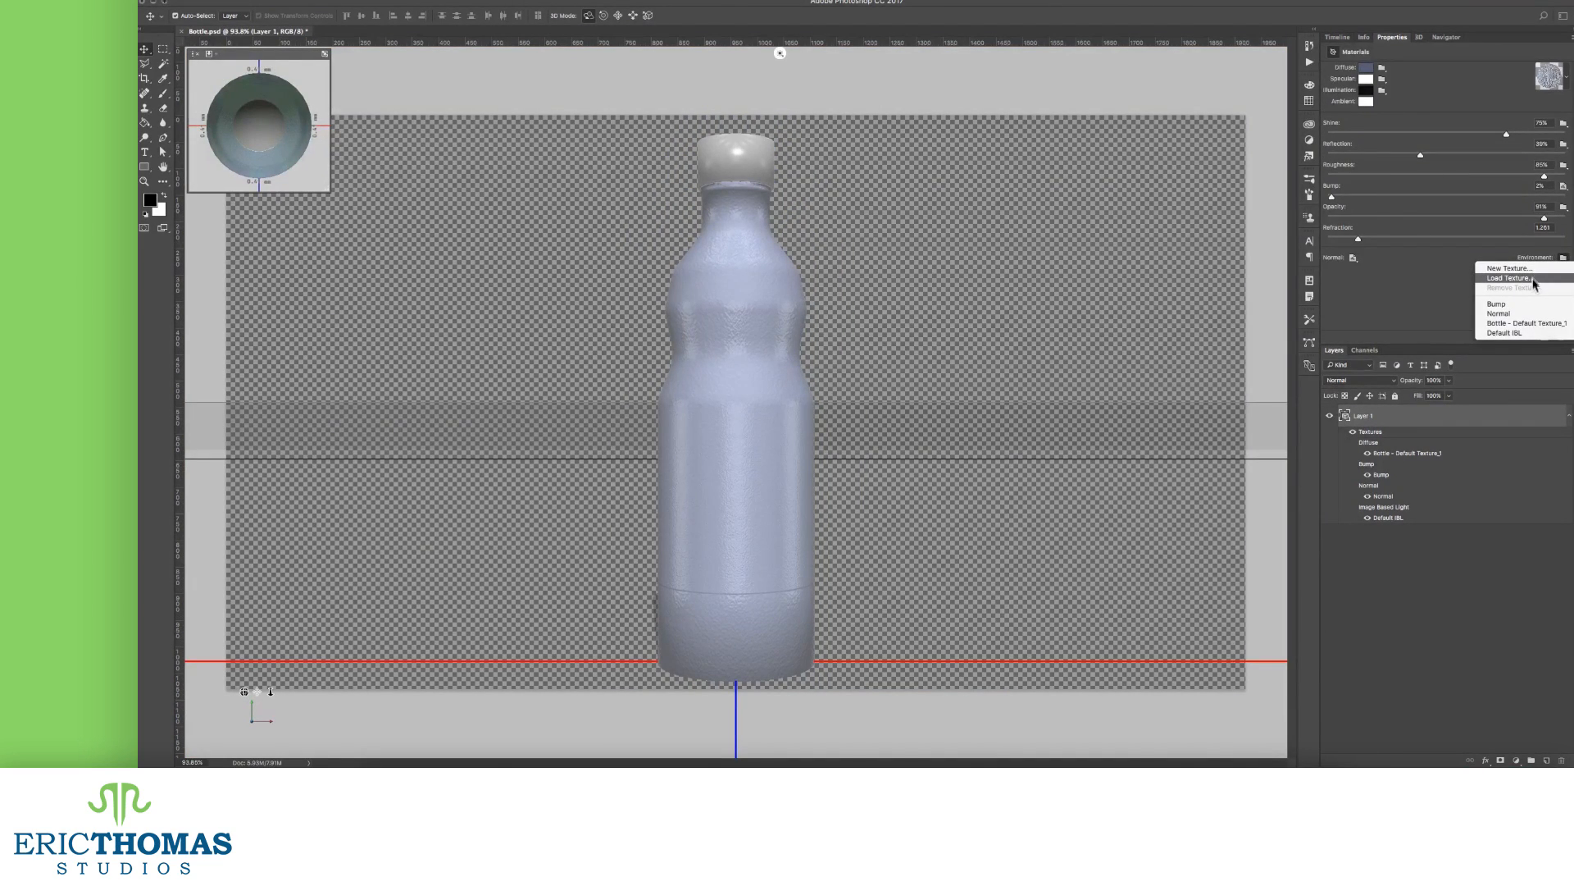
- Load an existing image as the environment texture, then bring up the Diffuse texture choices
click(1510, 279)
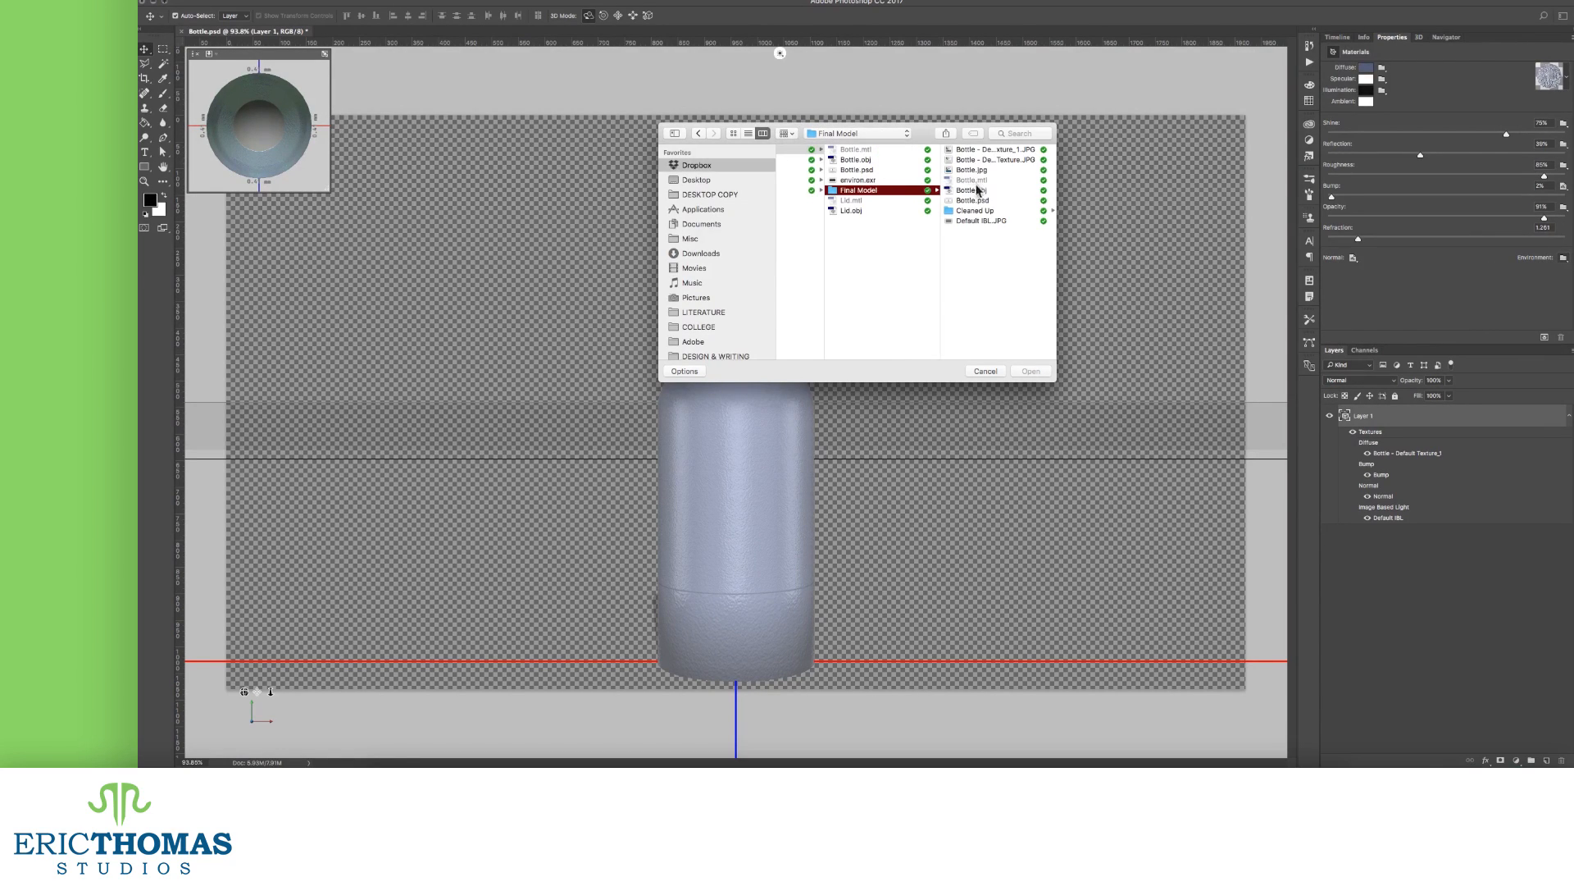
click(1030, 371)
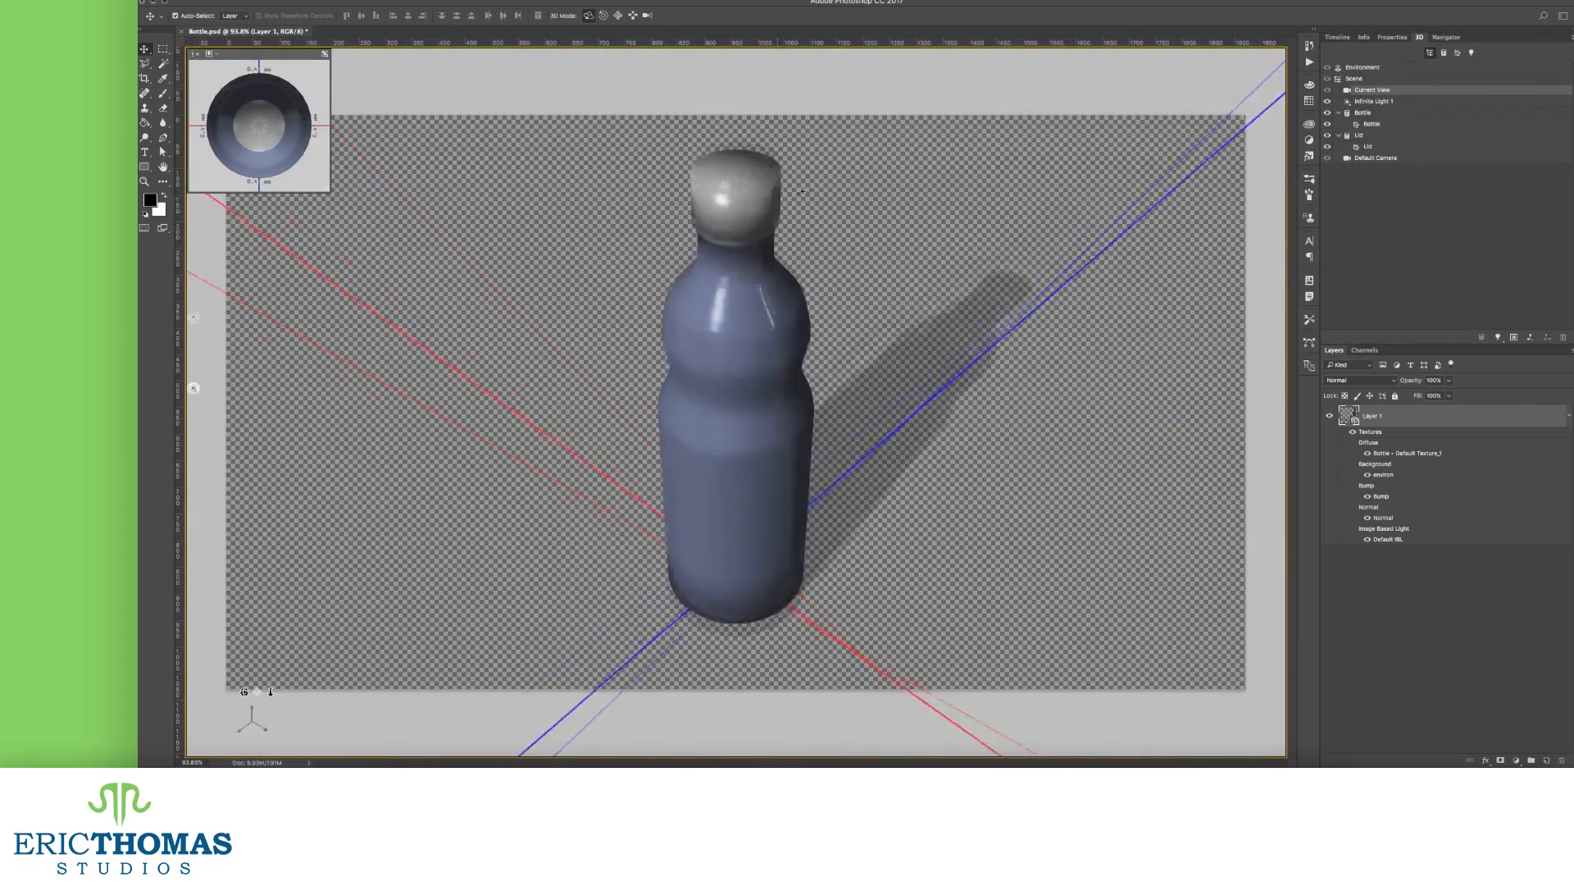
click(1381, 69)
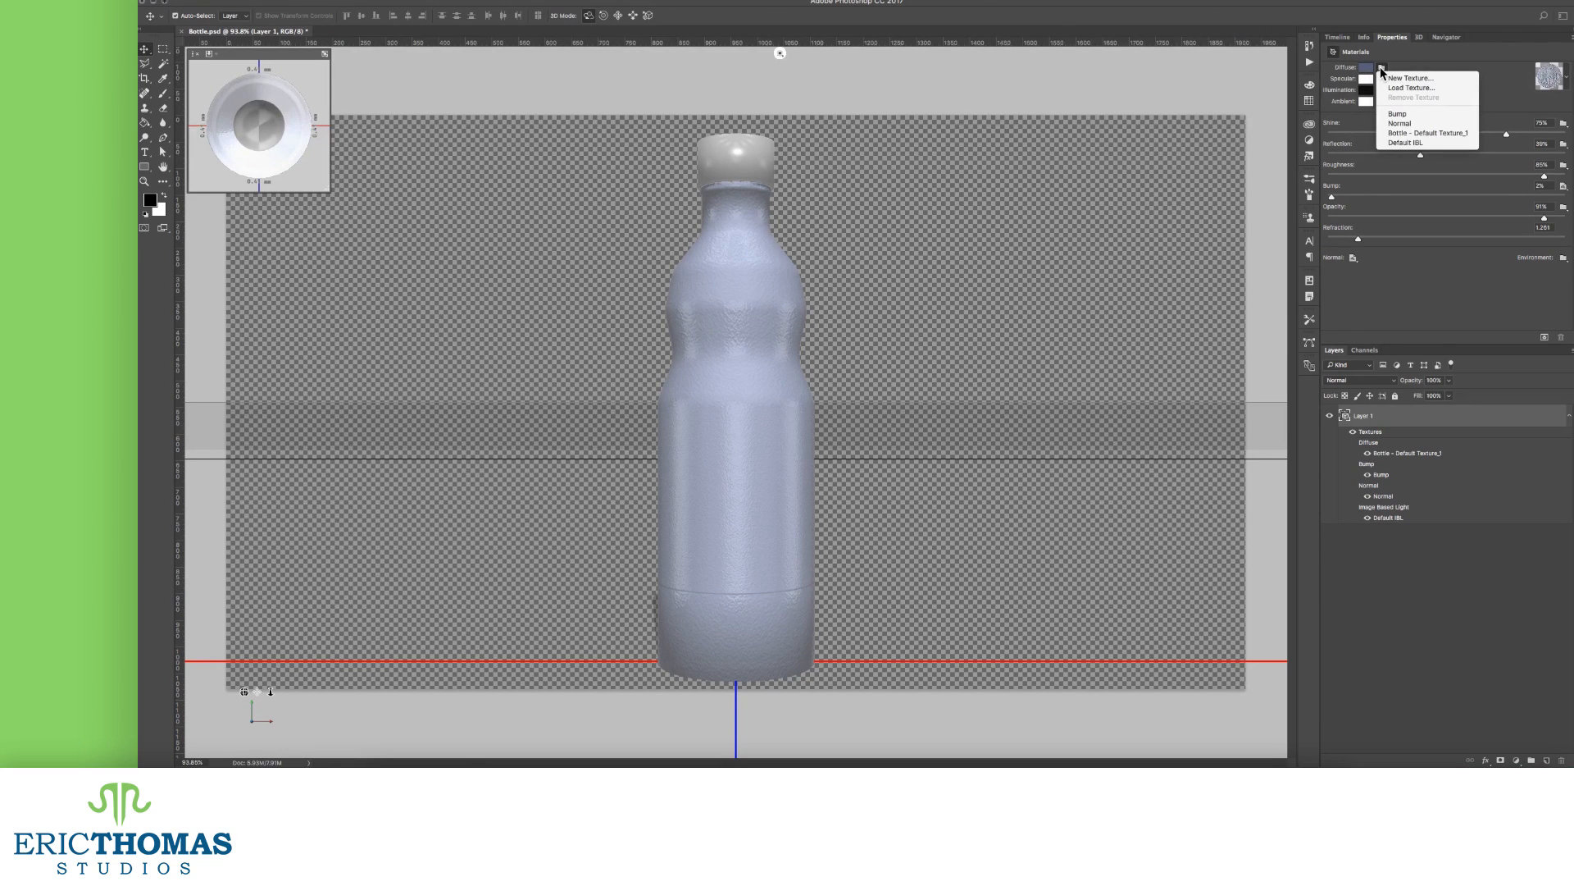
mouse_move(1385, 73)
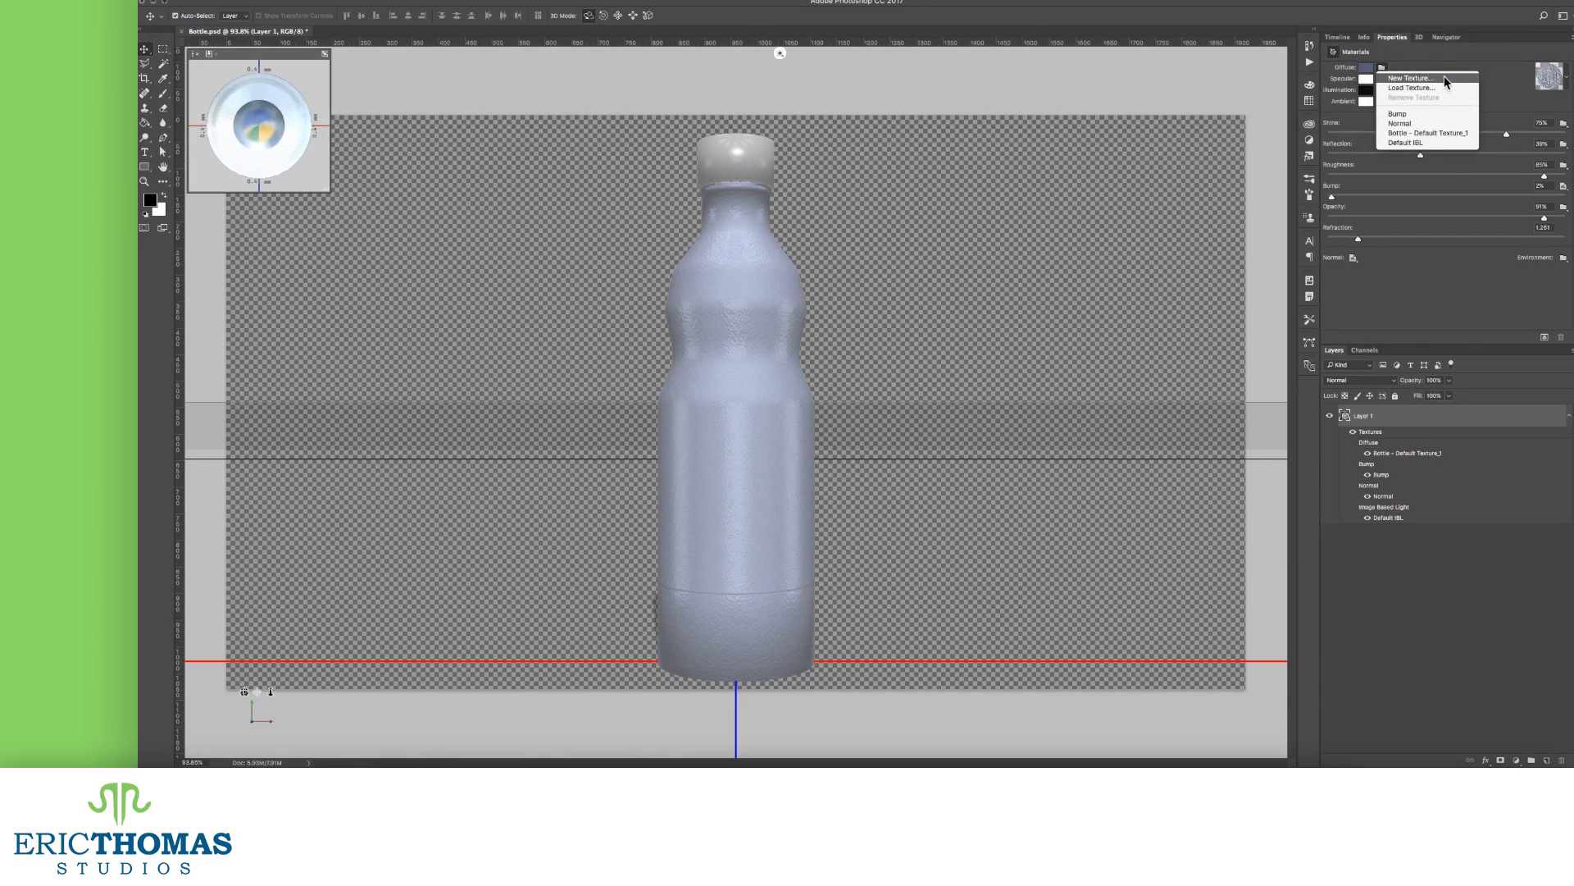
- Create a new diffuse texture at 32-bit depth, opening the Bottle - Diffuse UV wireframe document
click(1409, 78)
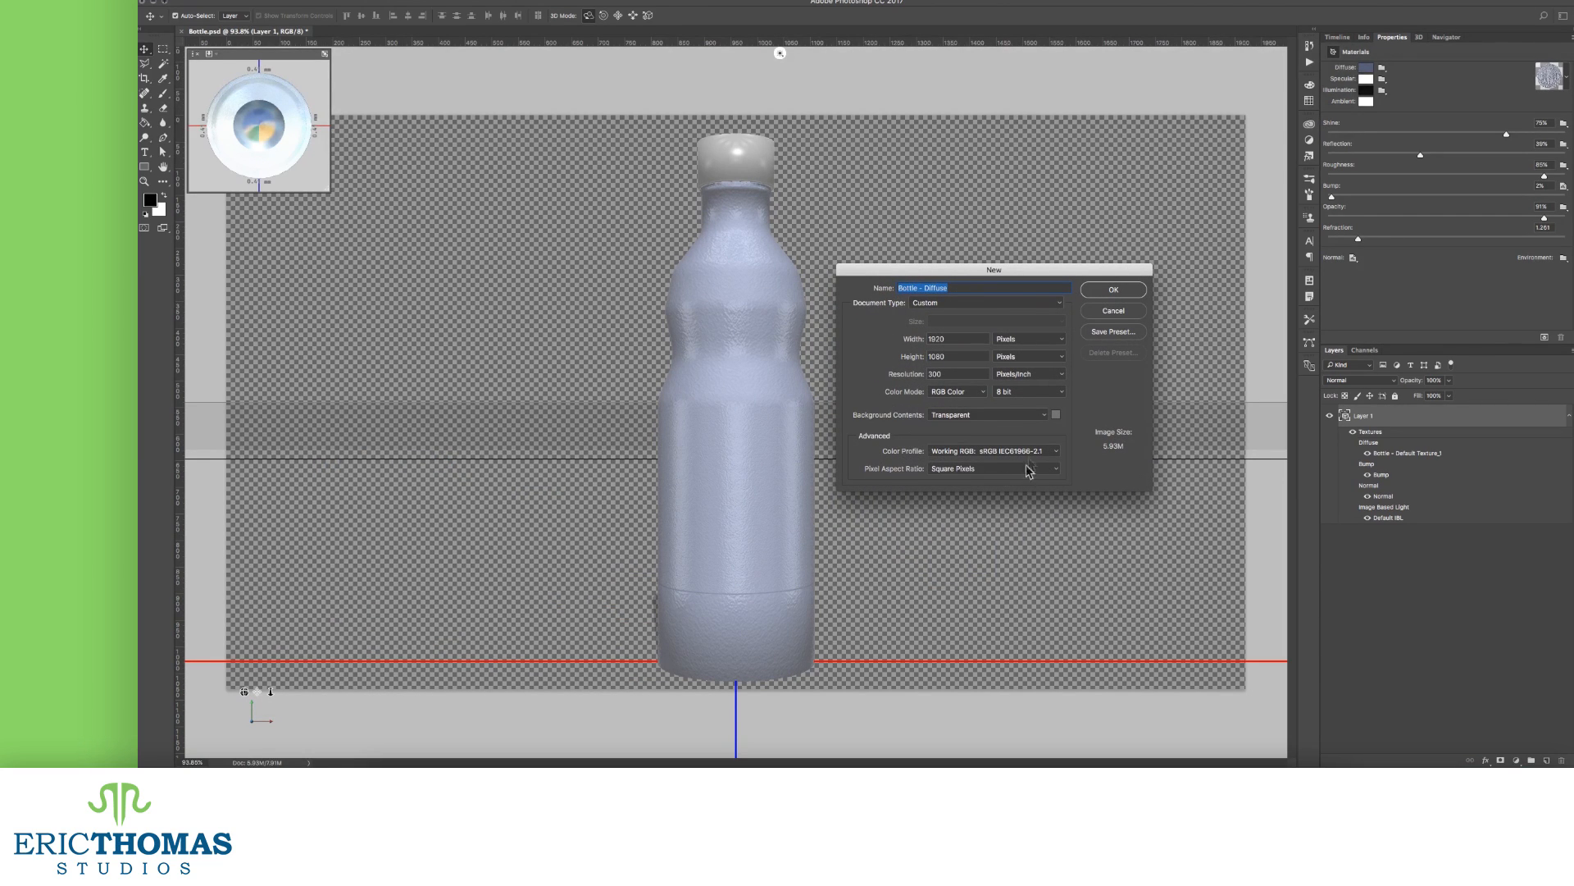
click(1027, 391)
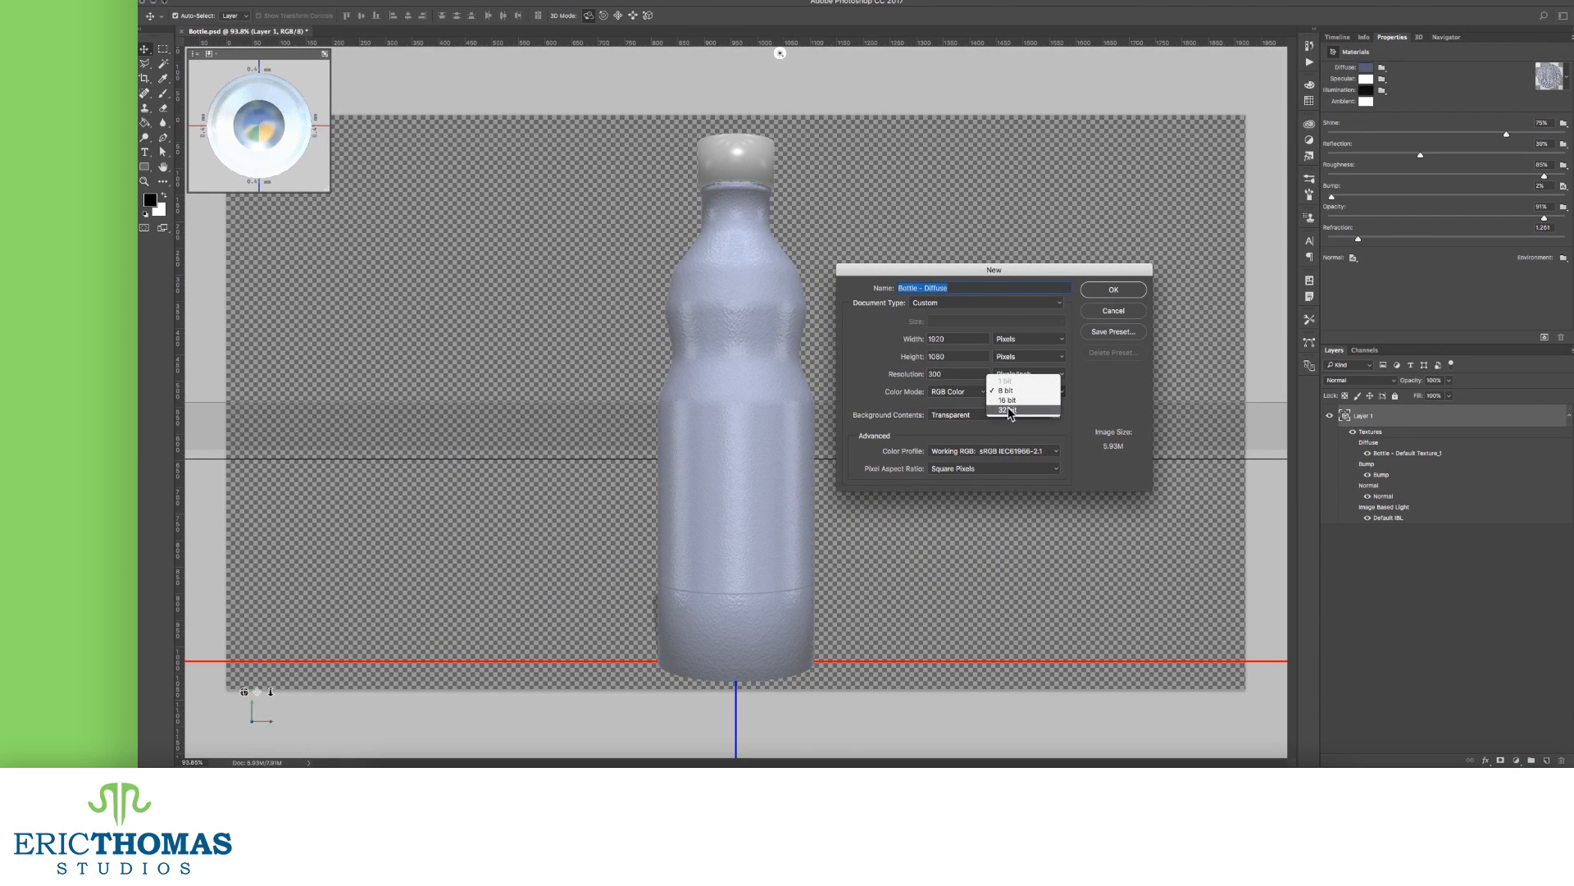
click(1007, 410)
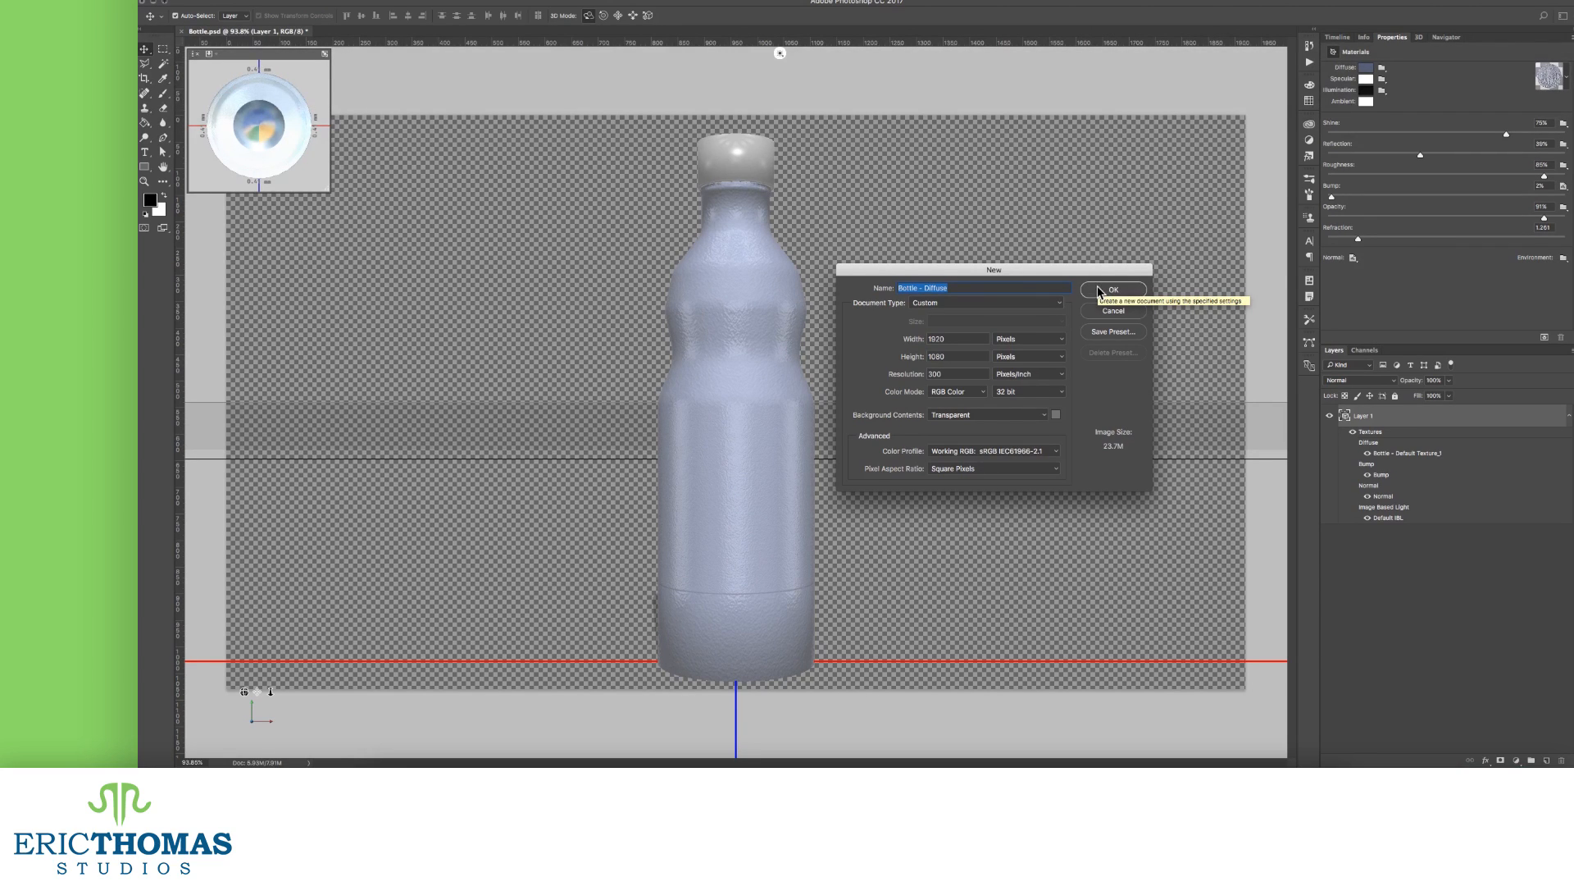
click(1112, 289)
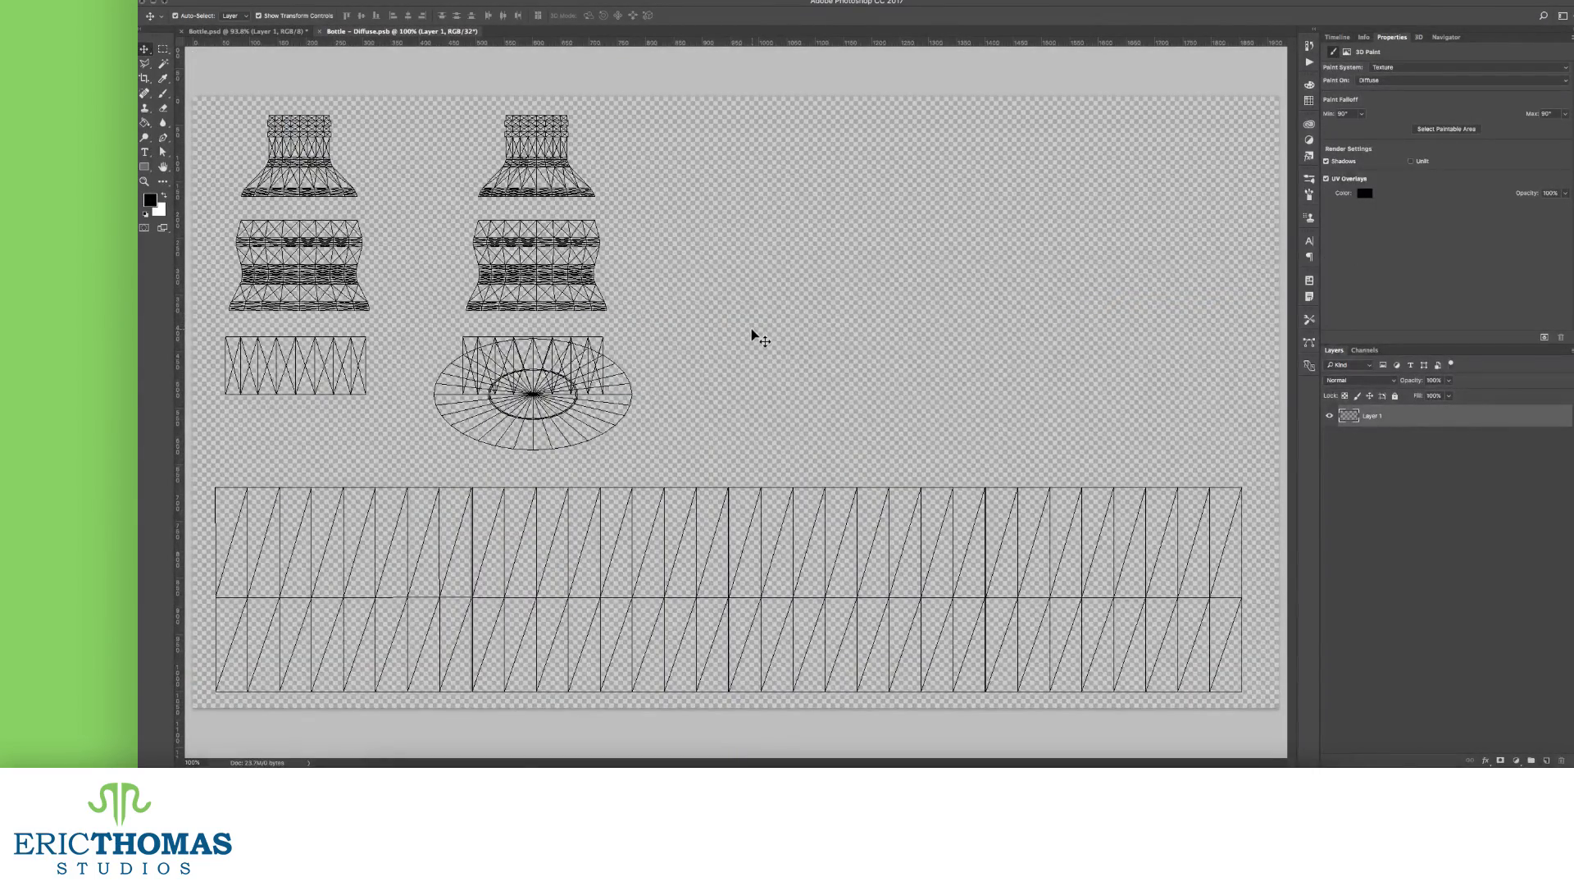
- Tile the windows, brush a dark test line down the diffuse texture, and return to the Diffuse slot
click(527, 5)
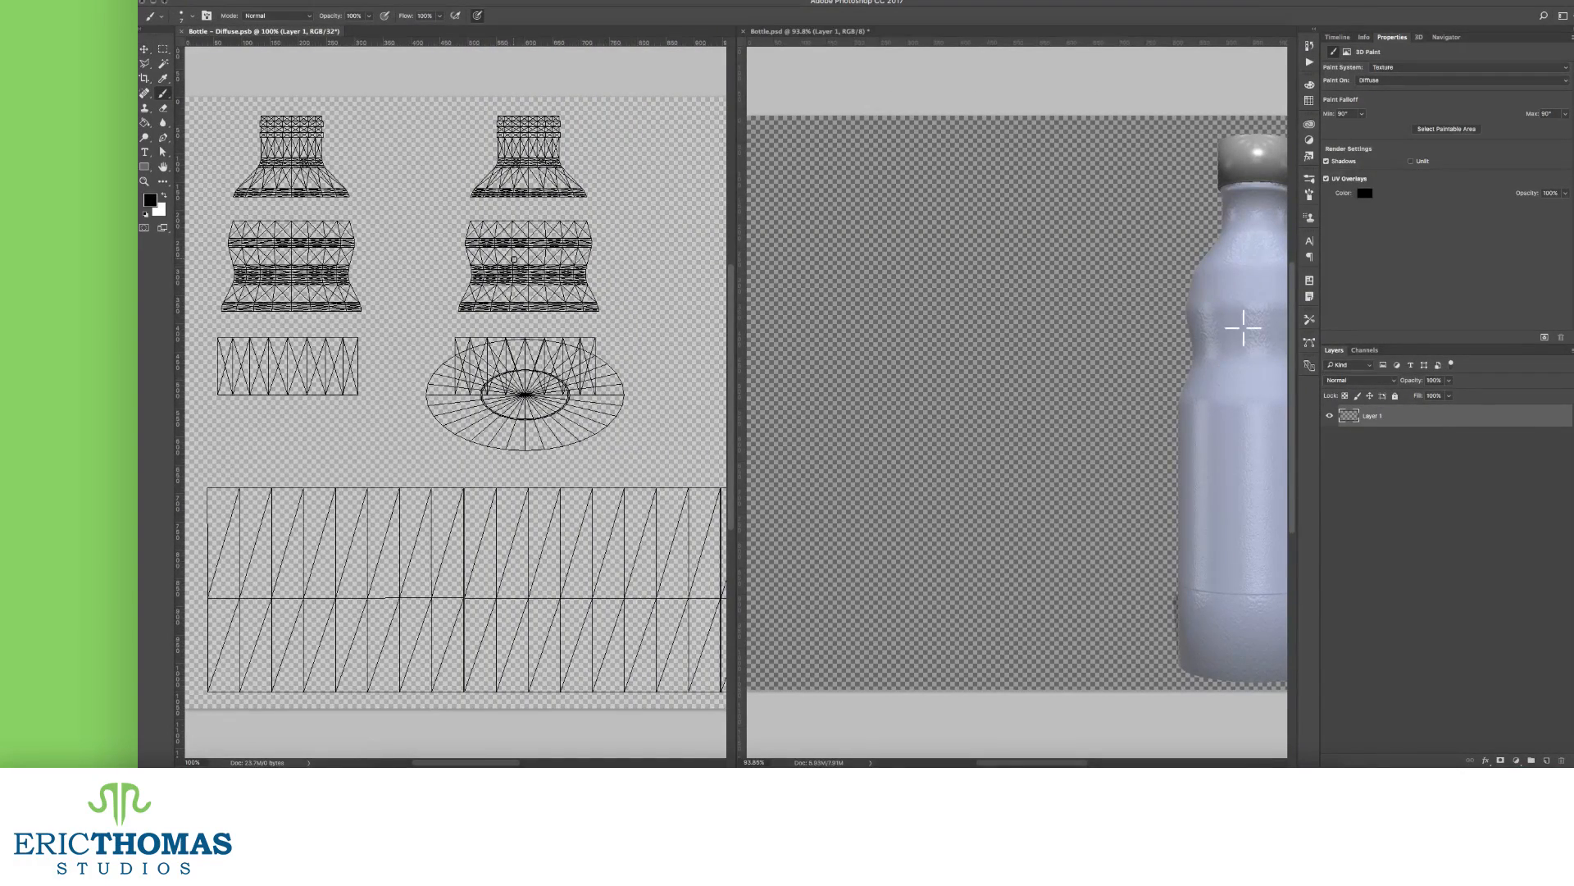
drag(529, 136, 525, 446)
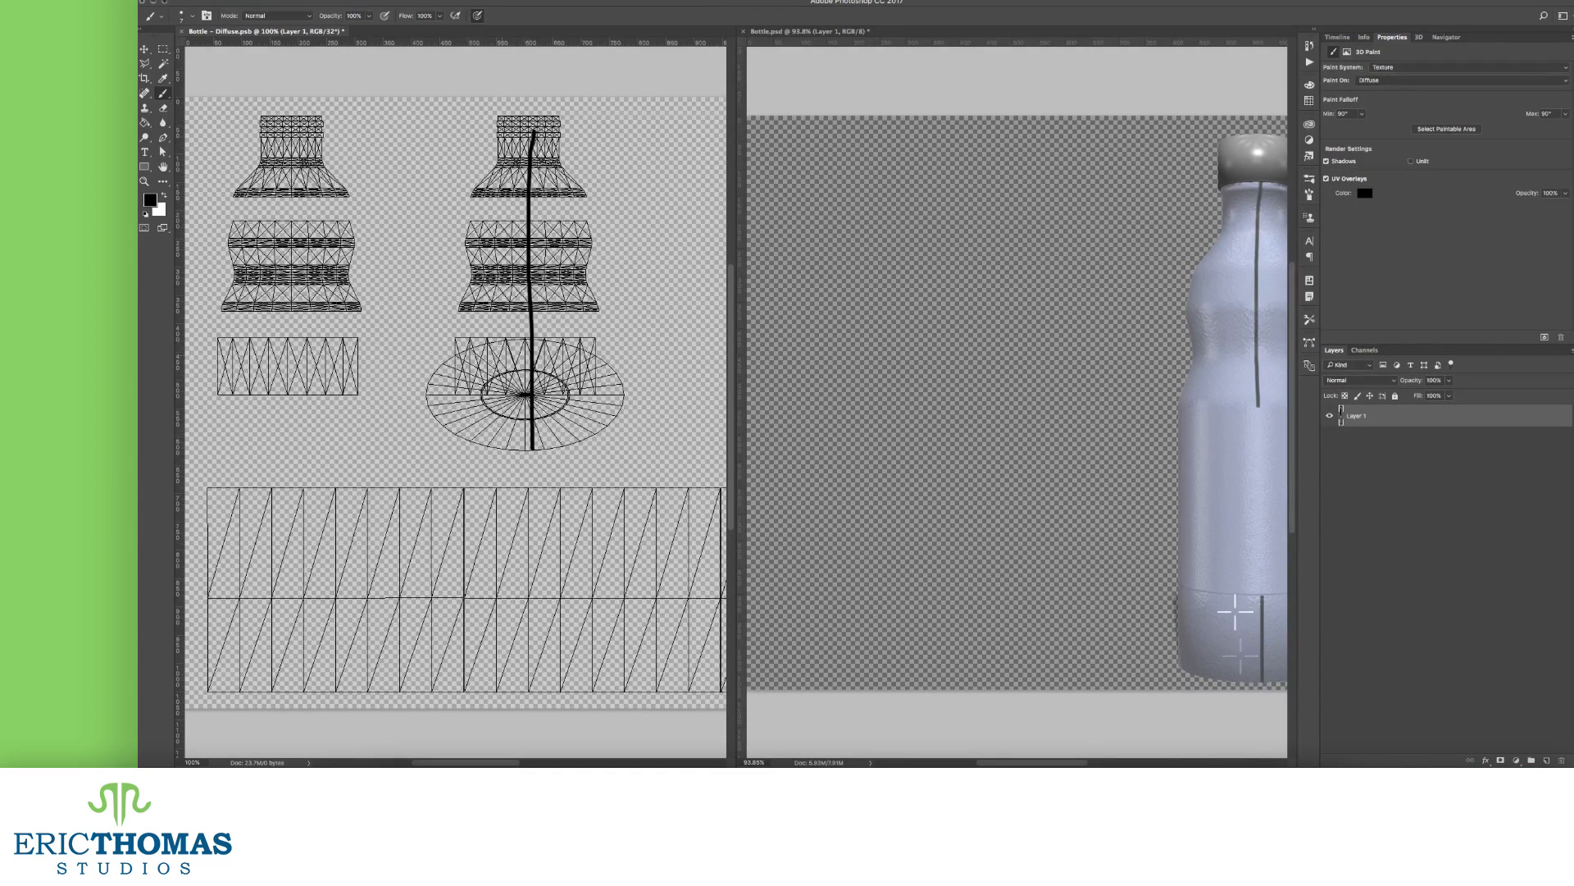
click(1381, 66)
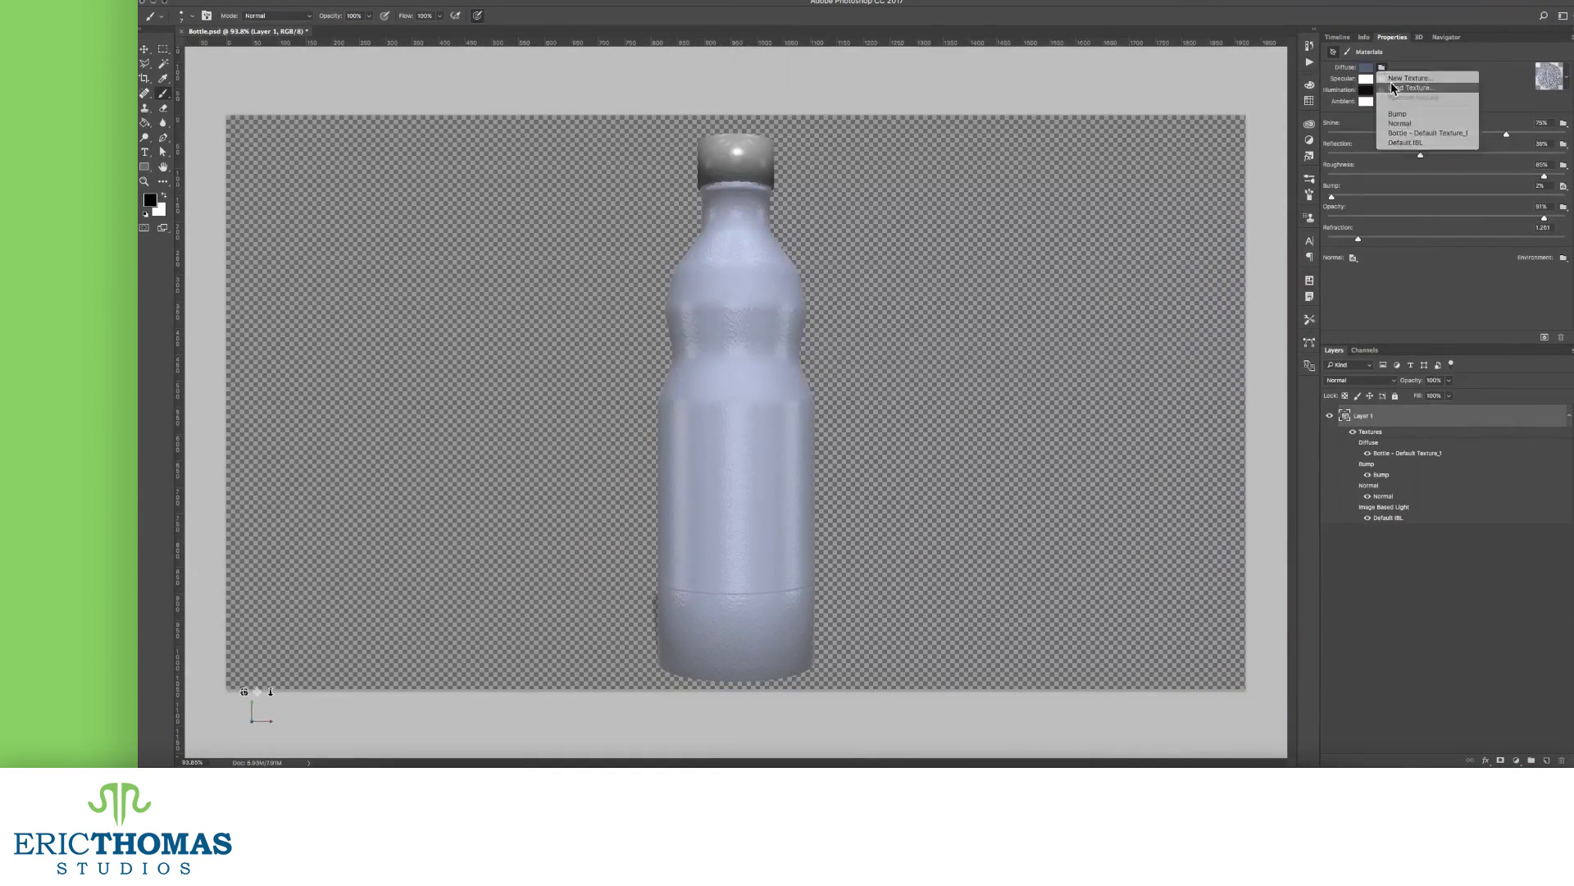
- Load Diffuse.jpg as the bottle's label texture, remove the test-painted texture, and show the scene's objects
click(1410, 87)
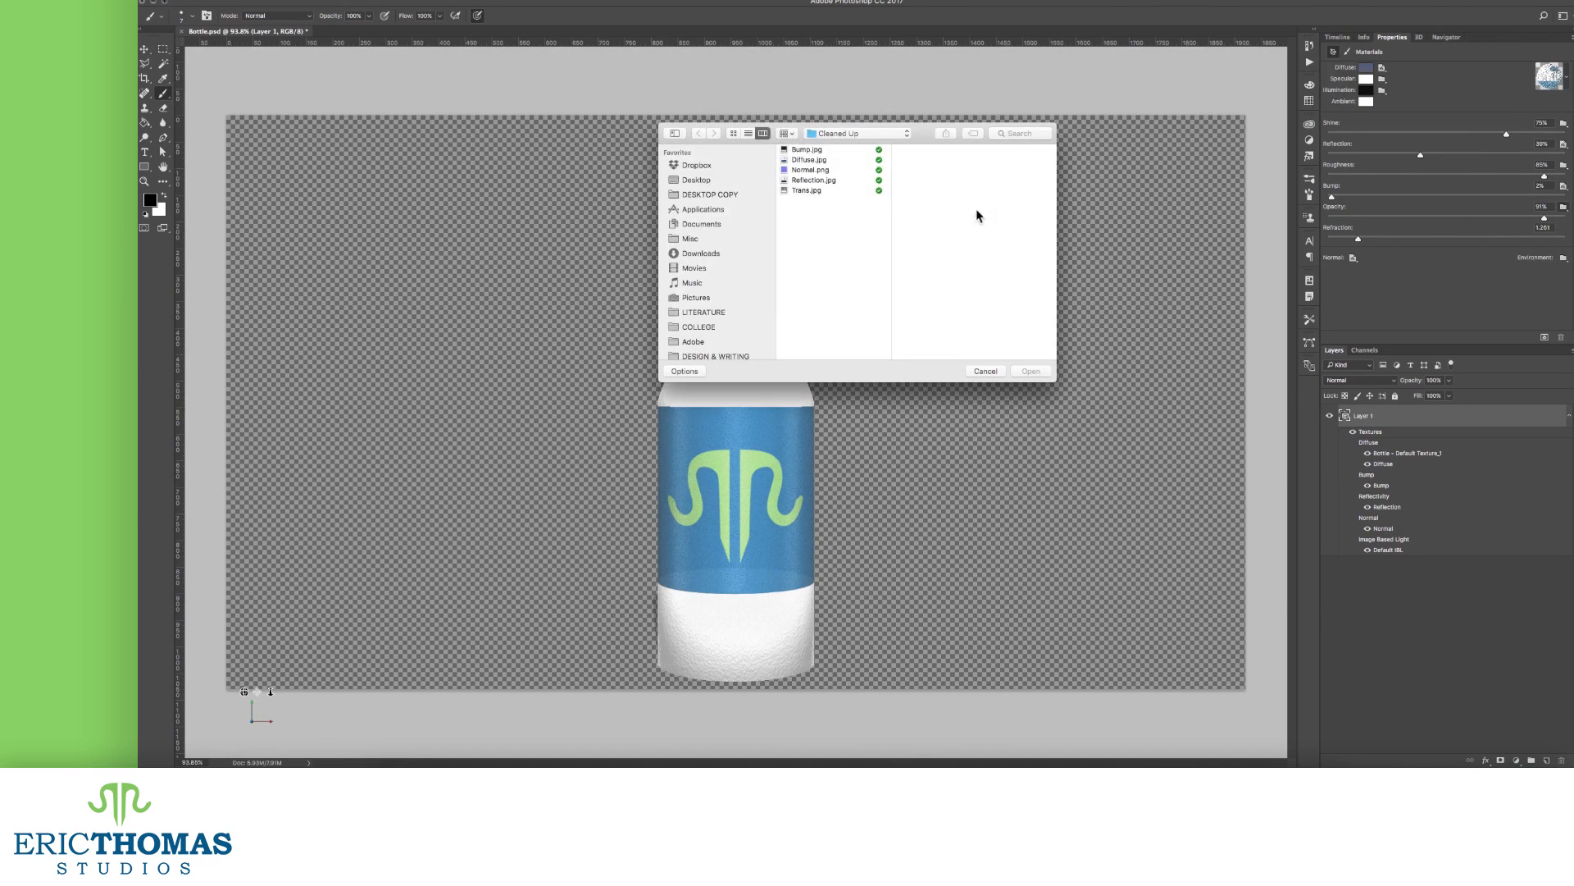
click(1030, 371)
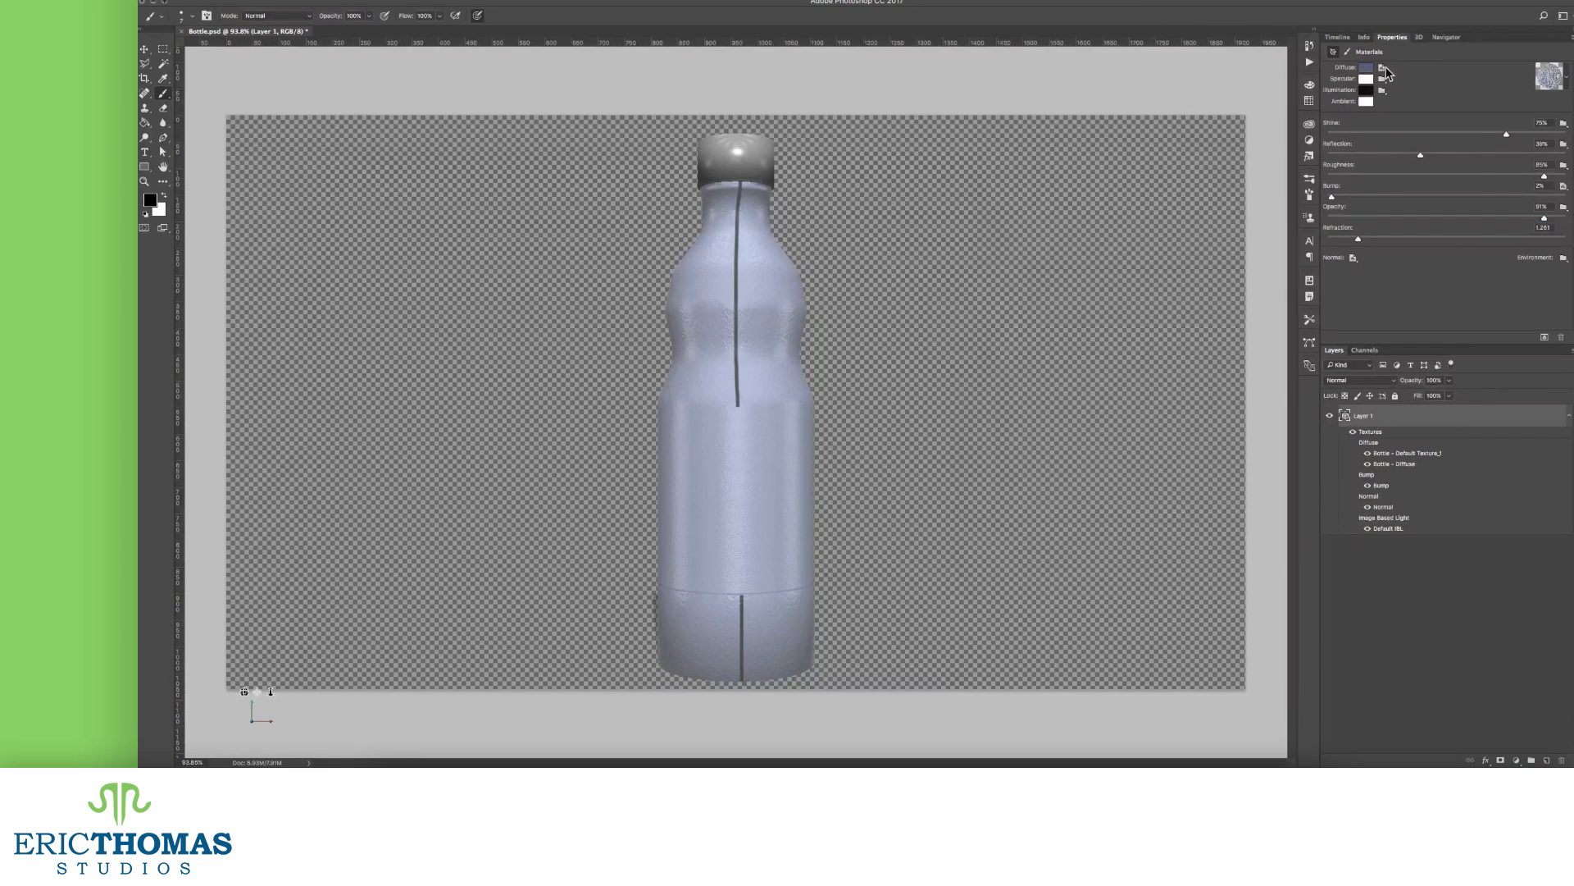
click(1384, 67)
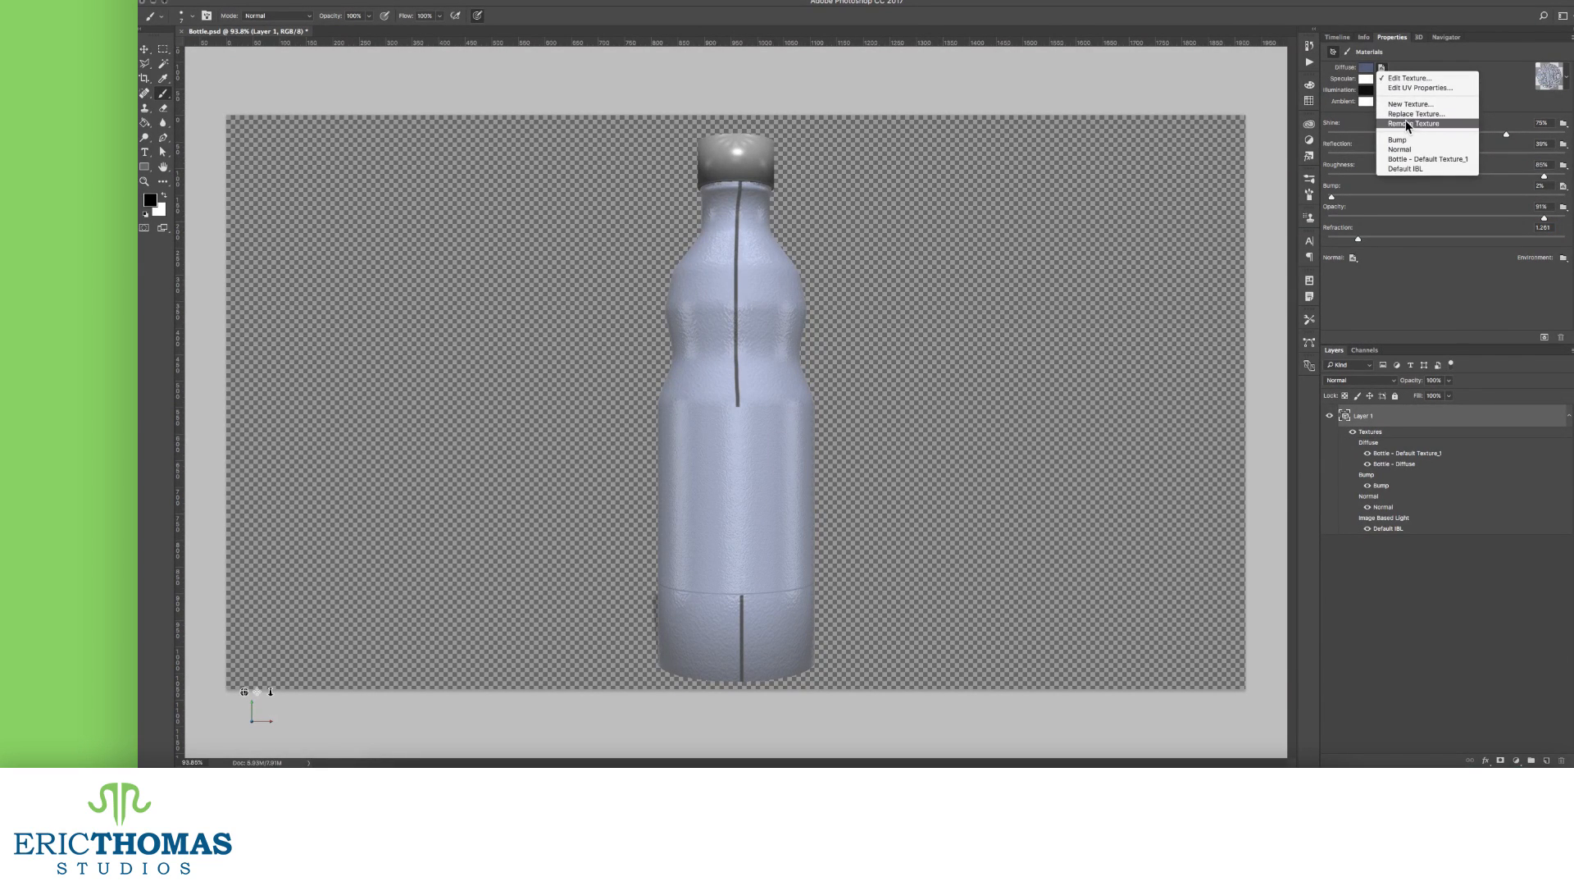
click(1415, 123)
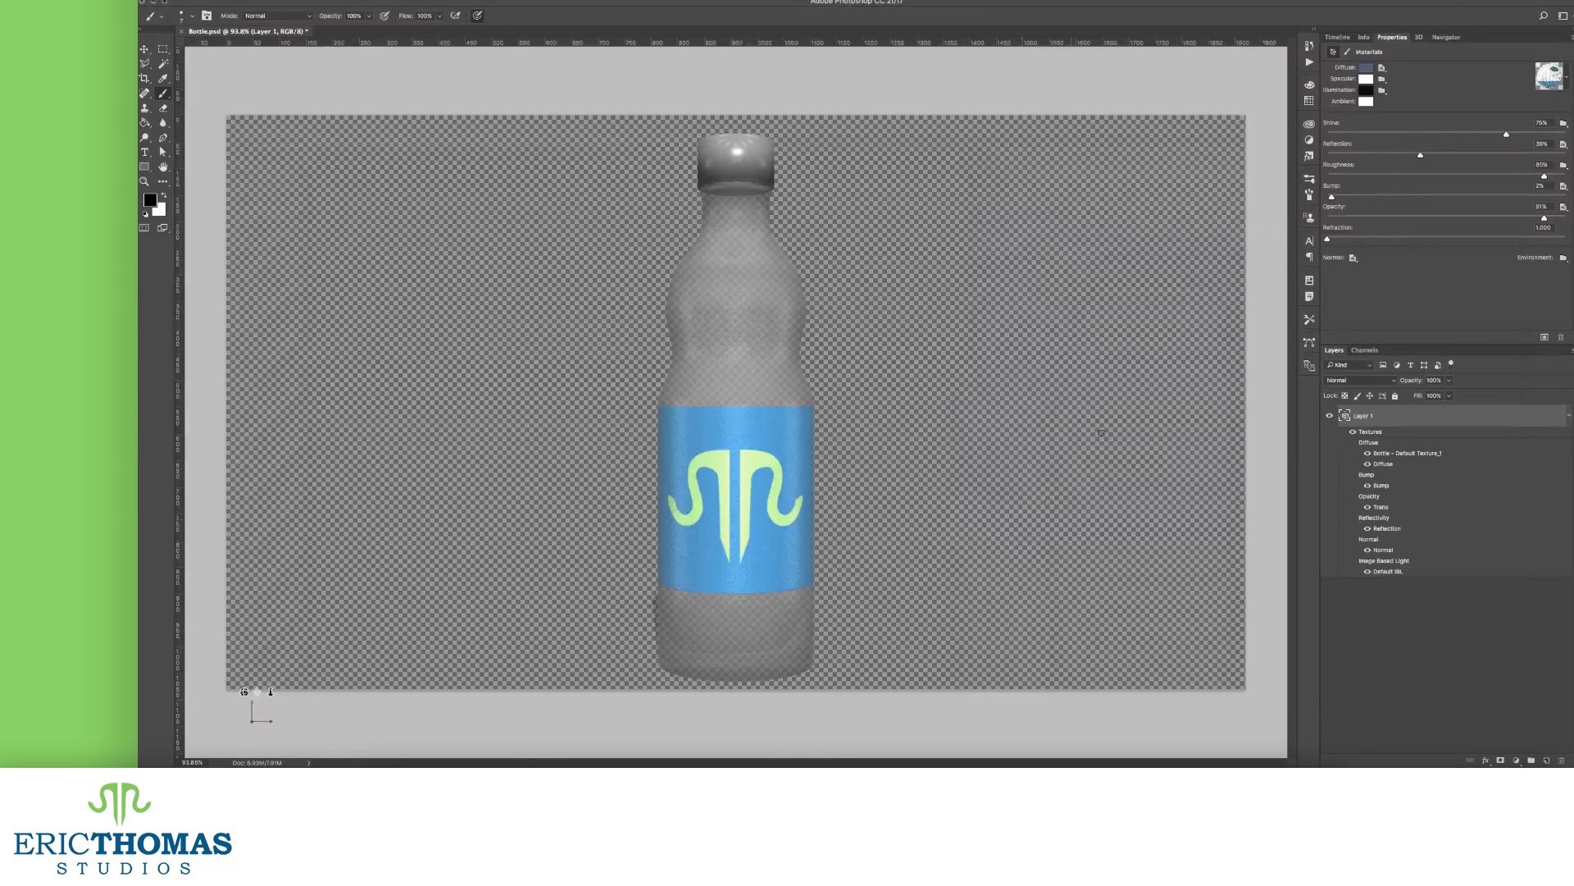
click(1417, 38)
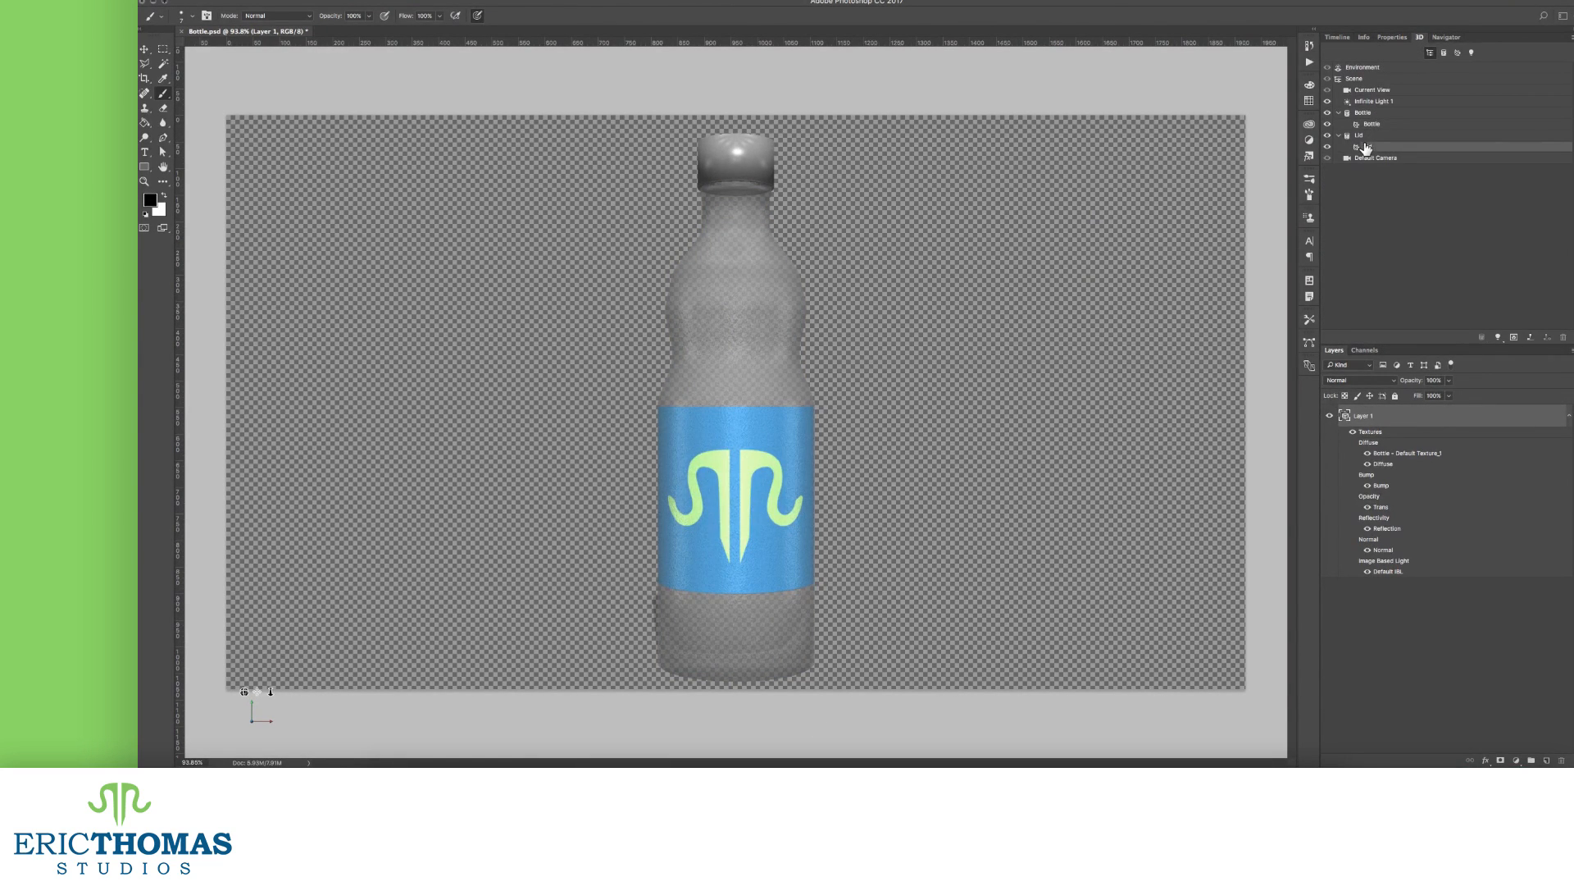
- Select the Lid object so its material settings appear
click(1368, 67)
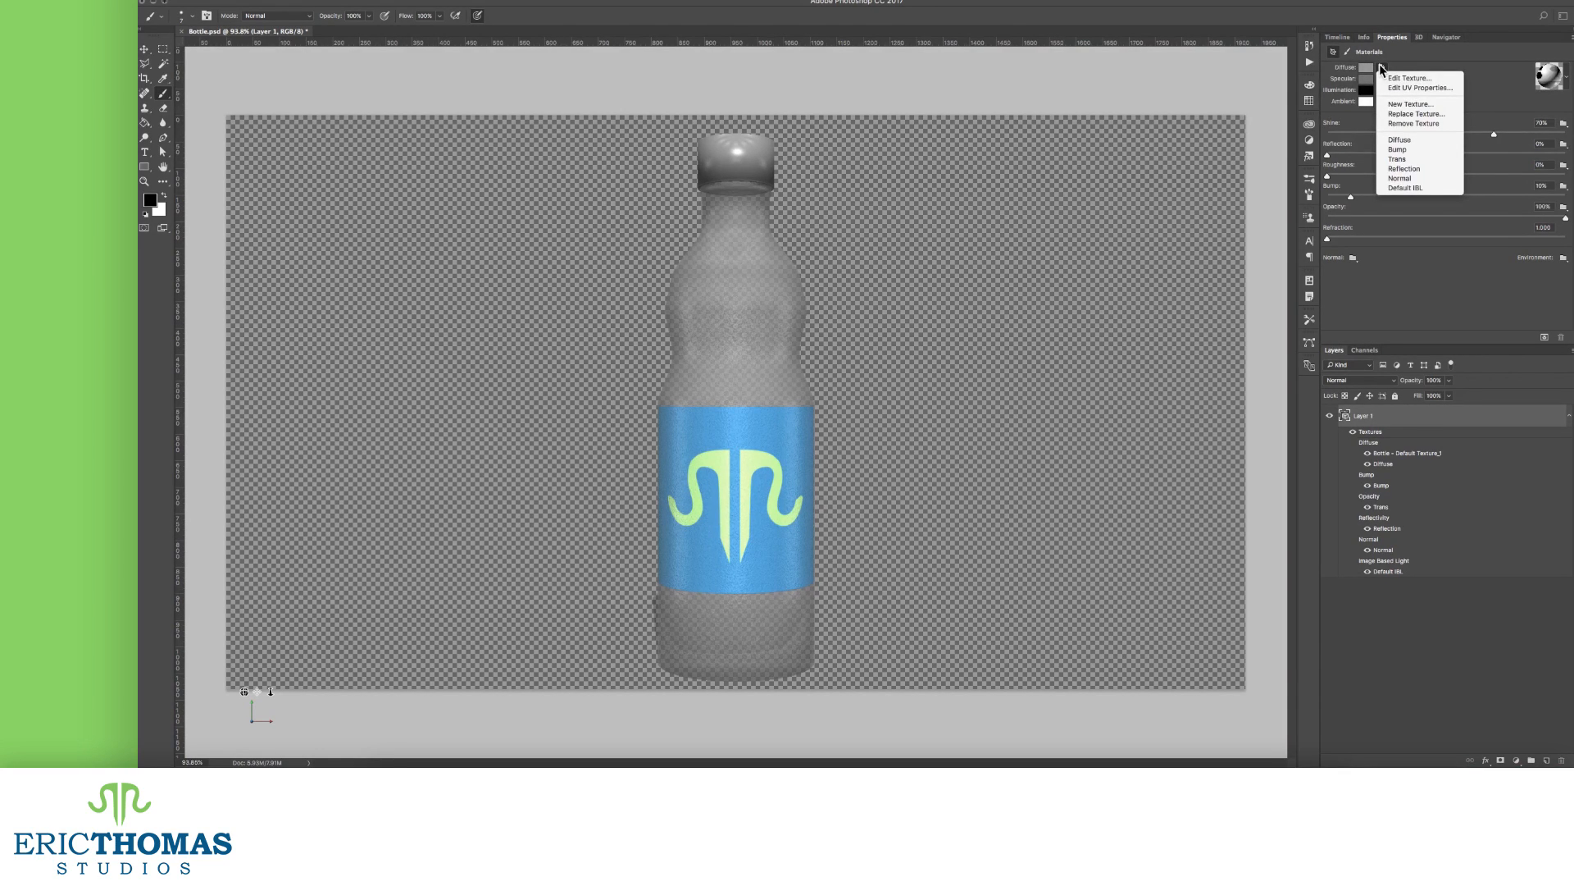
mouse_move(1397, 149)
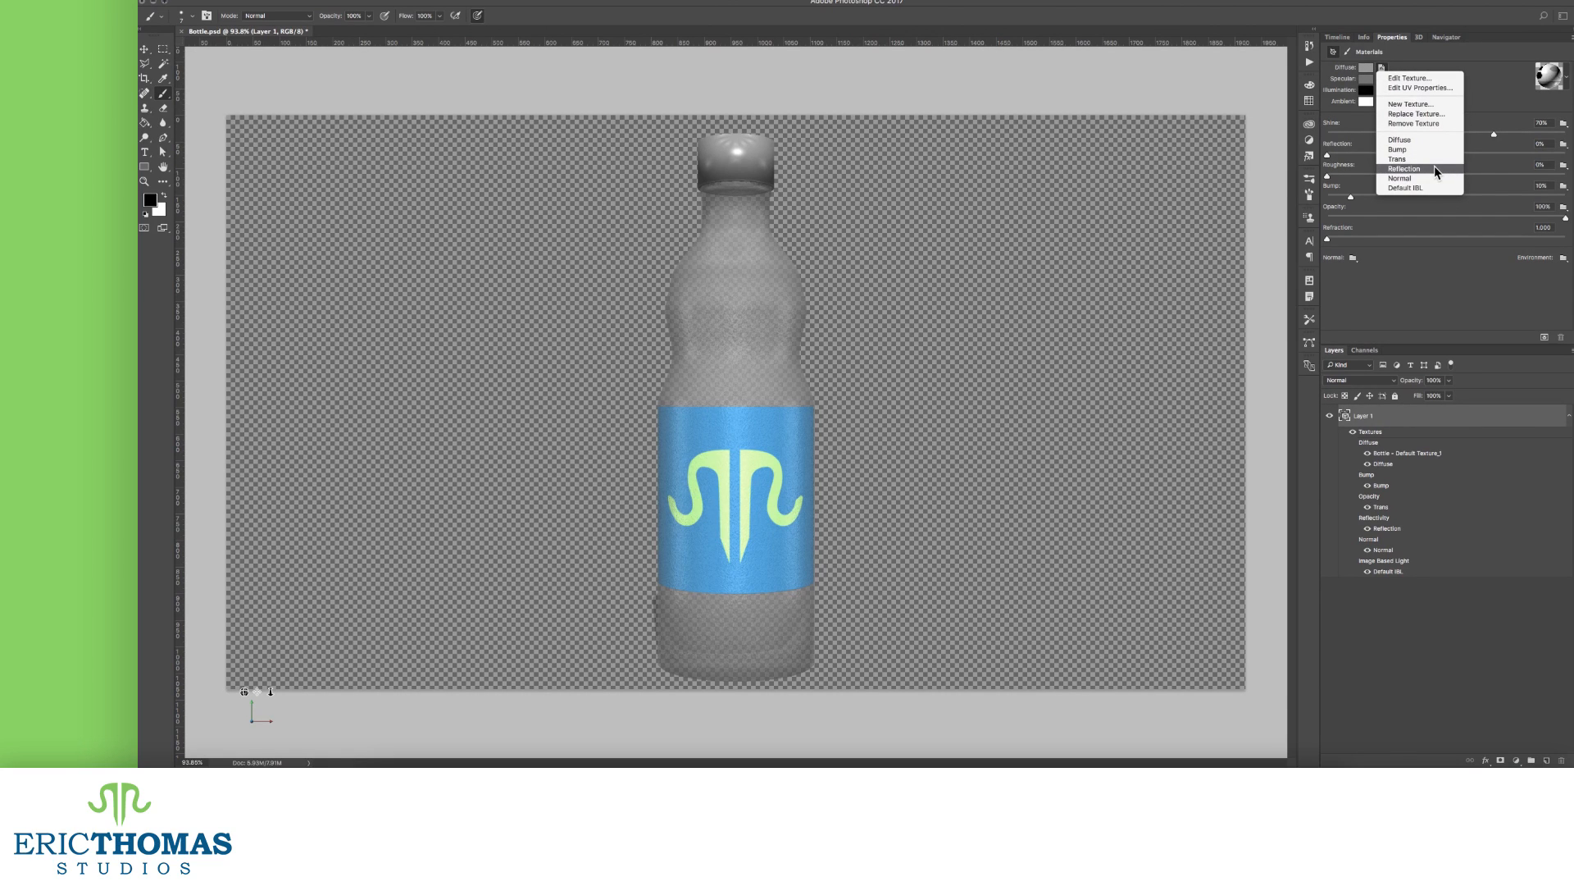
mouse_move(1437, 187)
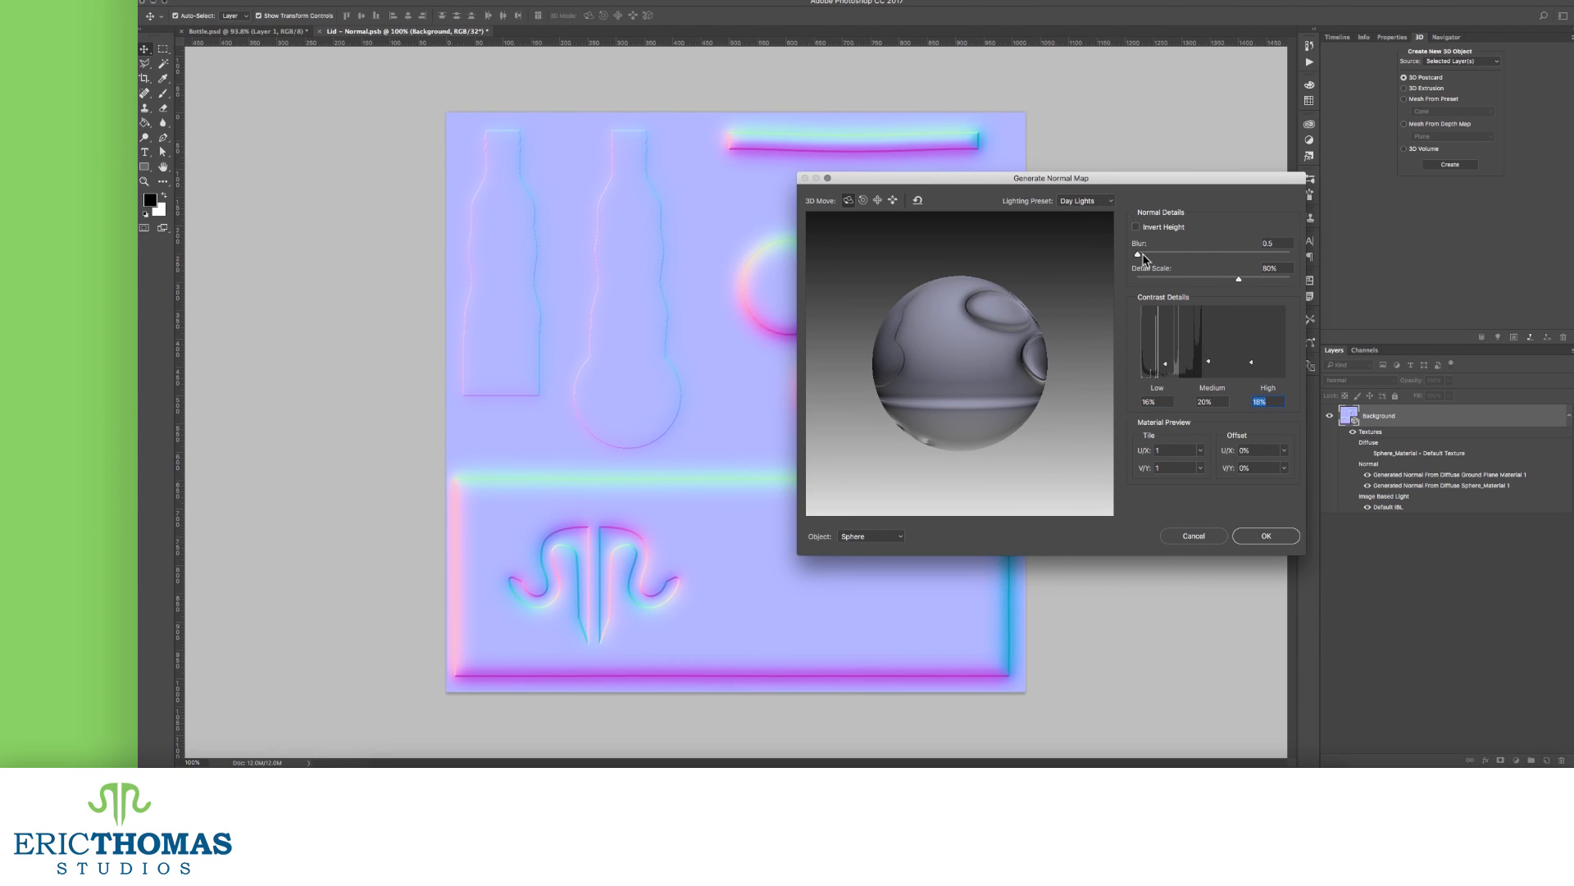
- Preview as Object Texture Map, raise low-contrast detail to 40%, and apply the generated lid normal map
click(870, 535)
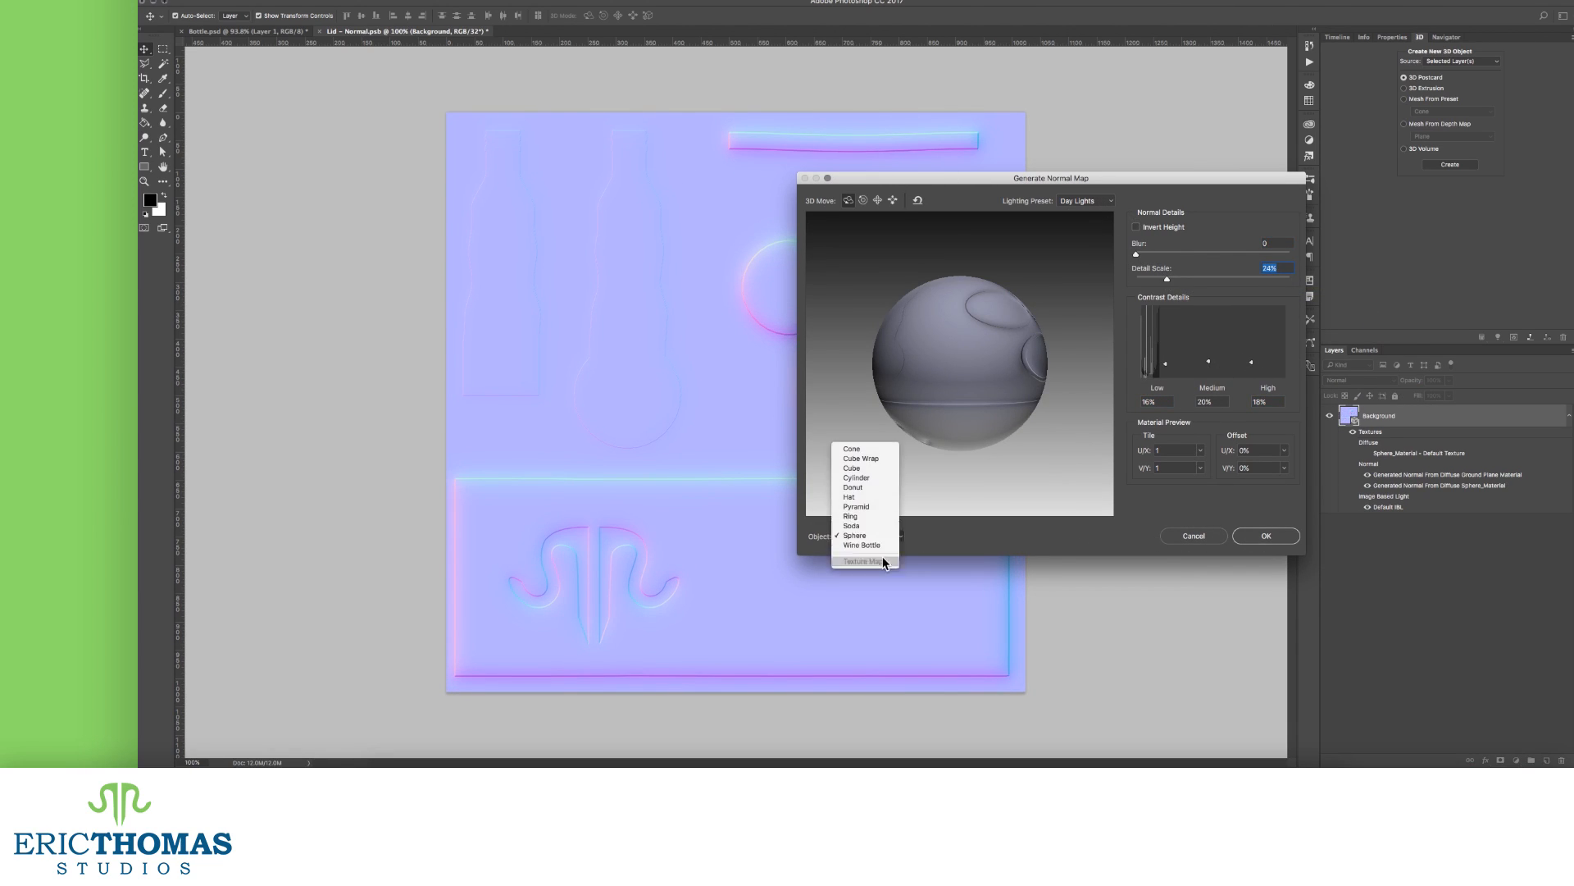
click(859, 561)
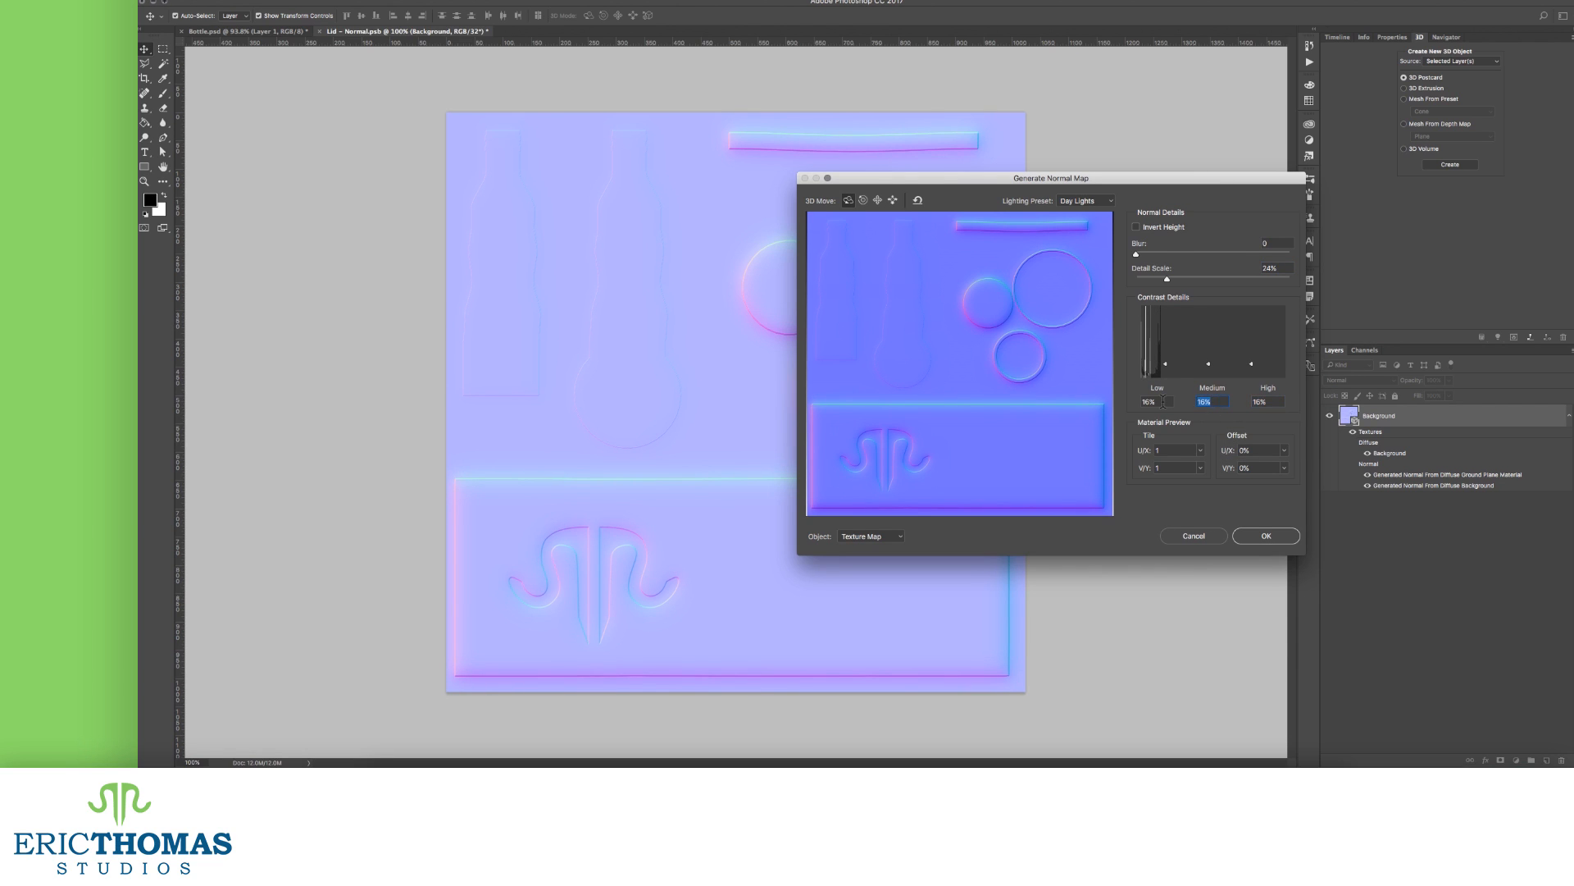
drag(1140, 364, 1165, 365)
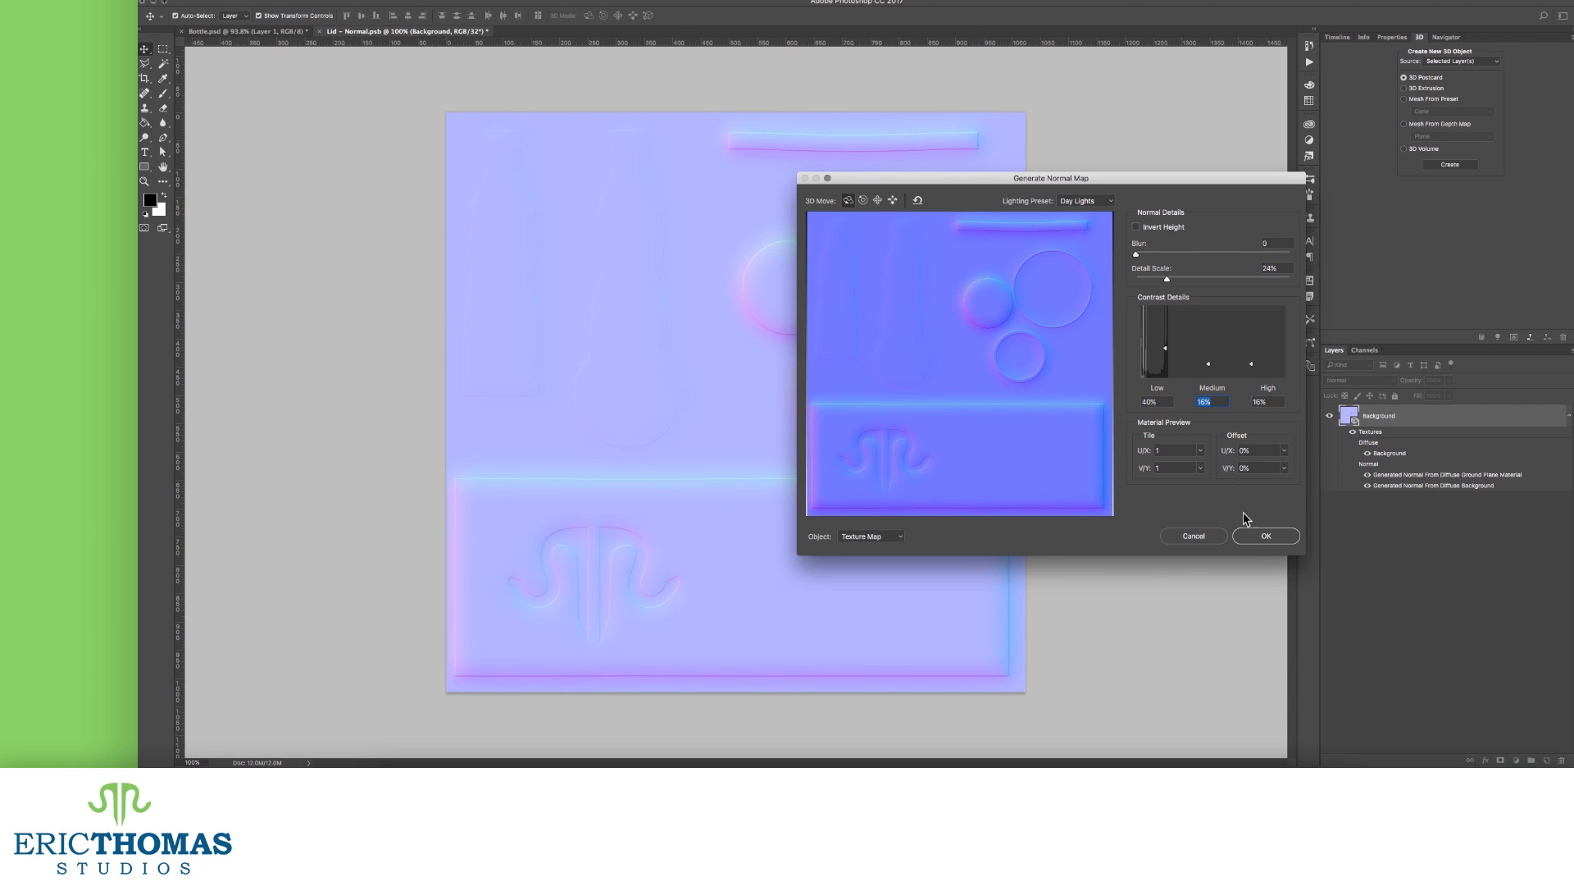
click(1266, 534)
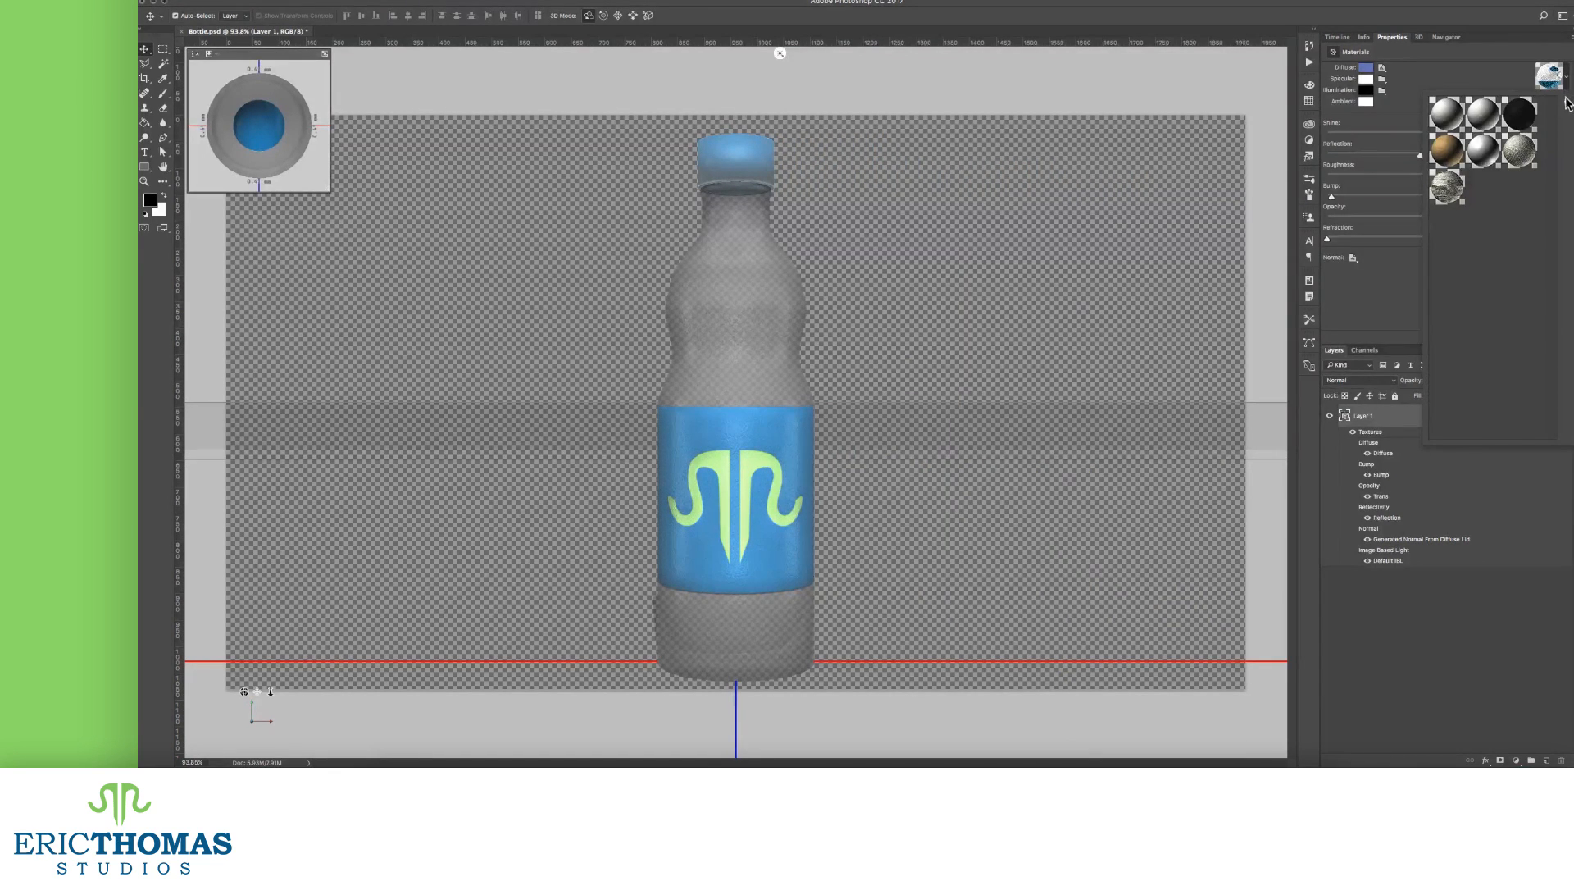
- Bring up the gear options menu of the material presets picker
click(1566, 102)
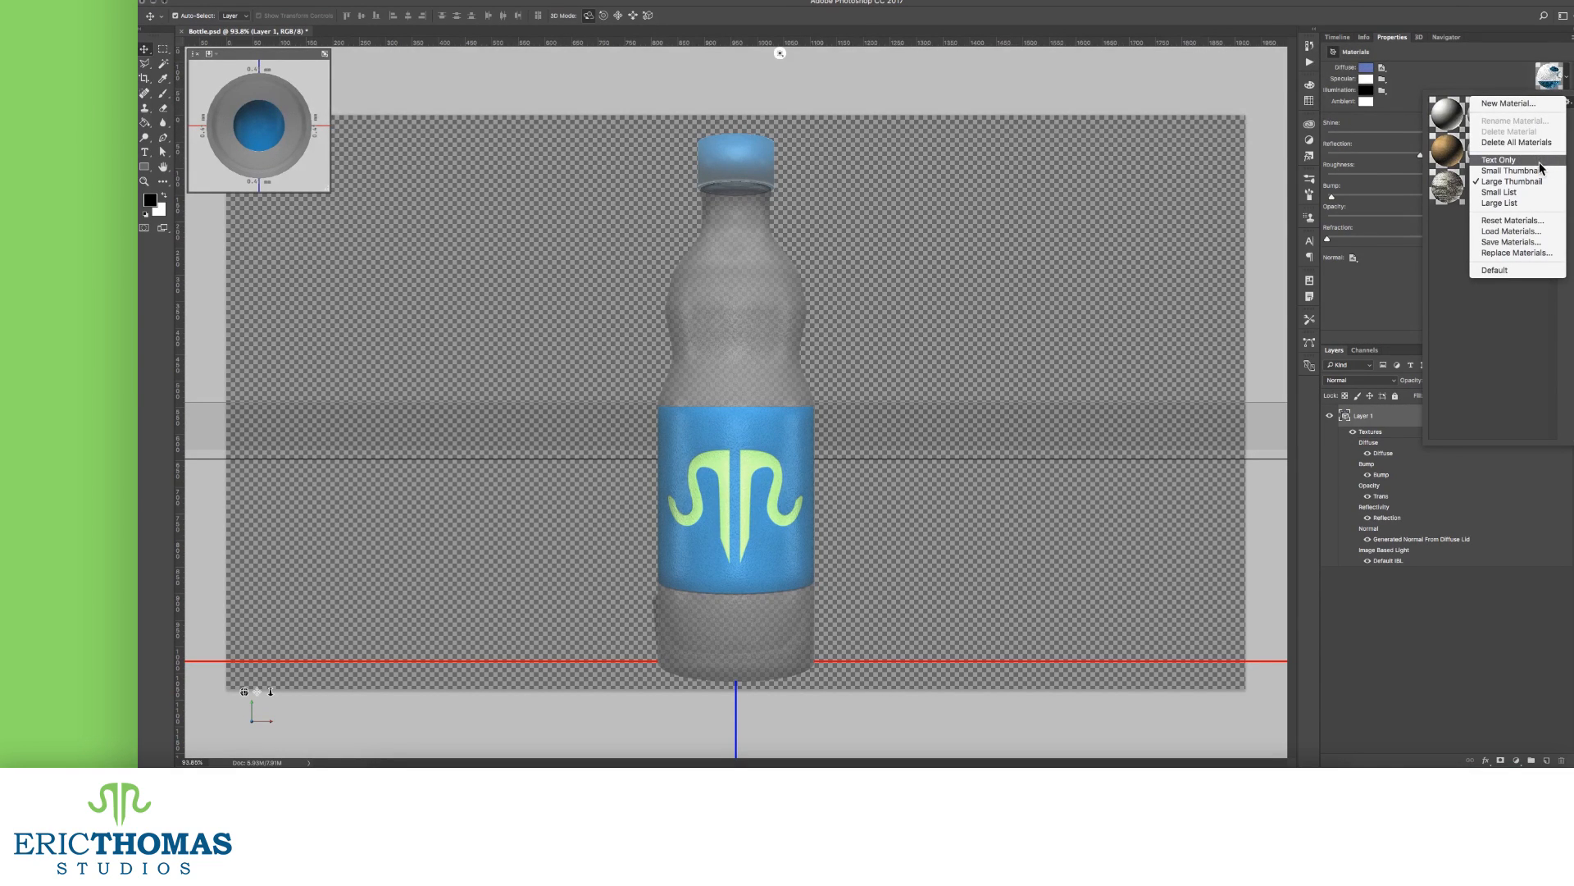
- Choose Large List so presets show names beside their thumbnails
click(1508, 169)
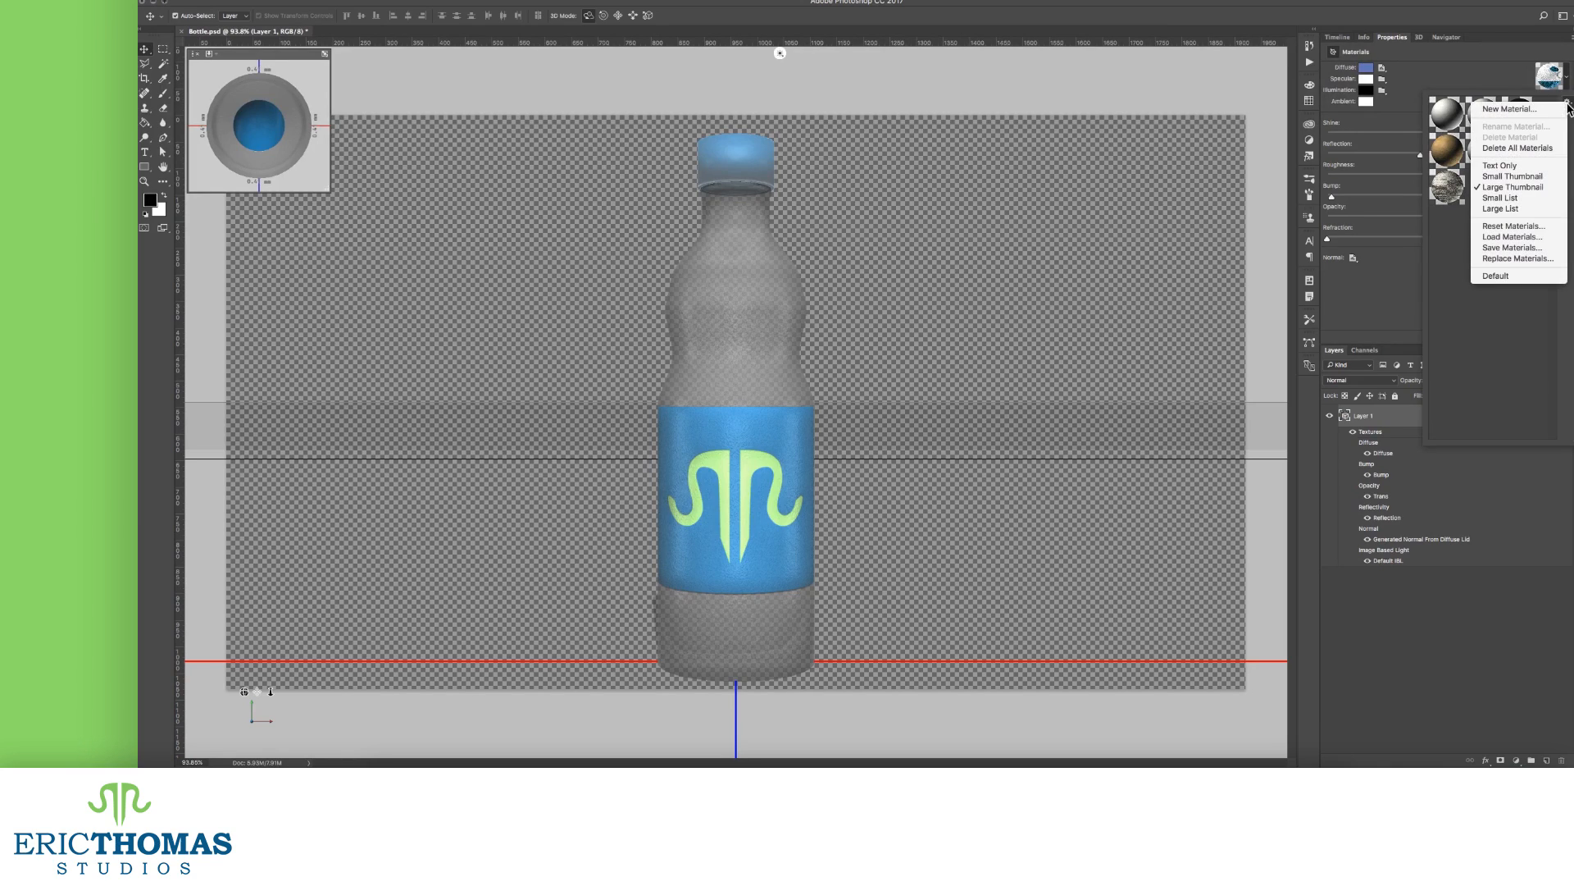
click(1501, 205)
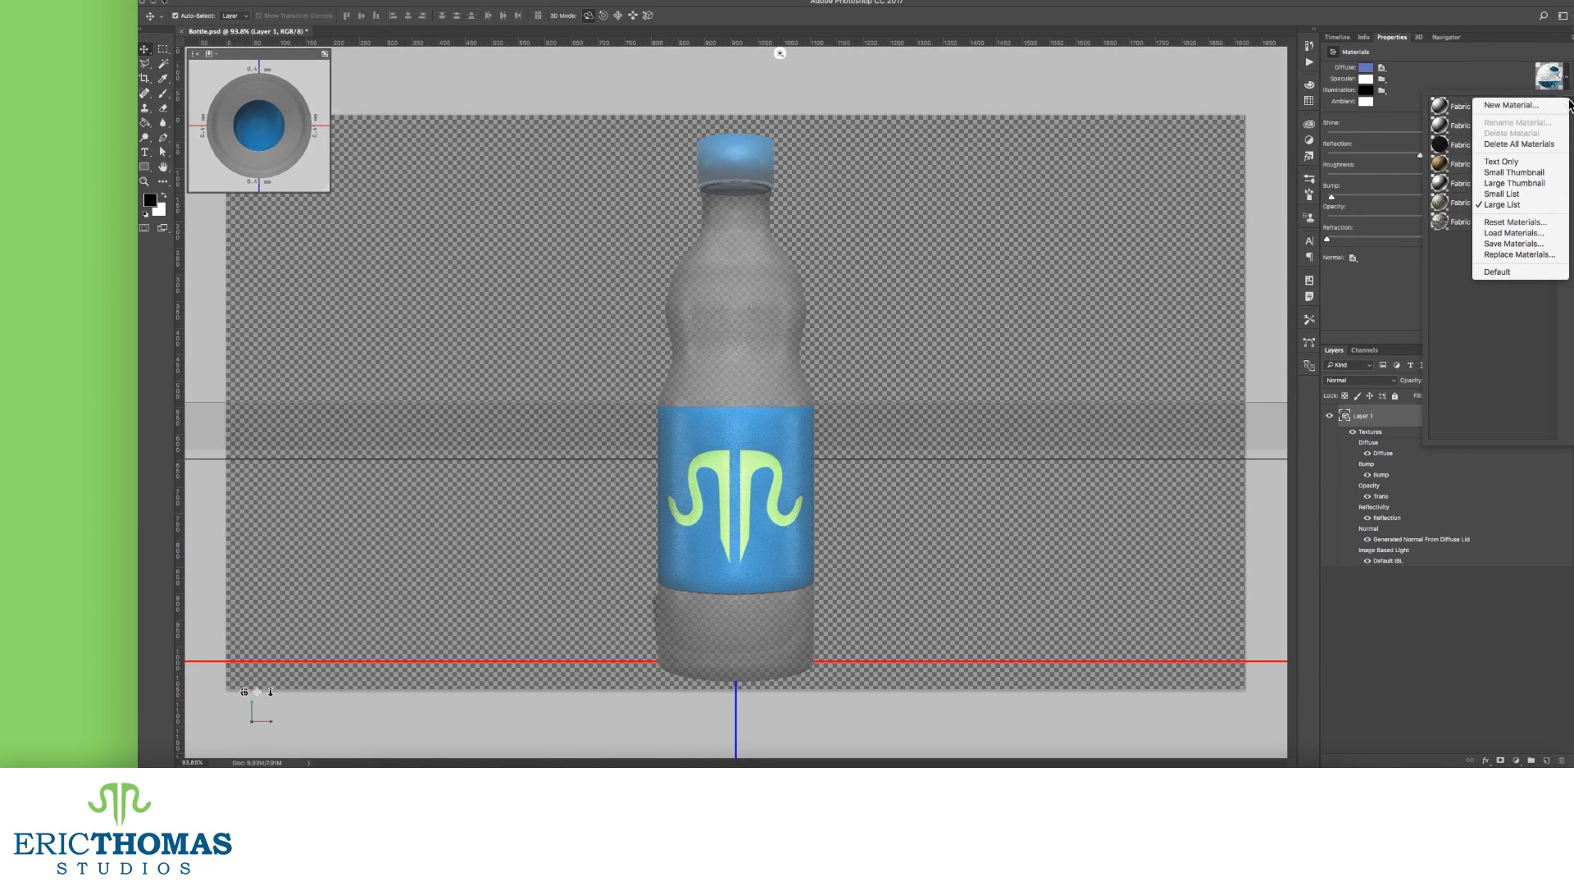
mouse_move(1514, 222)
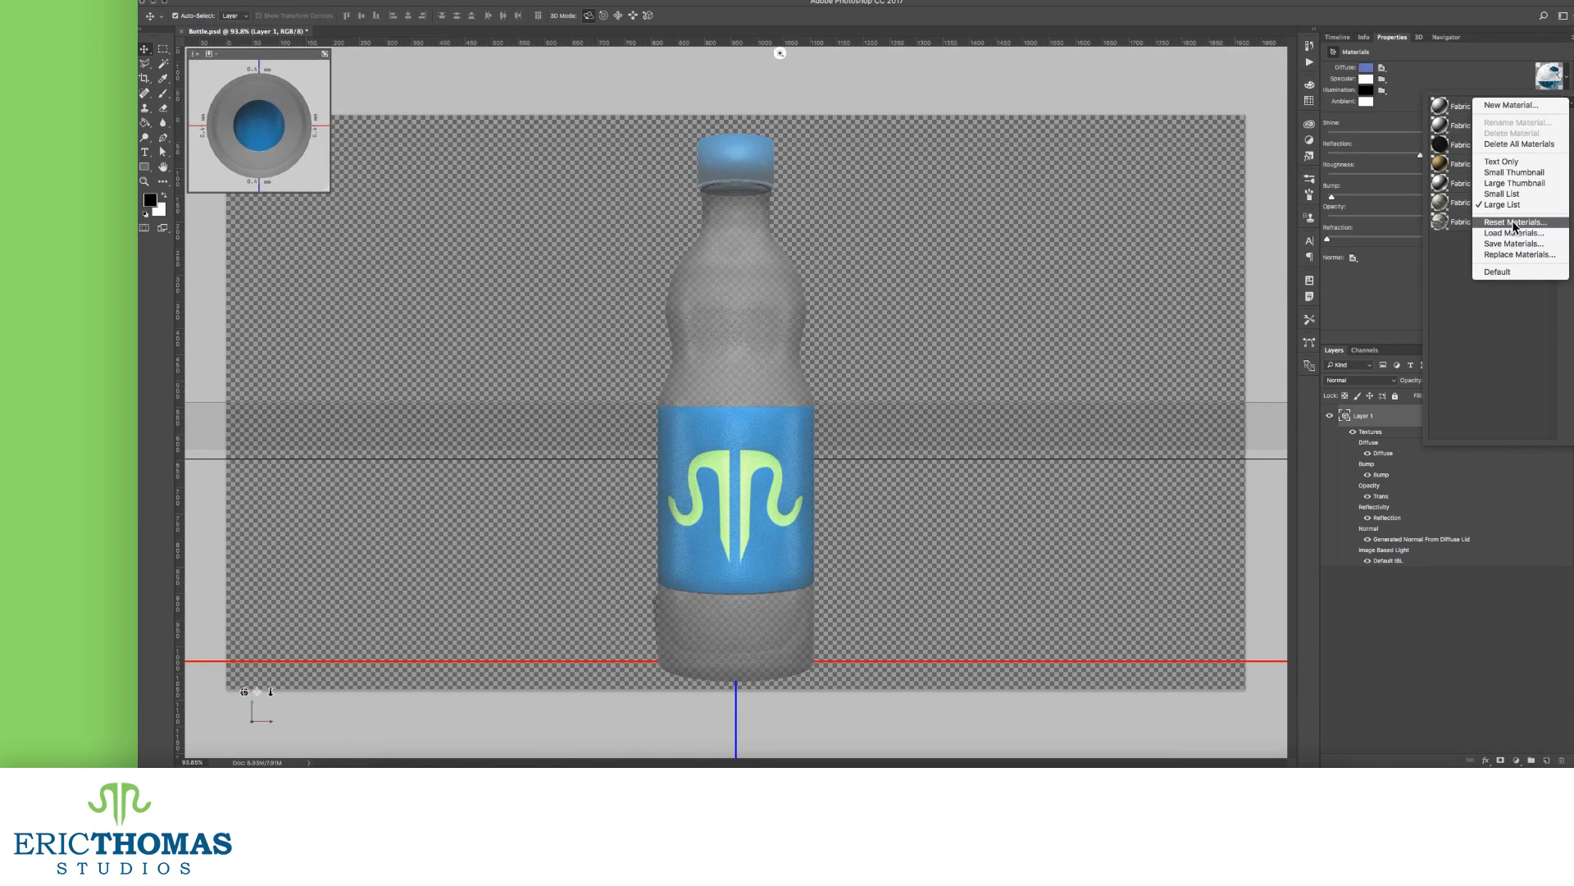
mouse_move(1519, 254)
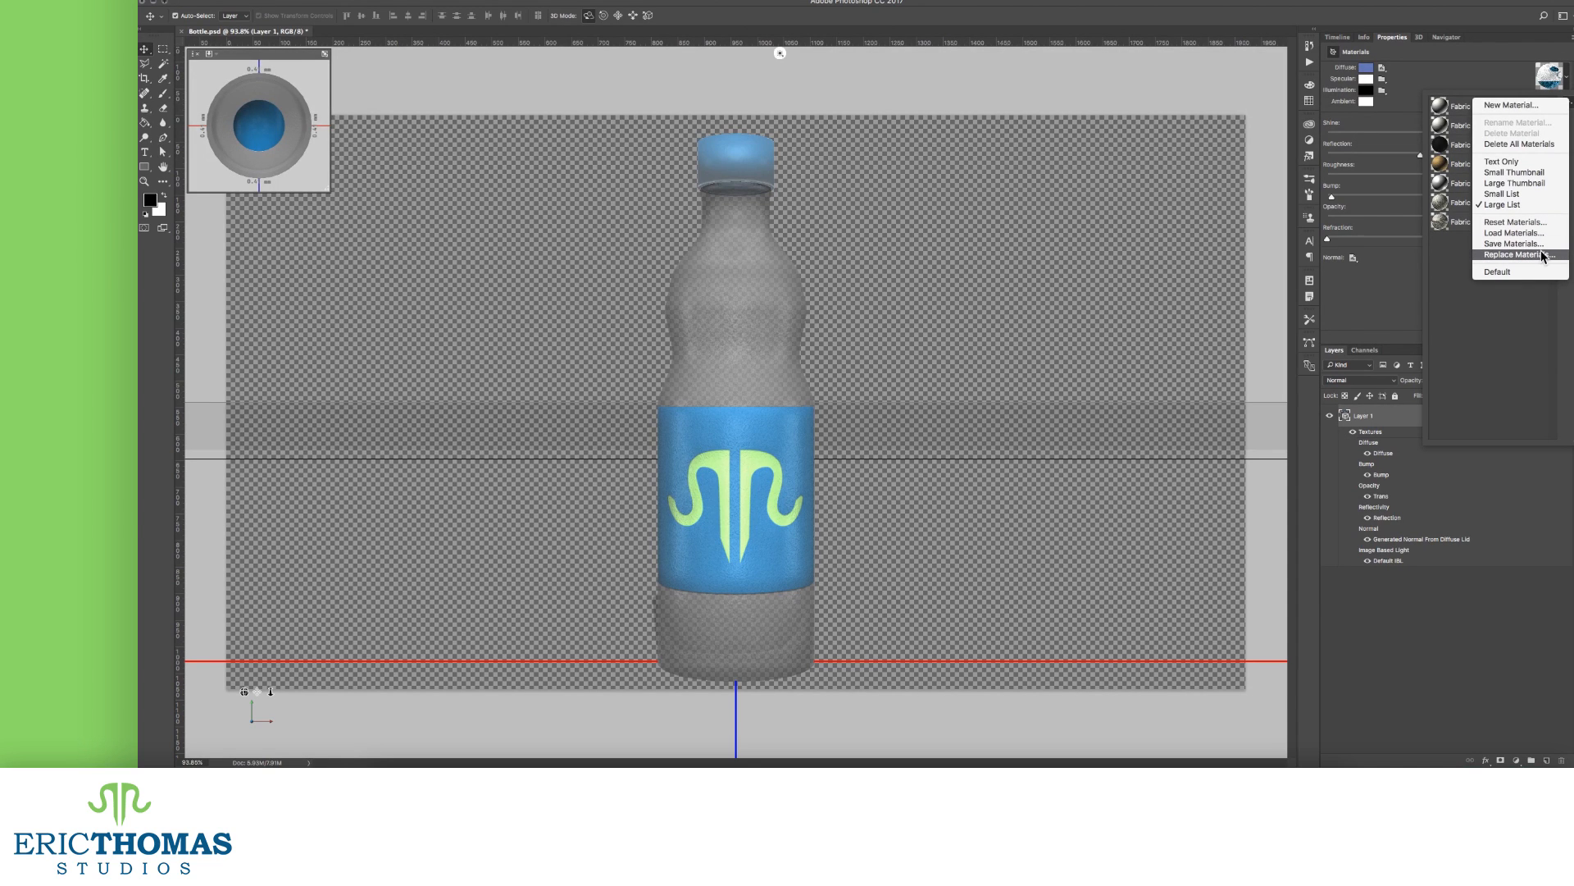